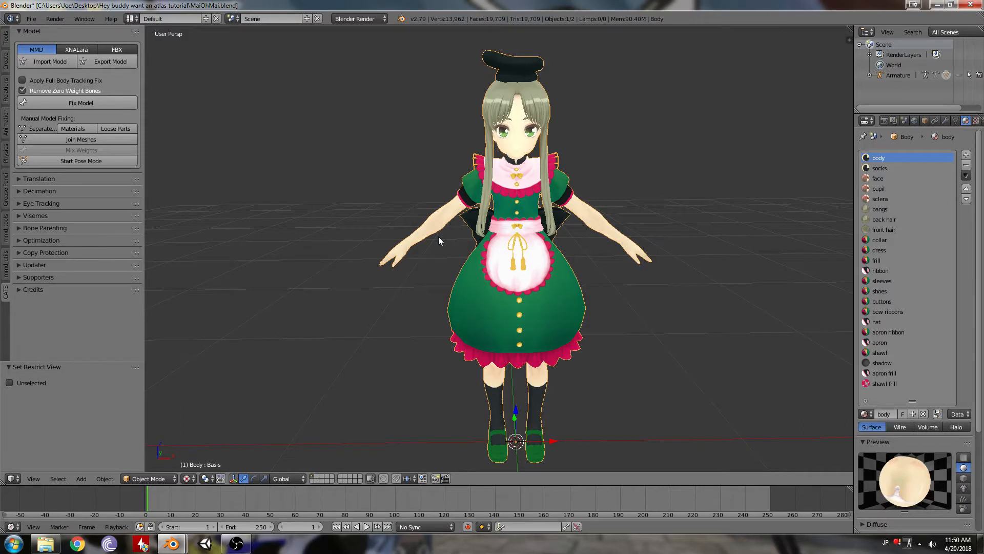
mouse_move(517, 225)
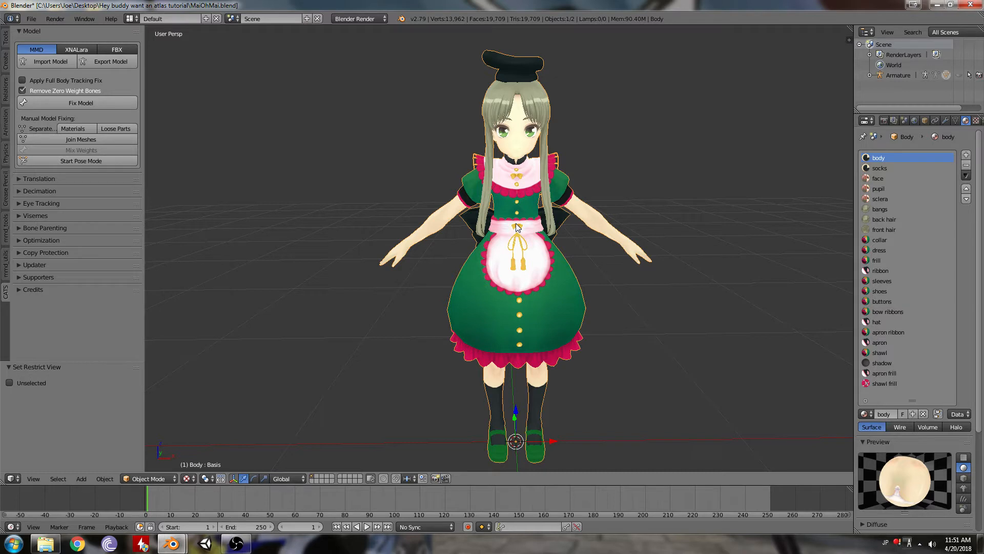
mouse_move(657, 216)
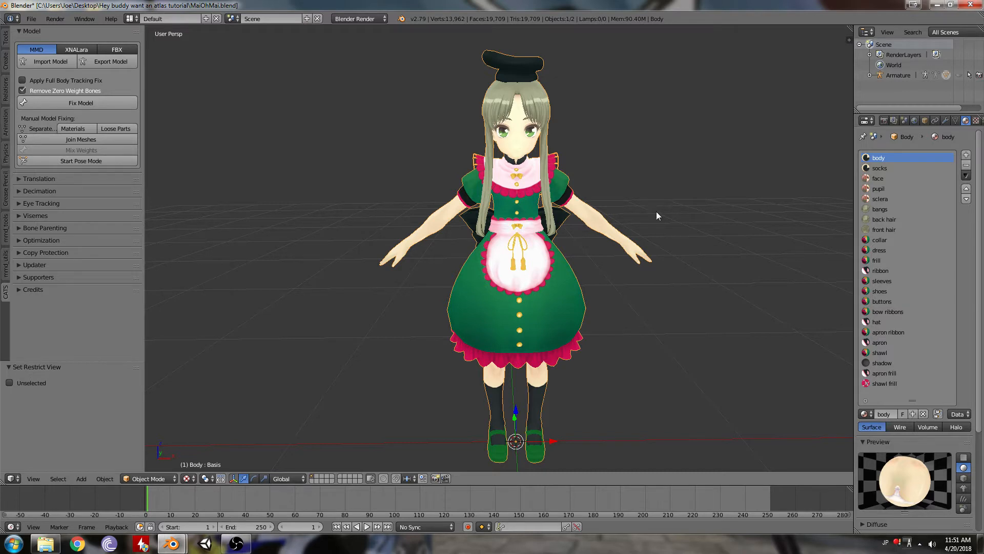
mouse_move(526, 25)
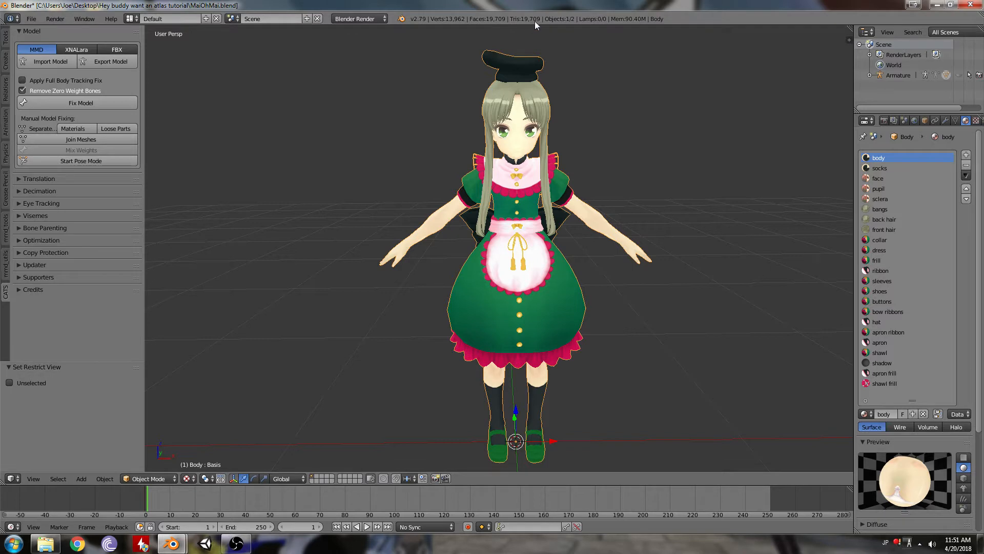
mouse_move(560, 155)
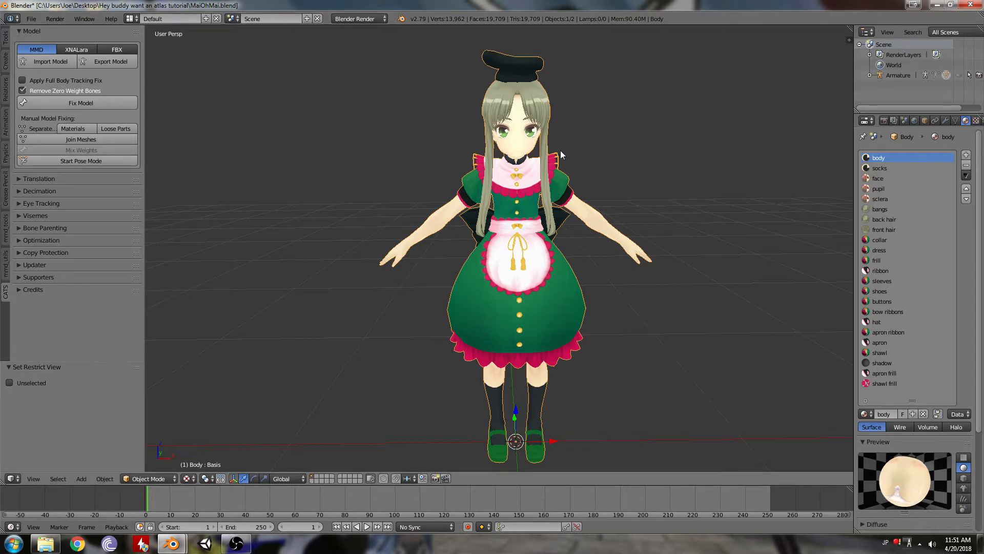
mouse_move(109, 185)
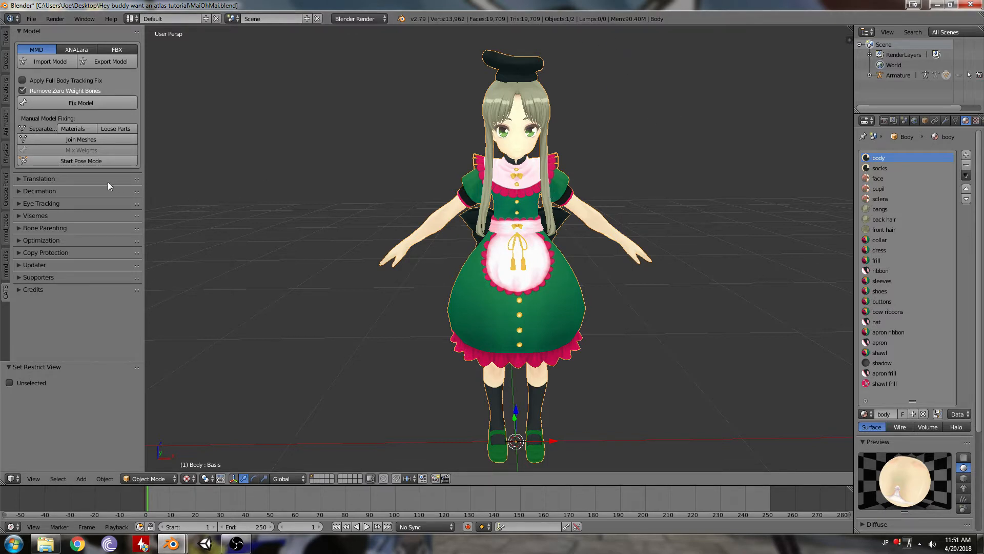
mouse_move(321, 157)
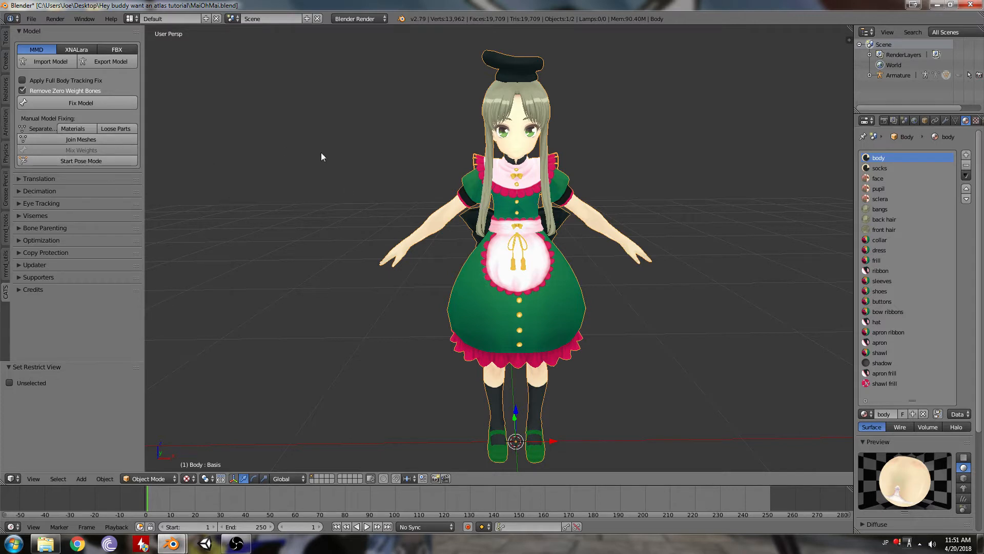
Join the material-separated parts into one Body mesh and check the armature's contents
click(39, 178)
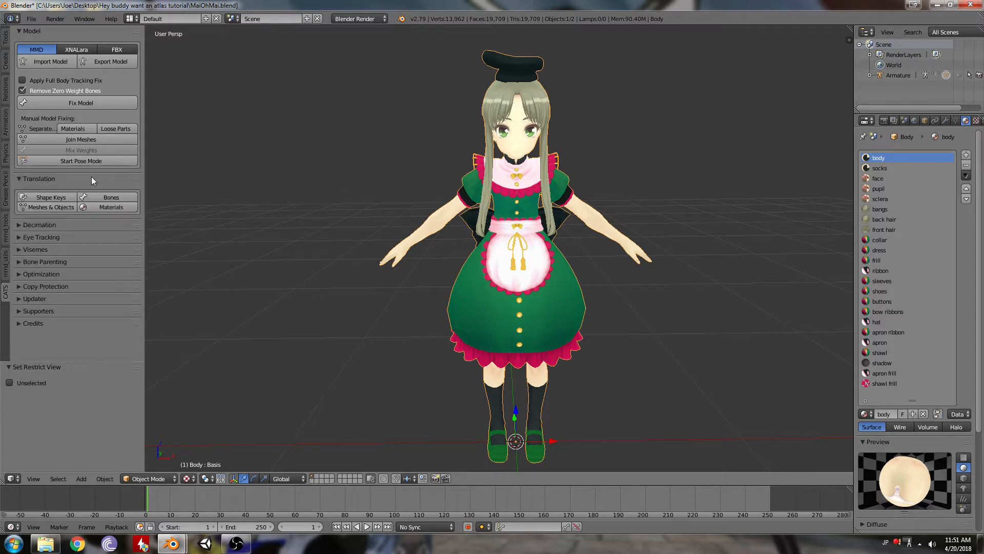
click(39, 179)
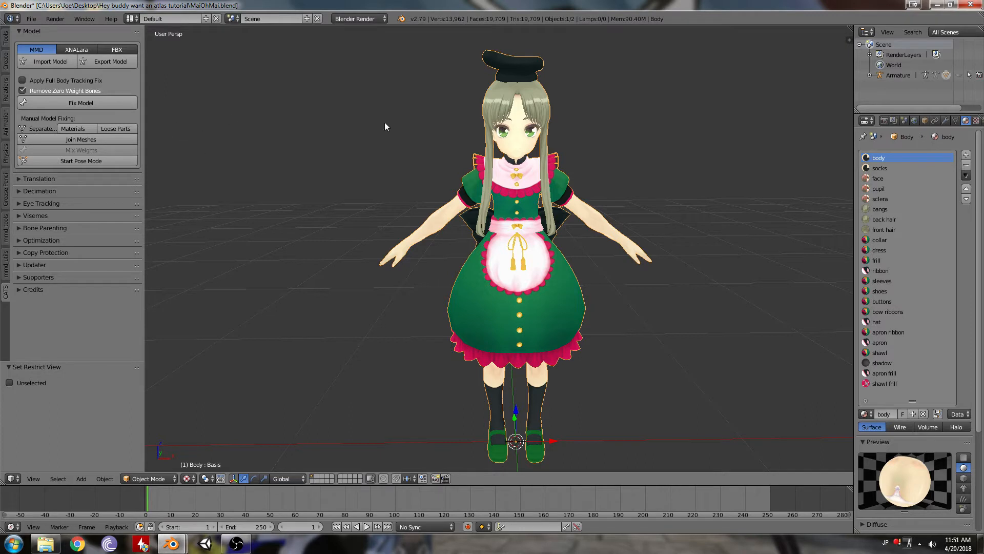
mouse_move(189, 124)
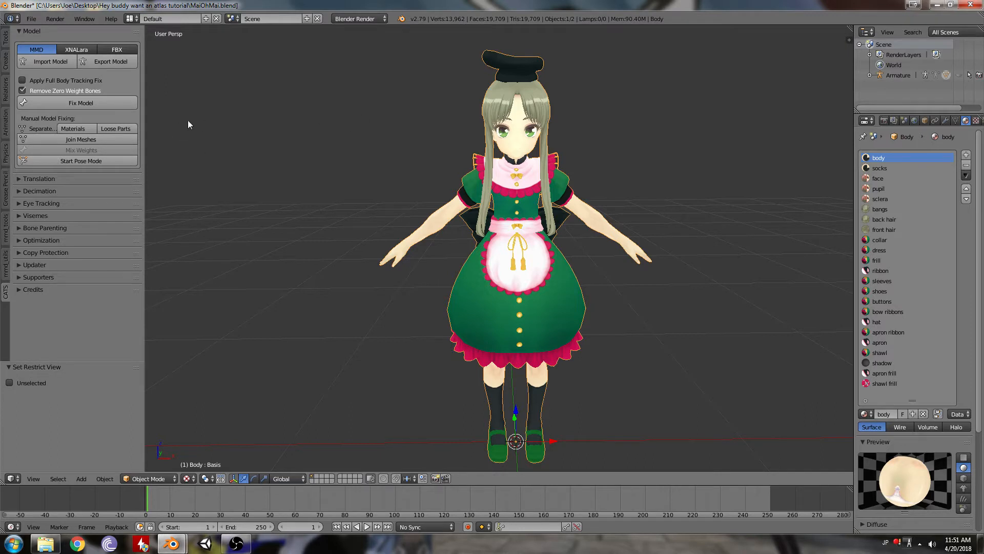
mouse_move(73, 128)
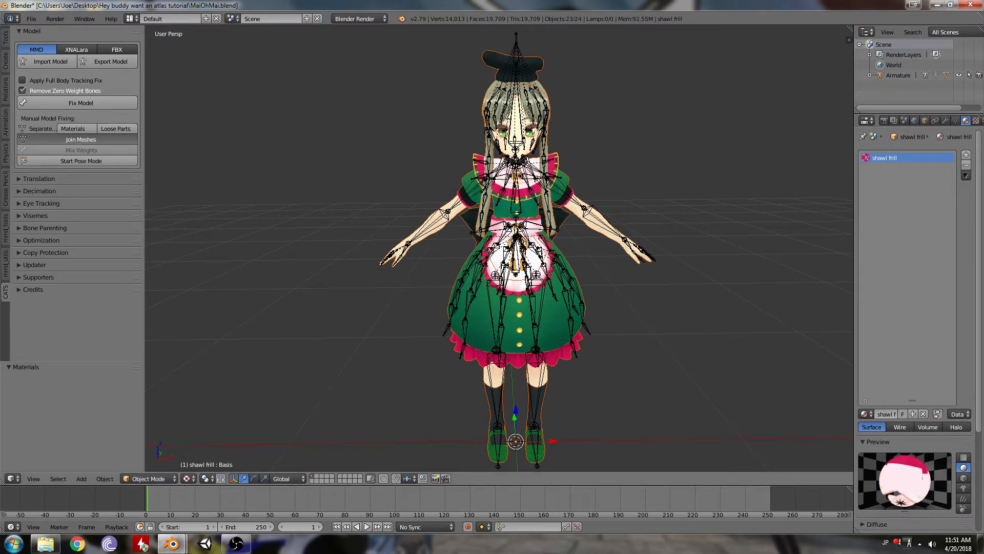
click(81, 139)
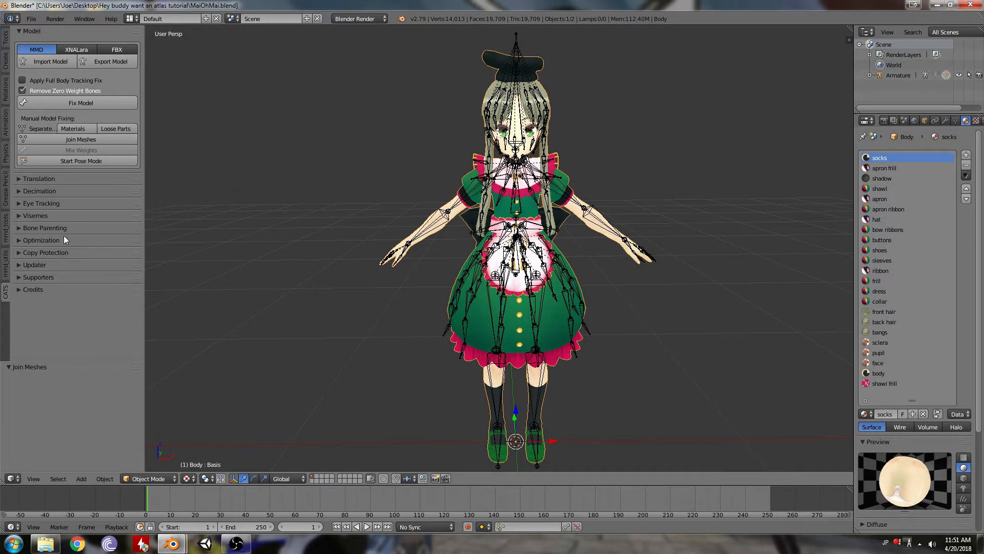
mouse_move(674, 174)
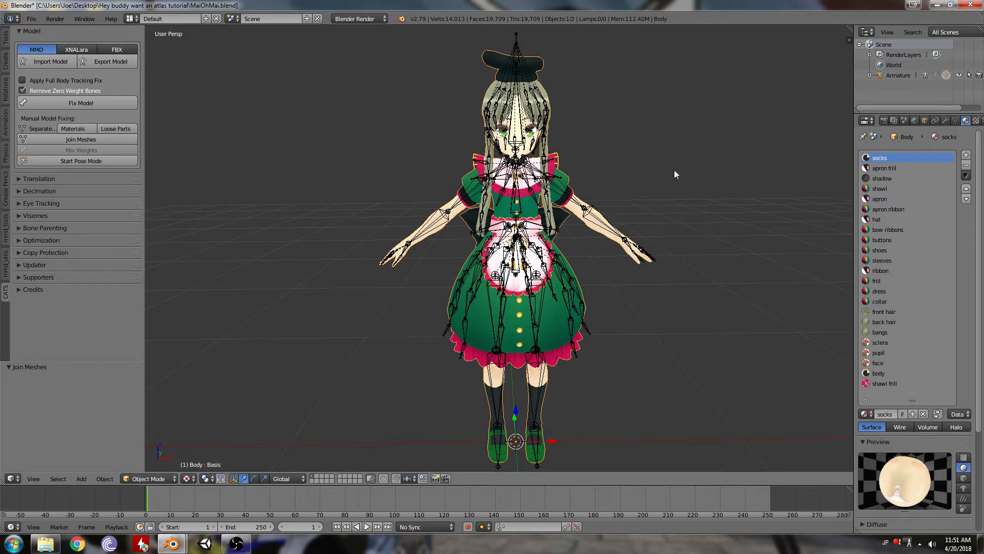
mouse_move(799, 131)
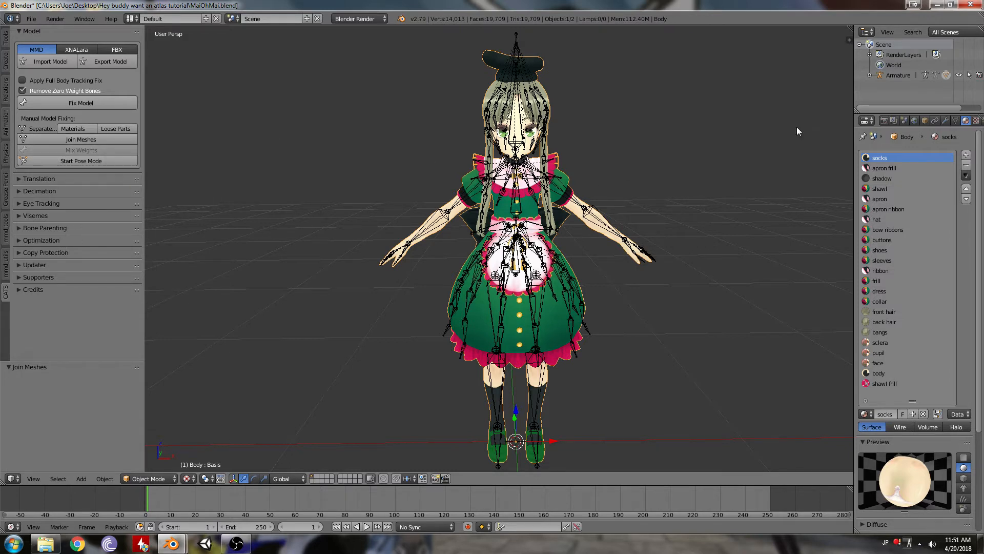
click(871, 74)
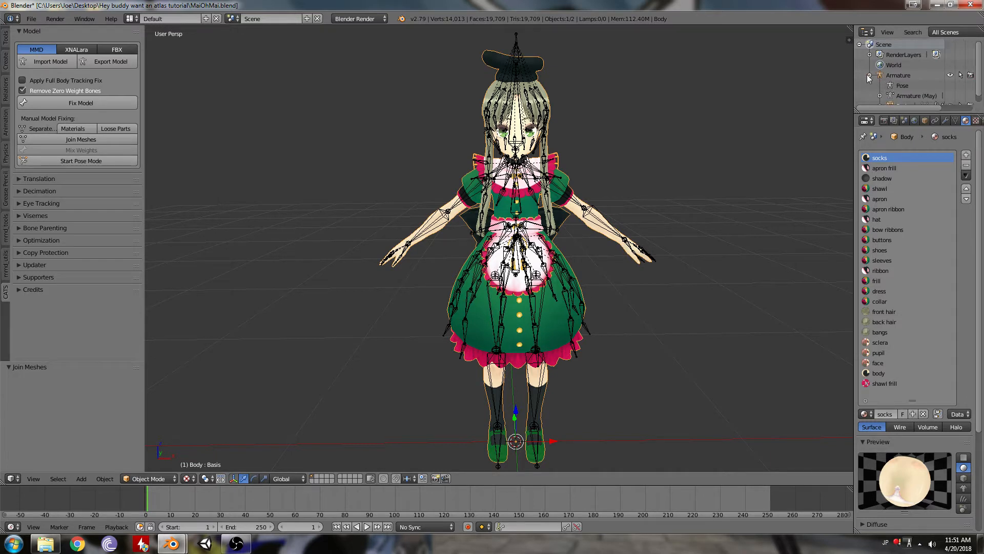
click(870, 75)
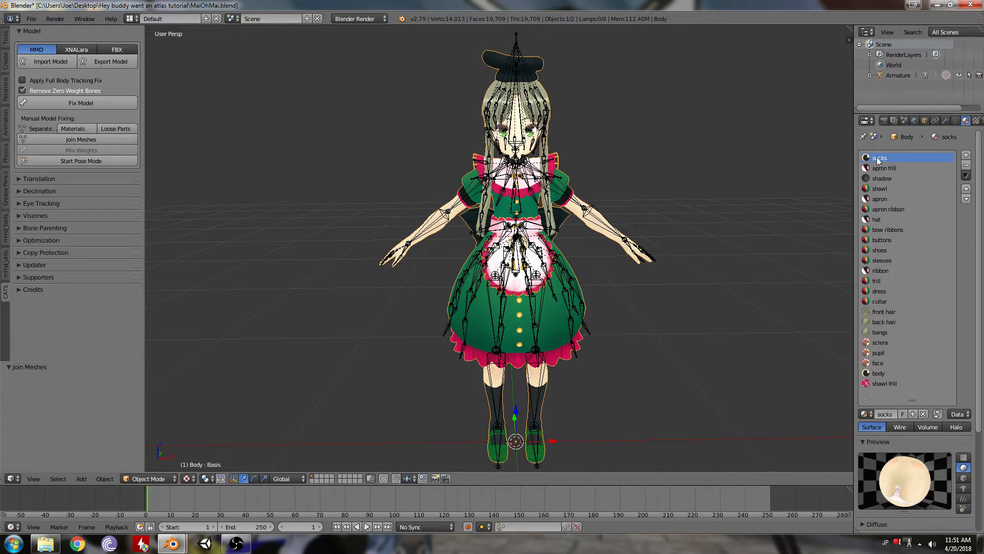
mouse_move(886, 208)
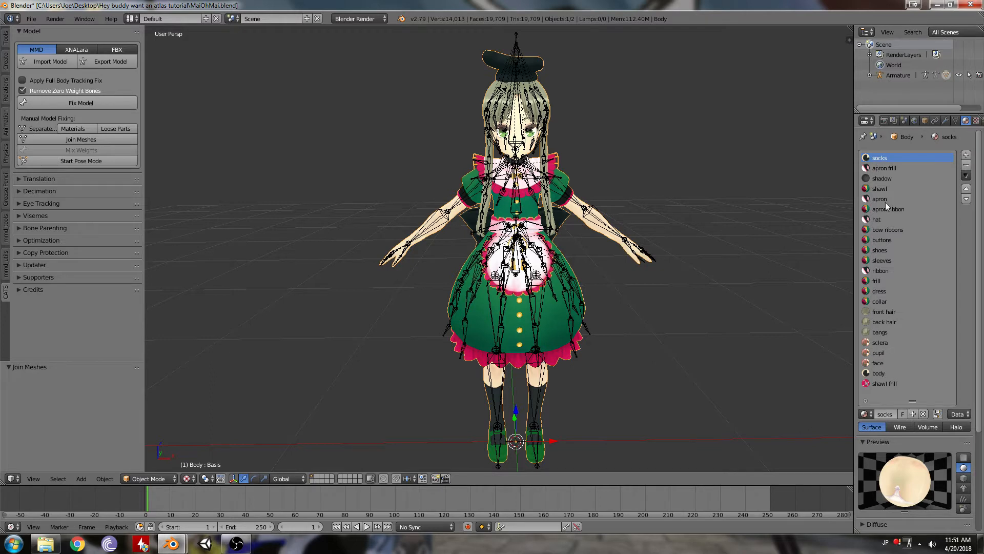
Run Combine Same Materials from the CATS Material optimization options
click(42, 240)
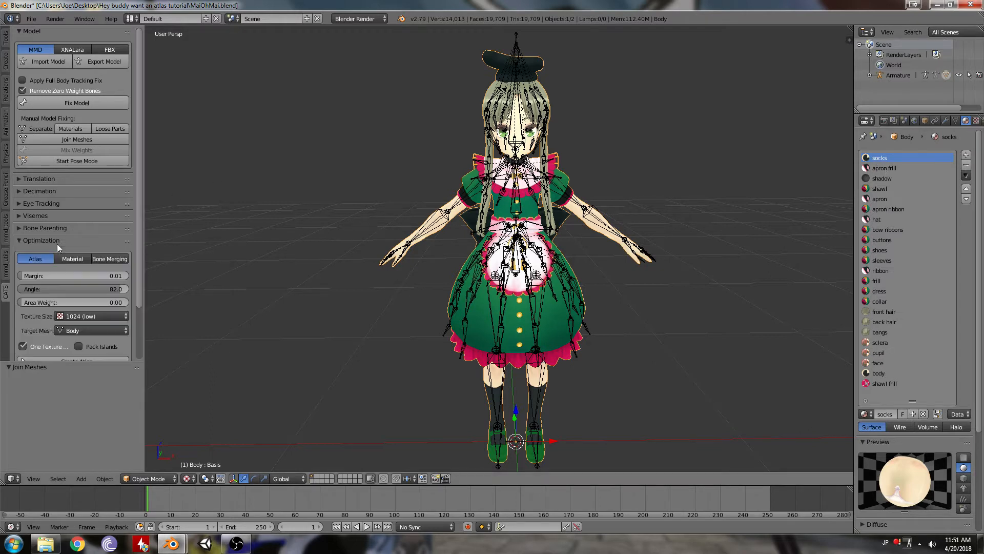
click(75, 258)
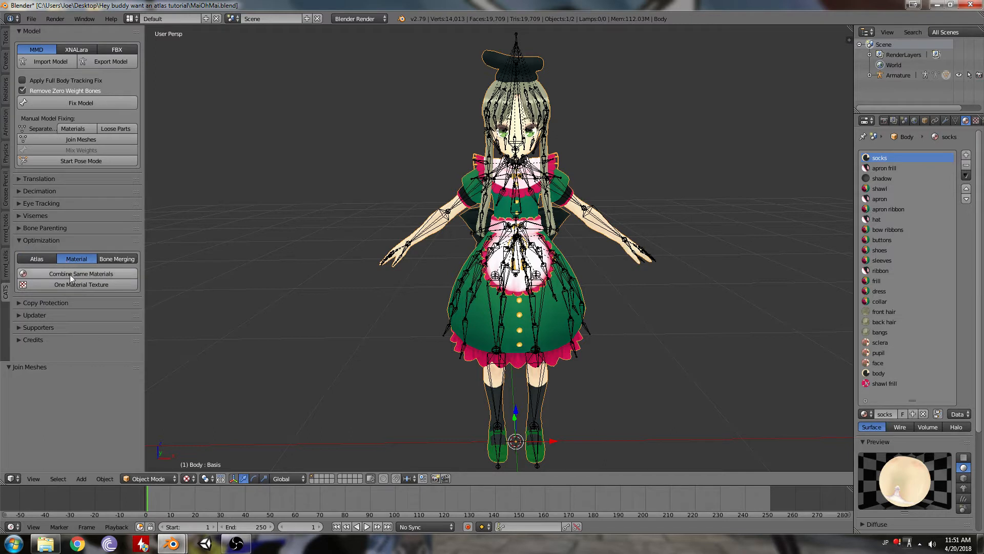
mouse_move(80, 273)
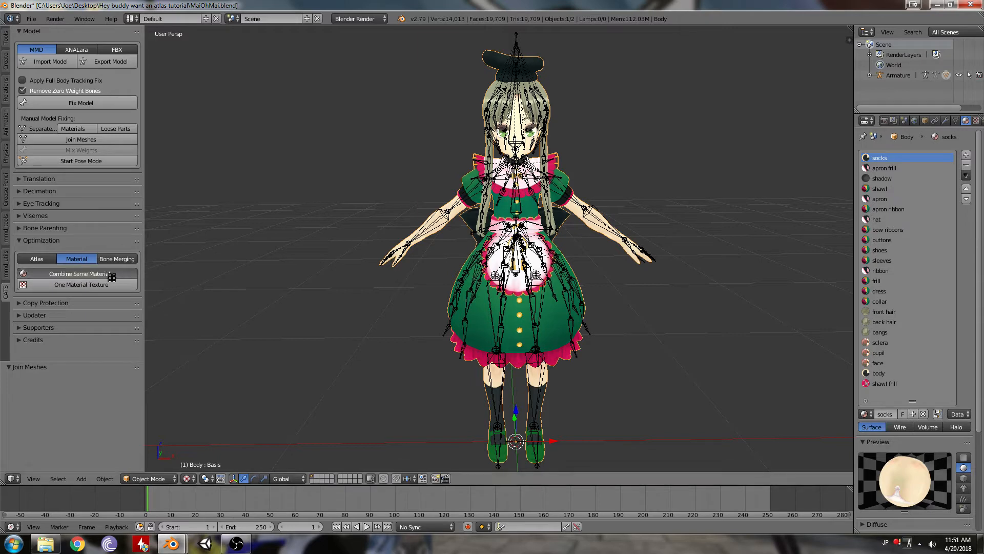
click(81, 273)
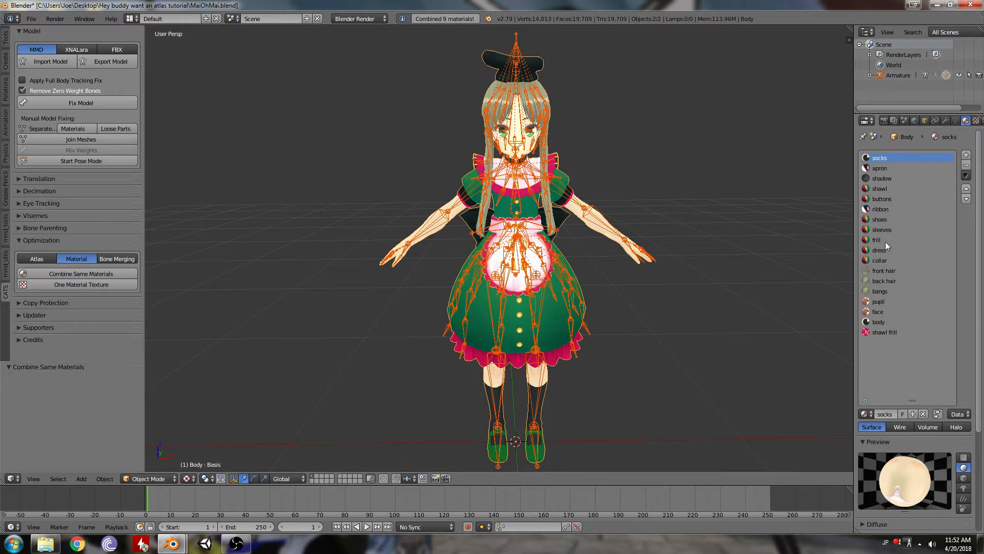
mouse_move(883, 213)
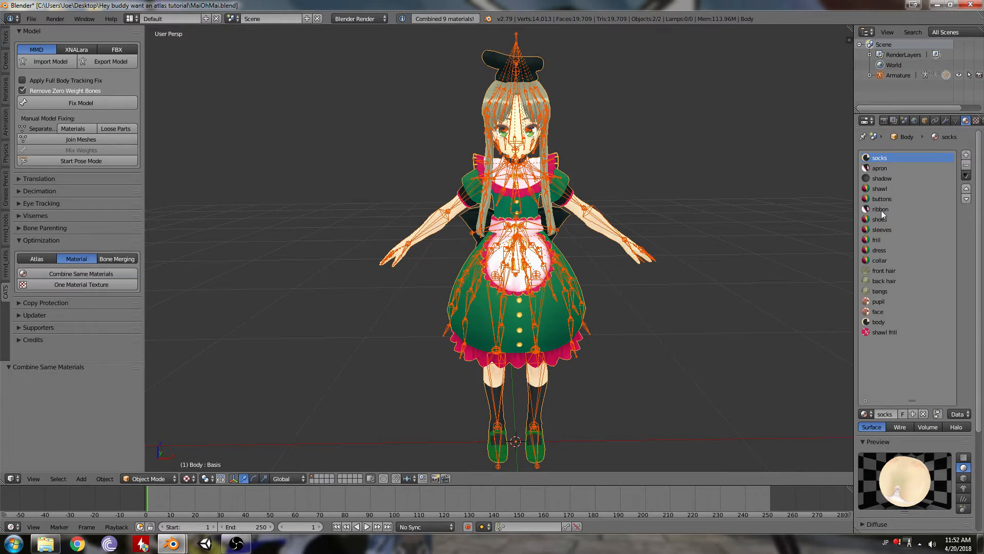
Check the shawl, sleeves and collar material slots
click(880, 188)
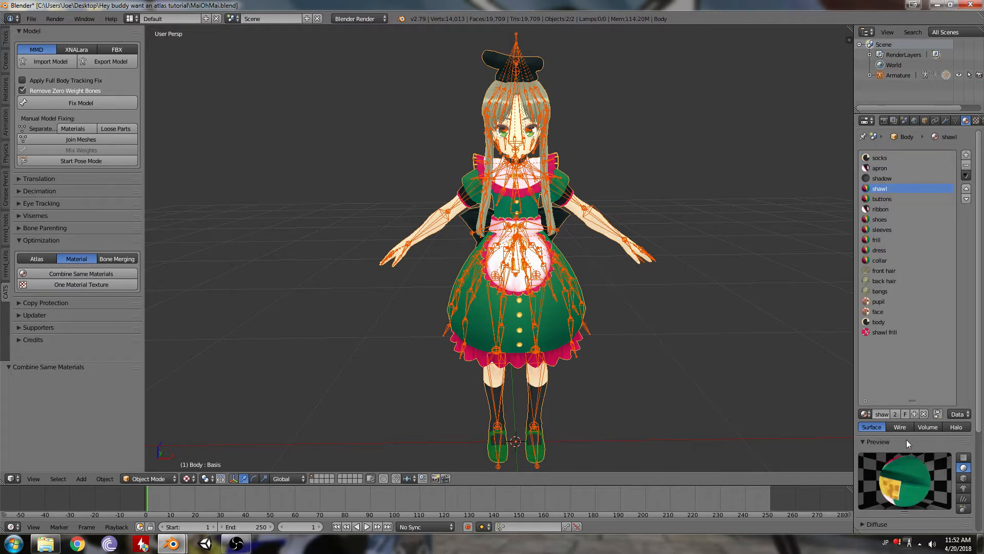
click(882, 229)
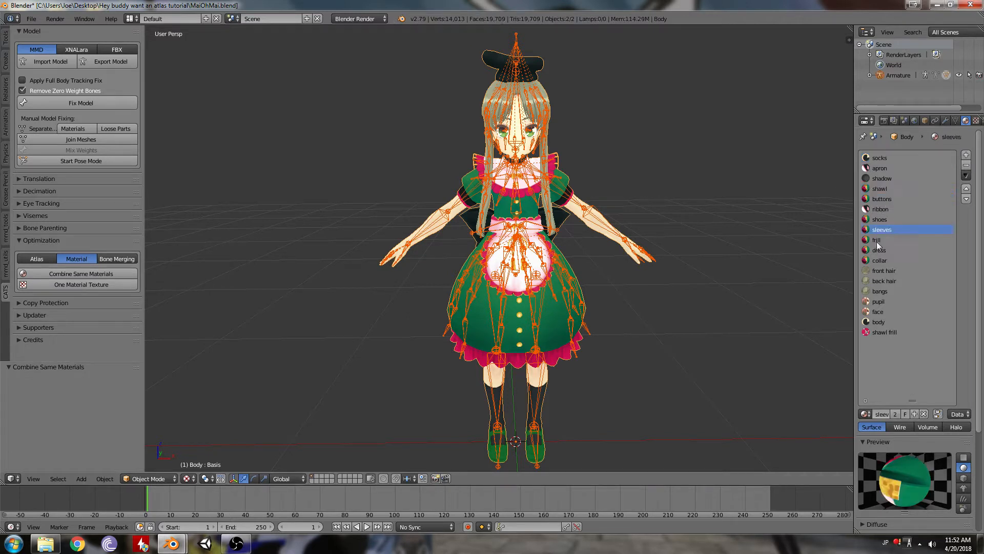
click(881, 260)
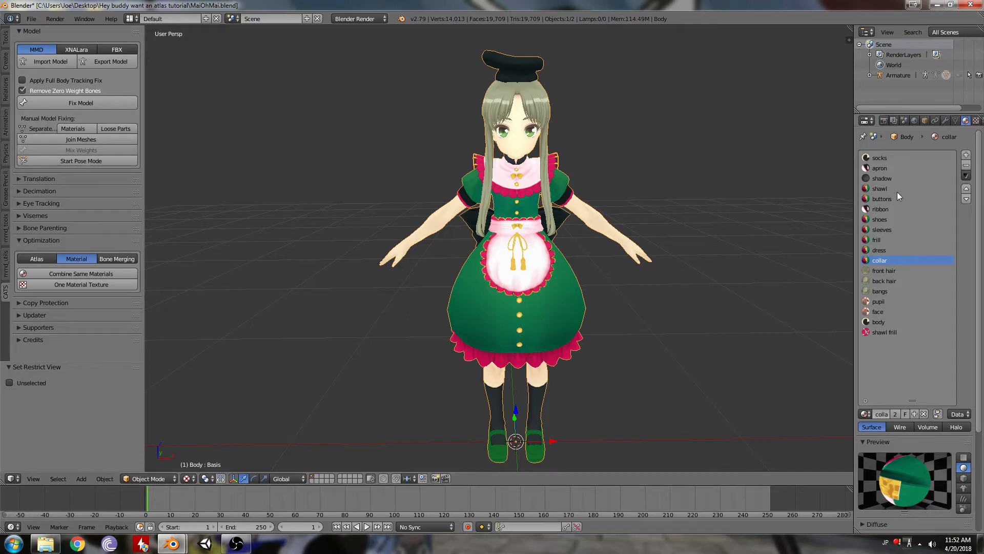
Assign the shawl, sleeves, frill, dress and collar faces to the collar material, then exit Edit Mode
key(Tab)
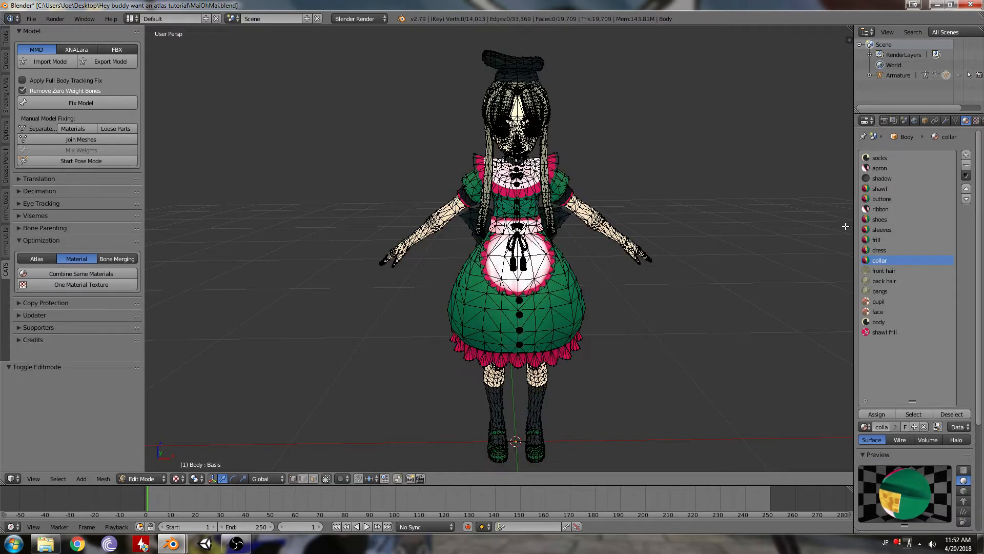
click(879, 188)
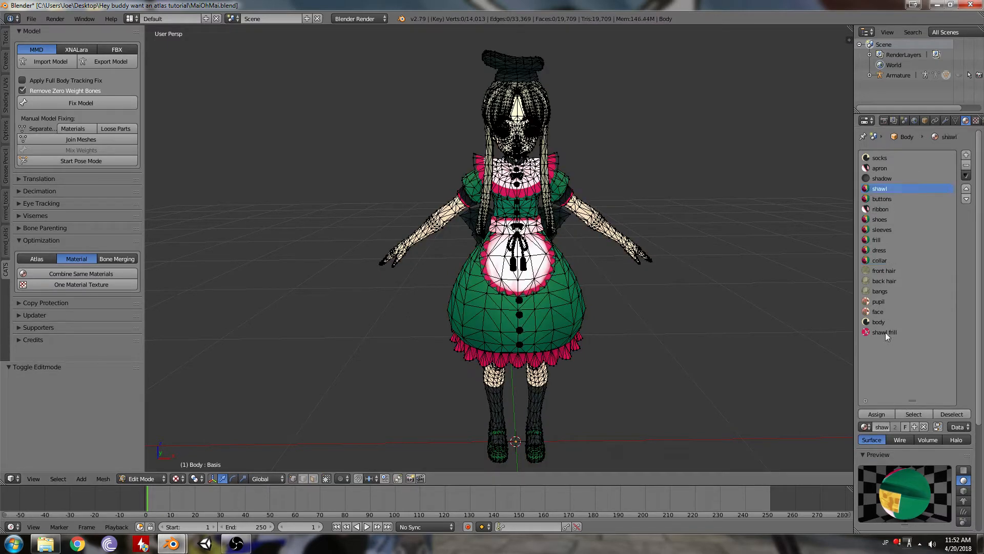
click(914, 414)
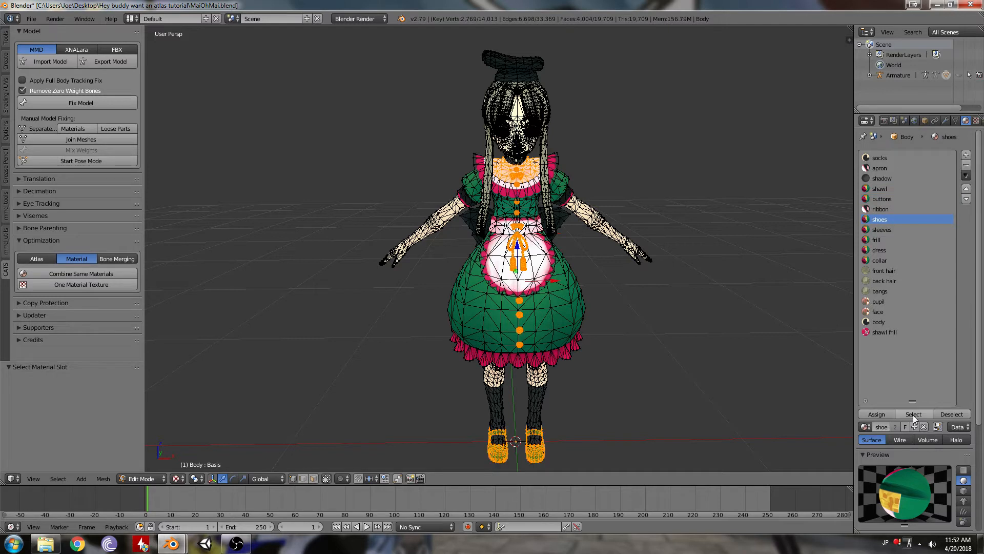
click(882, 229)
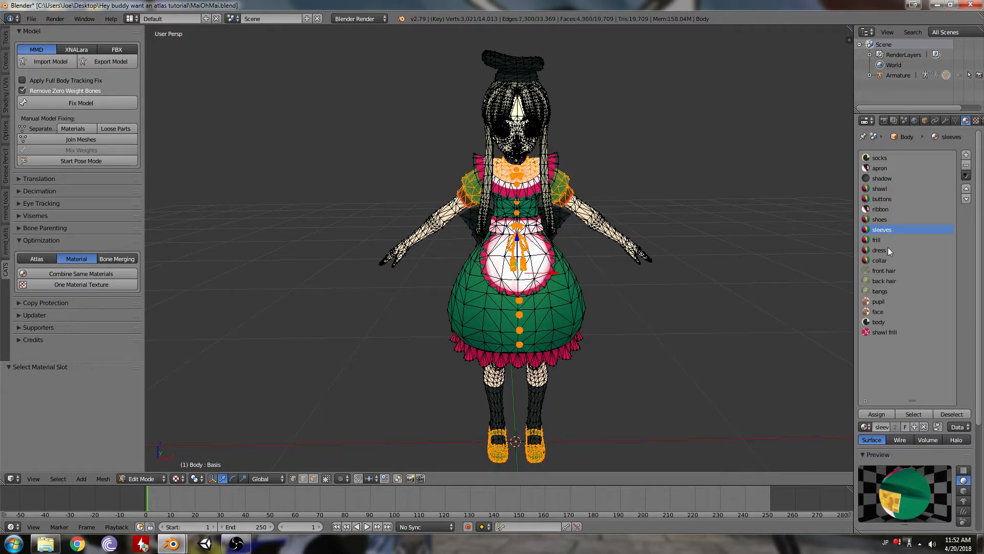
click(877, 240)
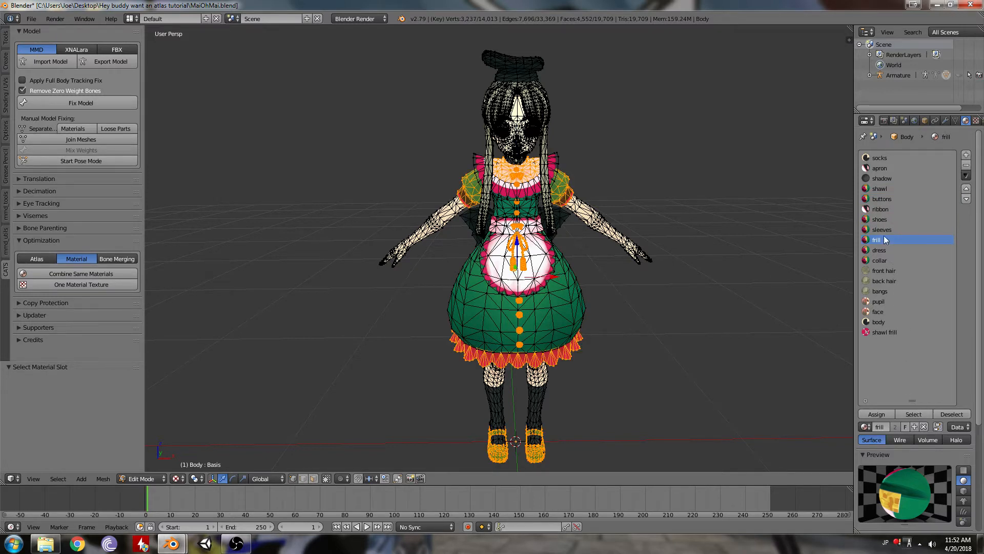
click(880, 250)
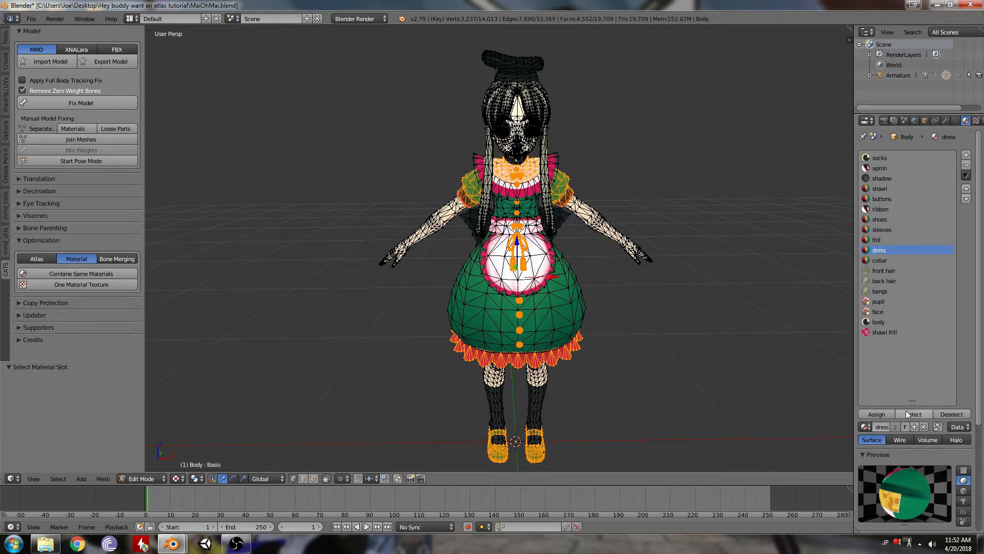
click(881, 260)
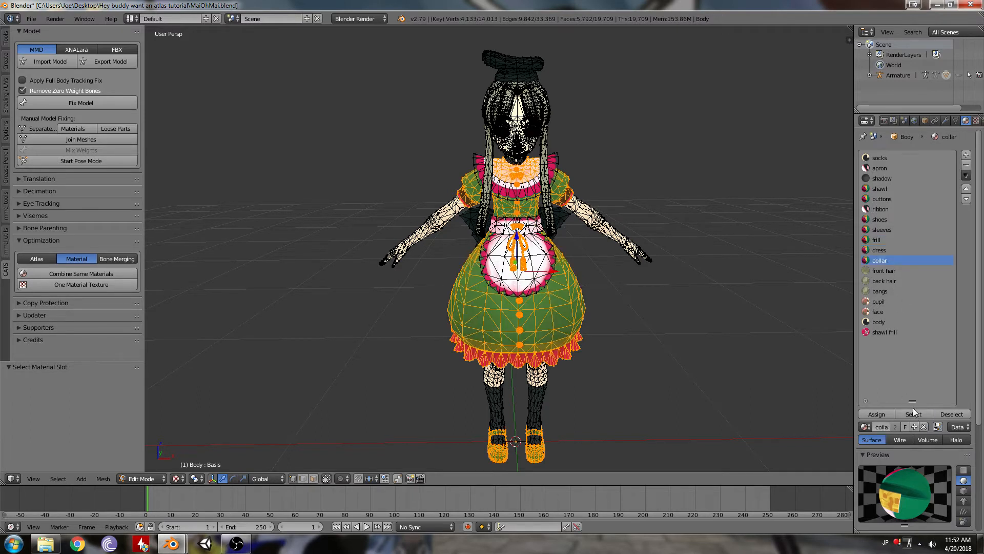
click(875, 413)
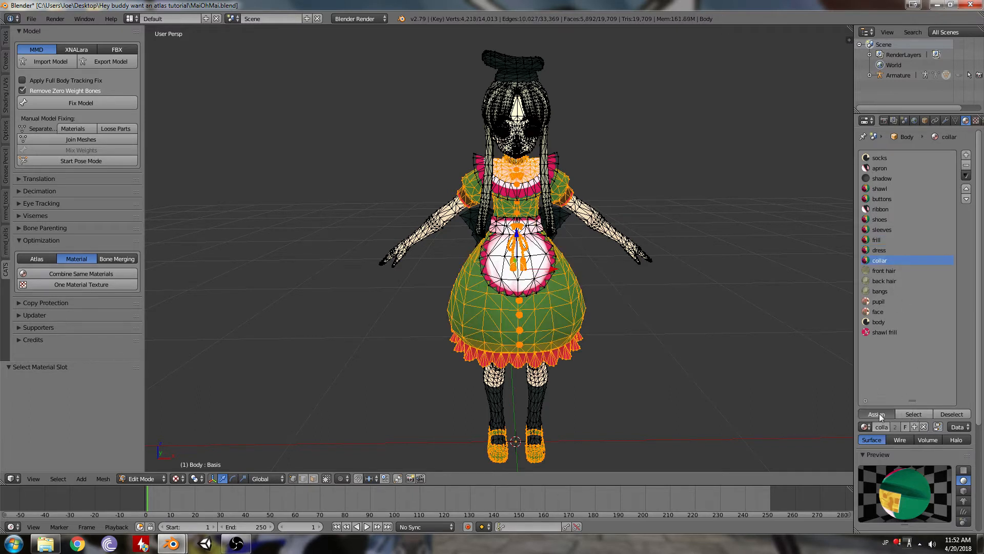
key(Tab)
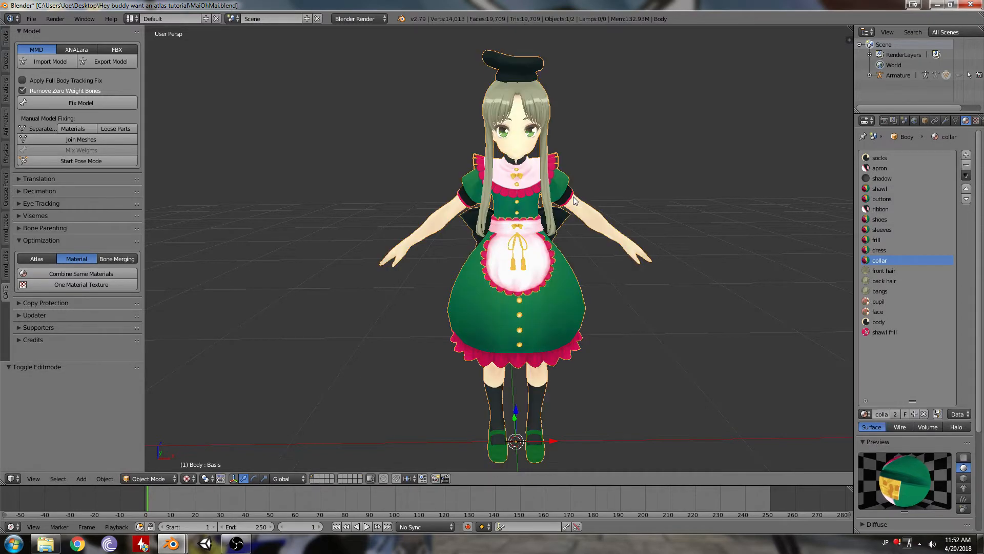
mouse_move(968, 178)
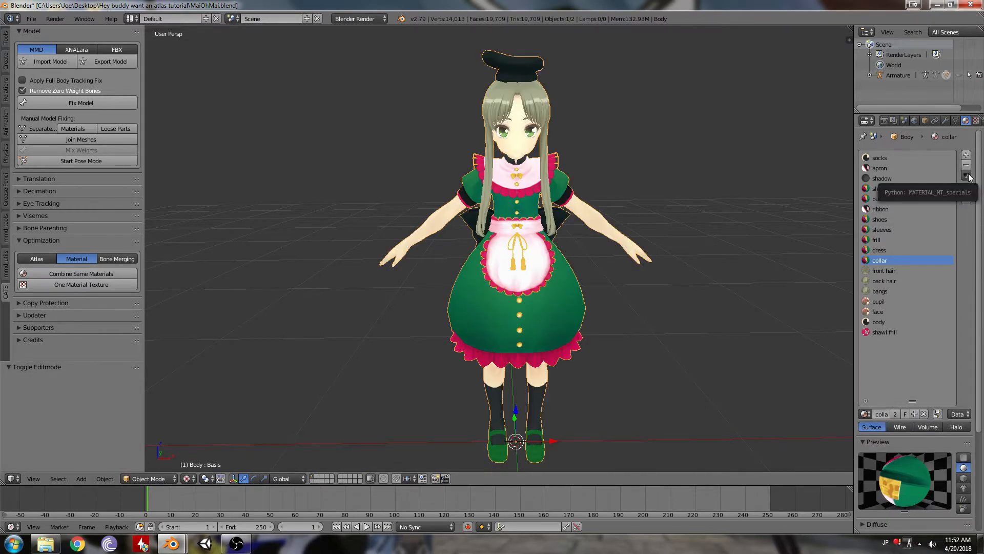
Clean unused material slots and select the back hair material faces
click(965, 177)
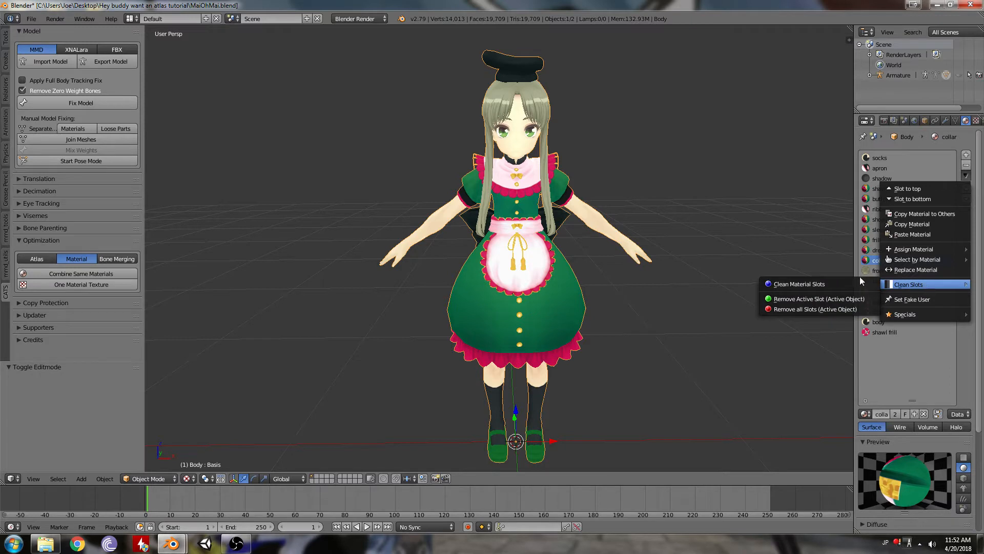
click(909, 284)
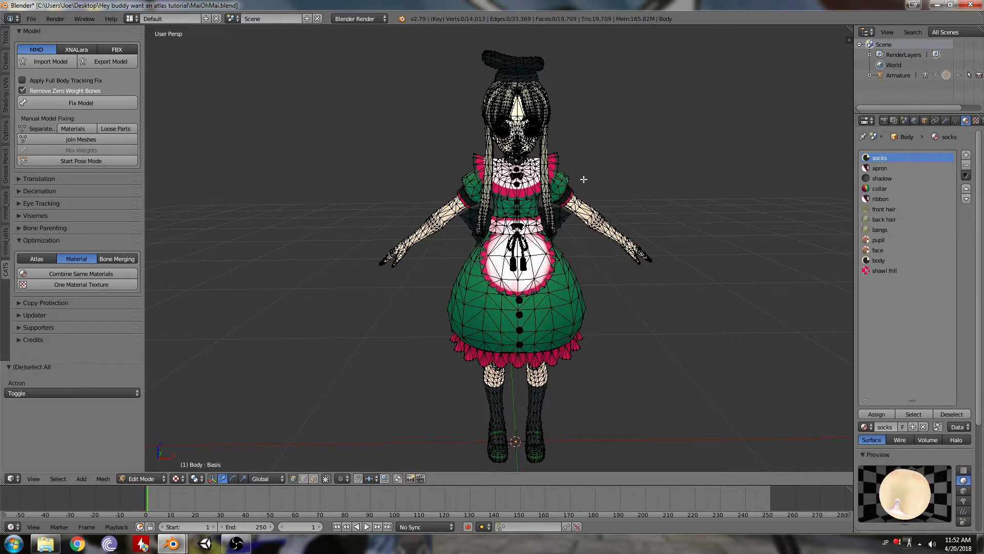
mouse_move(890, 193)
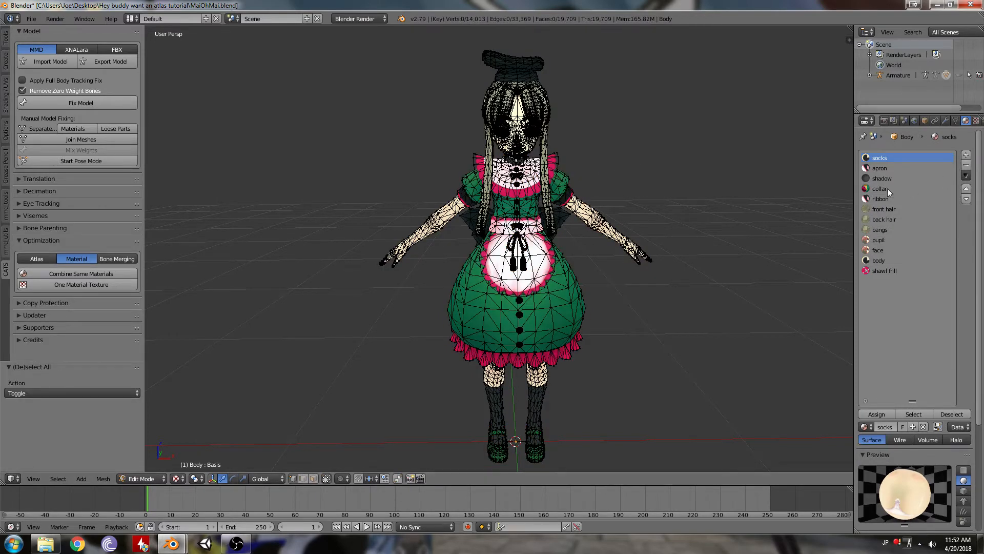
mouse_move(885, 212)
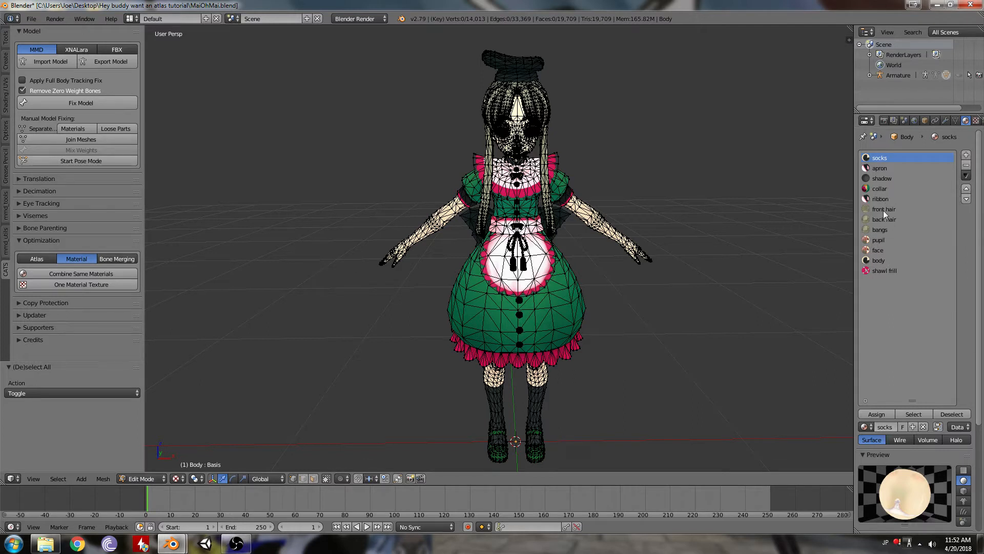
click(883, 219)
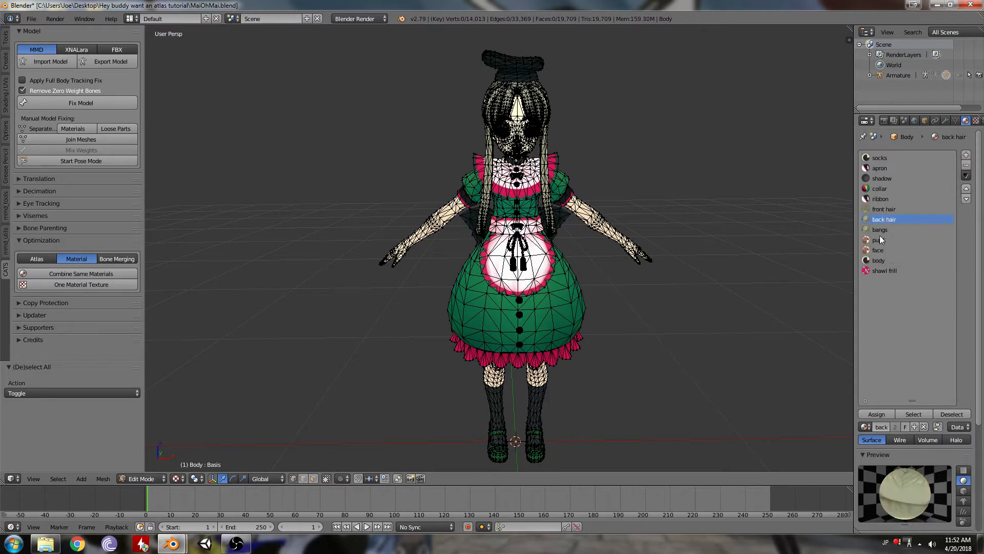
click(879, 230)
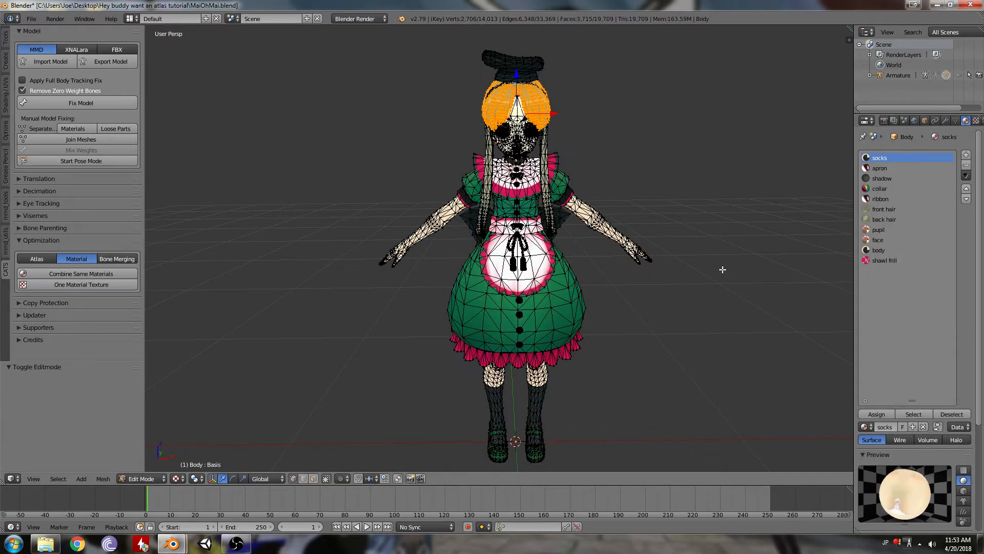
Select the pupil faces and move them onto the face material
click(880, 229)
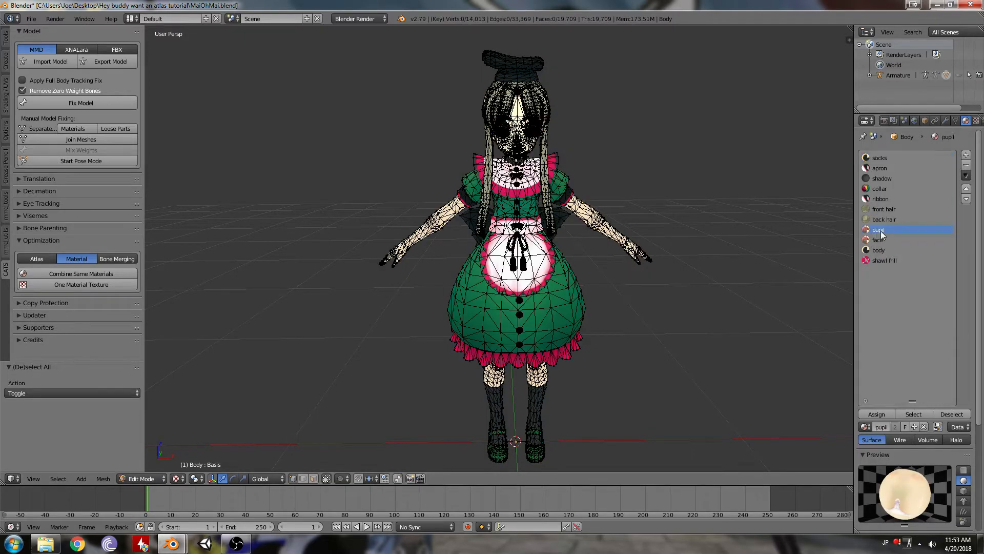
click(912, 414)
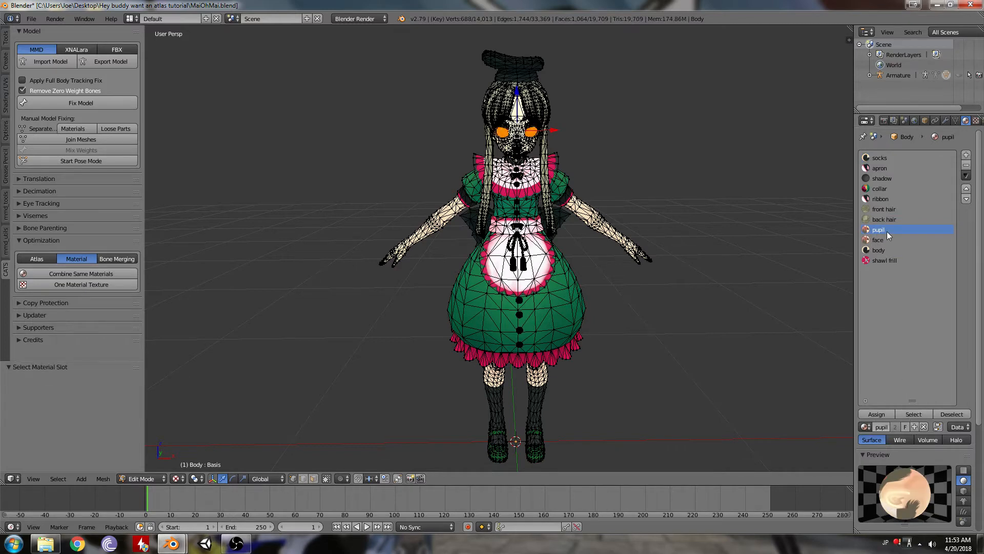
click(879, 239)
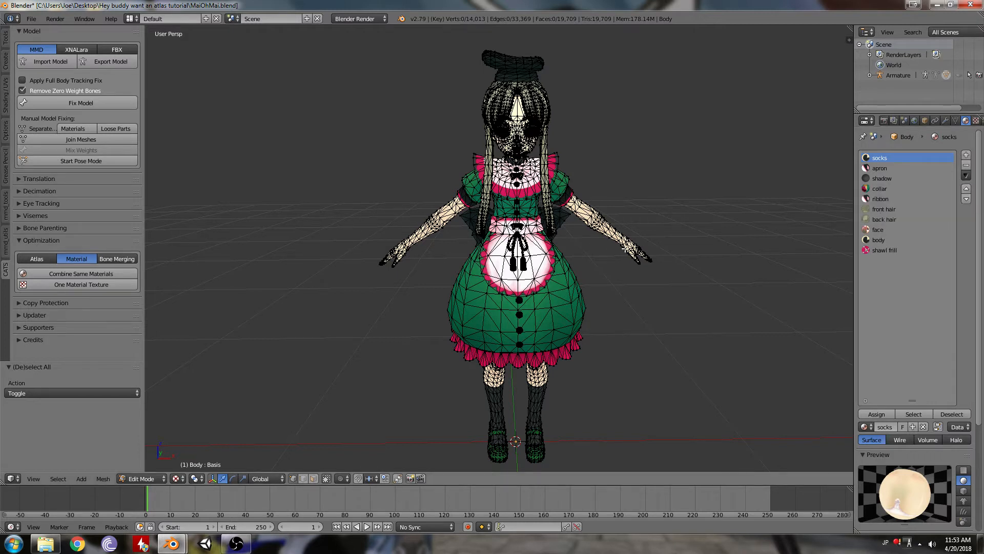
mouse_move(699, 237)
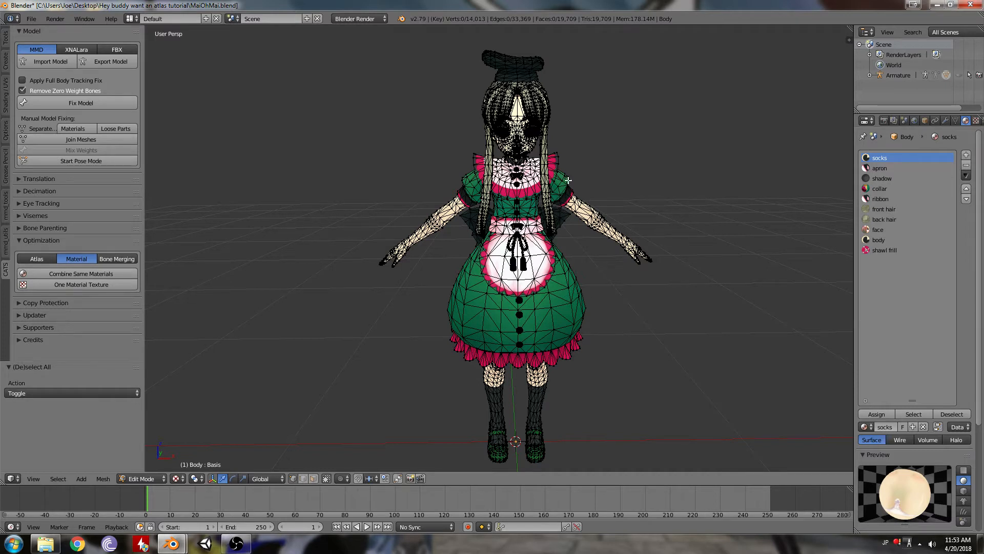
Add a UV/Image Editor area beside the 3D view and return to object mode
click(41, 240)
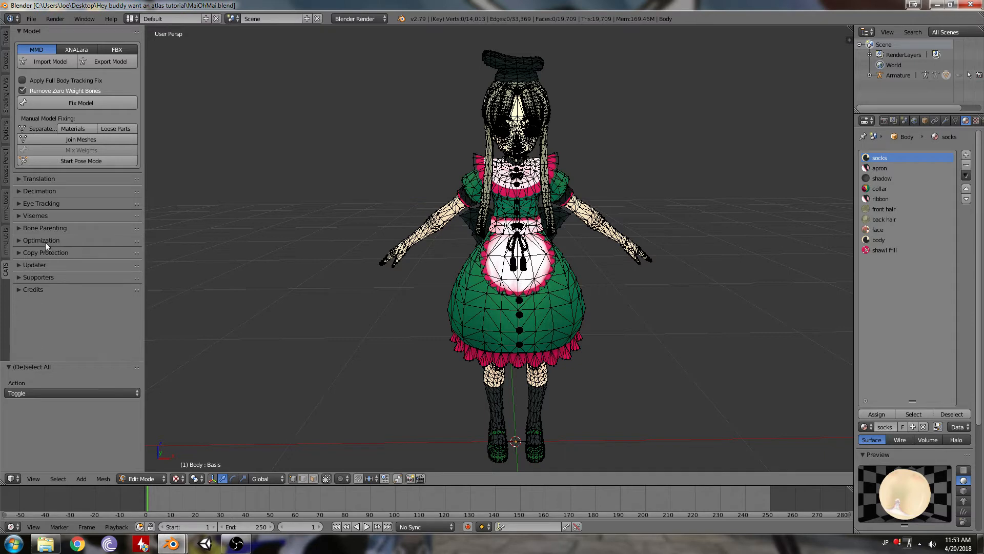
mouse_move(851, 26)
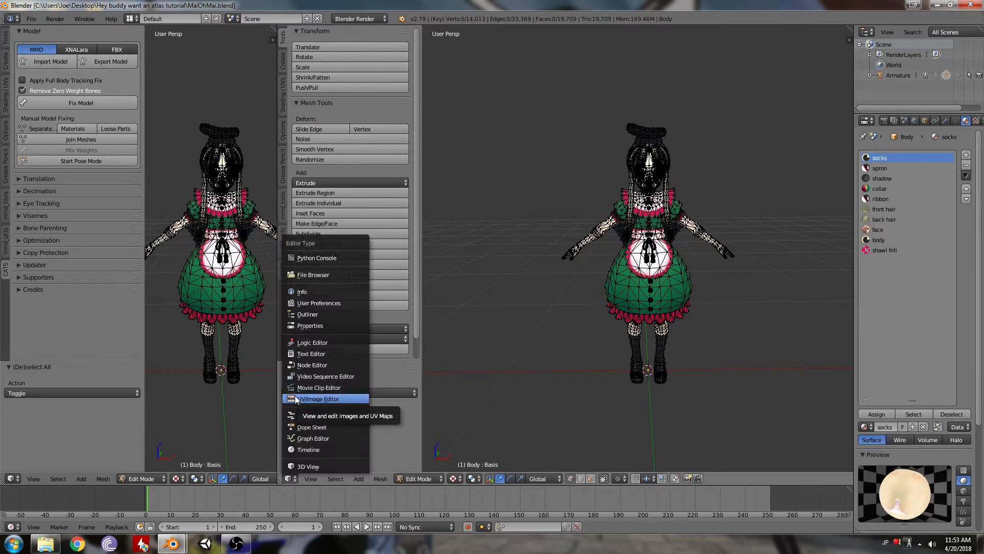
click(319, 399)
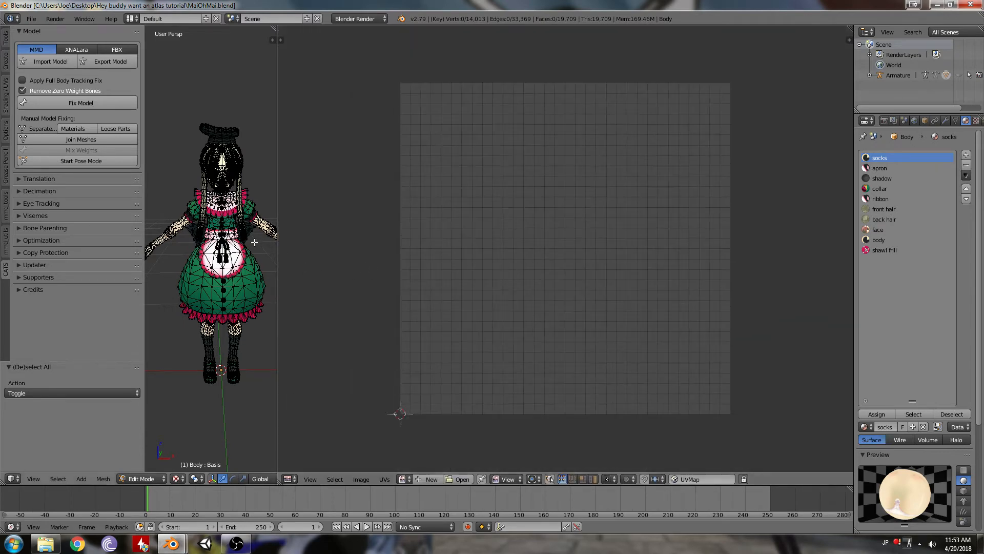
key(Tab)
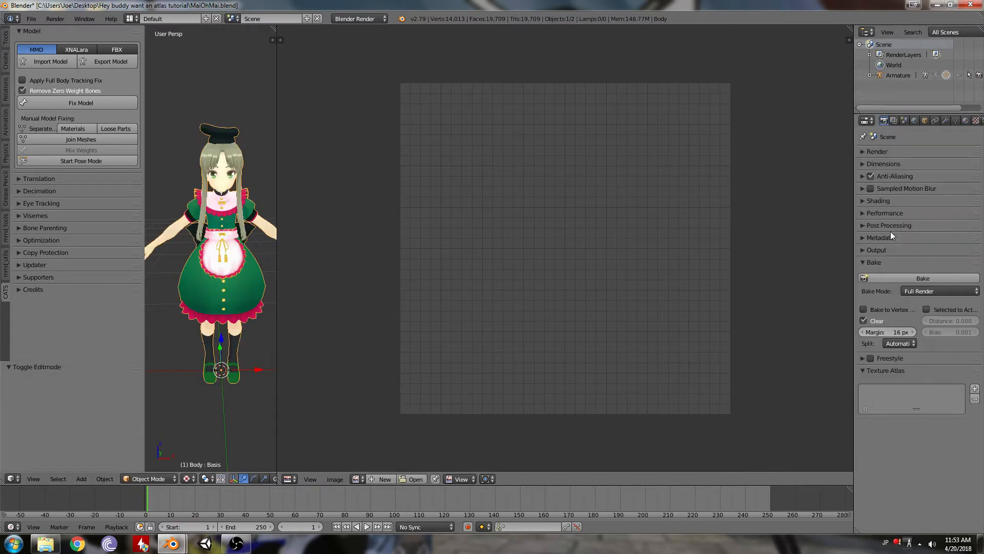
Set Bake Mode to Textures, add a 2048×2048 texture atlas group, and start manual unwrap
click(938, 291)
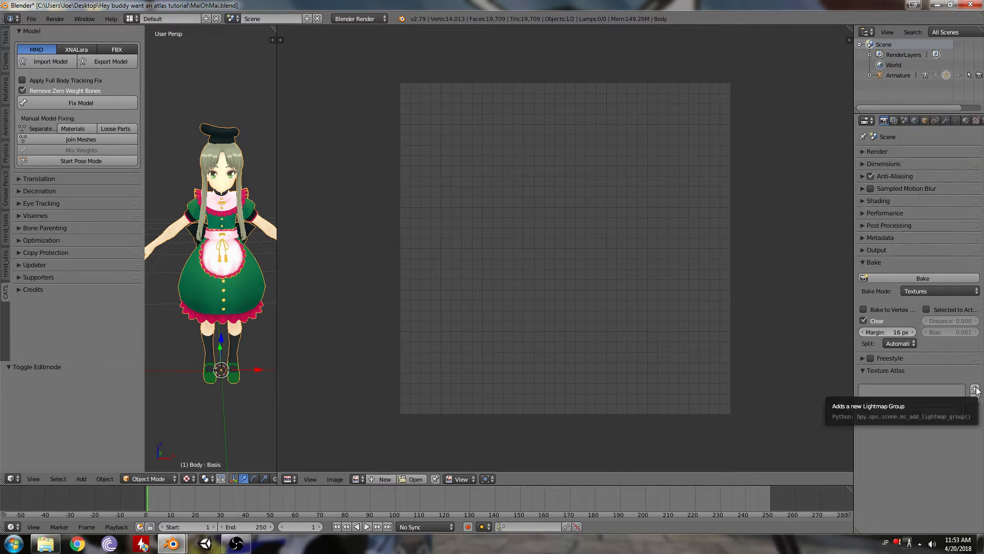
click(976, 389)
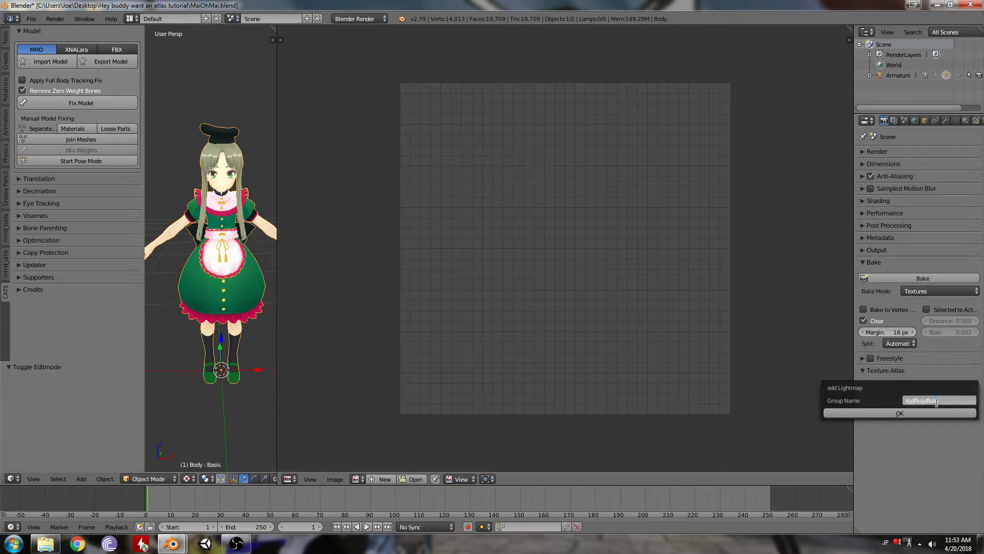
click(898, 413)
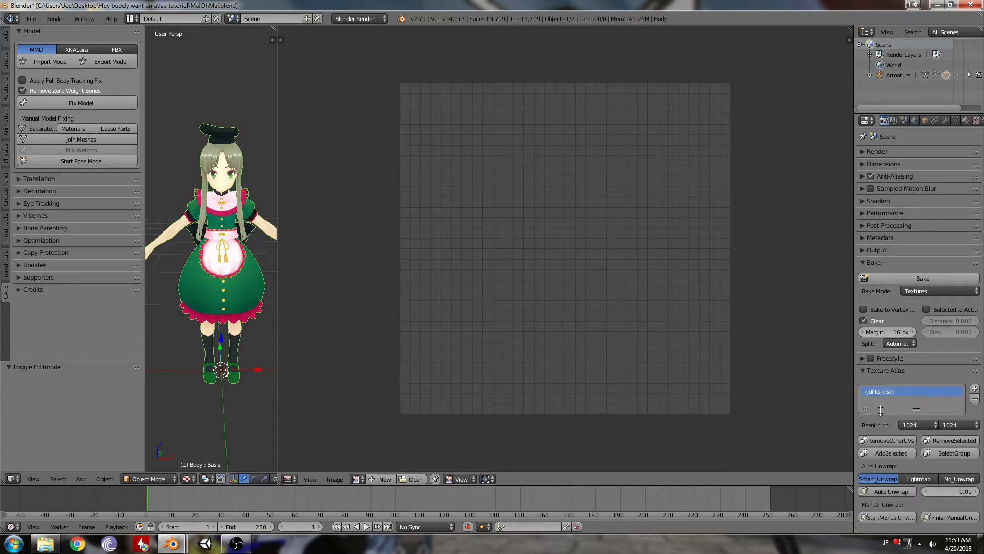
click(915, 424)
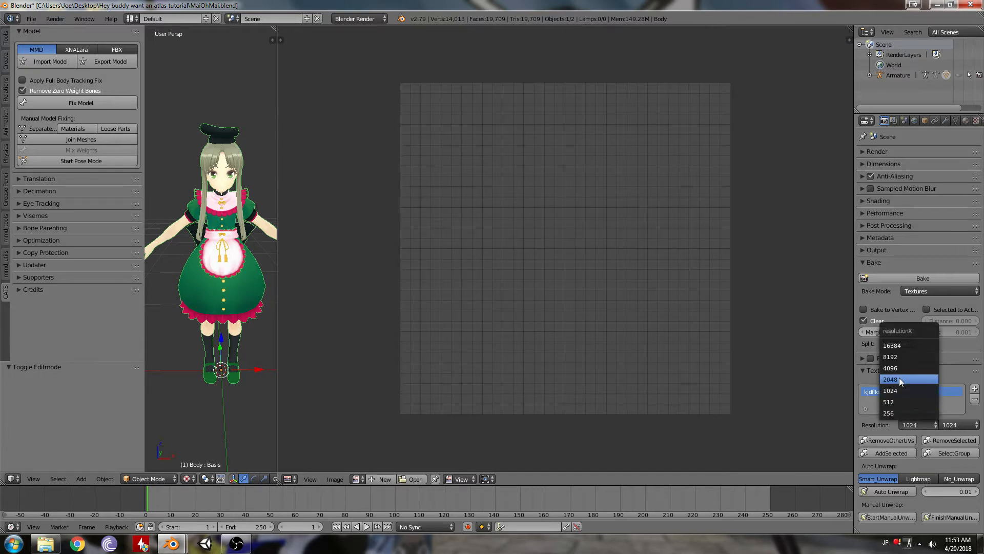
click(890, 379)
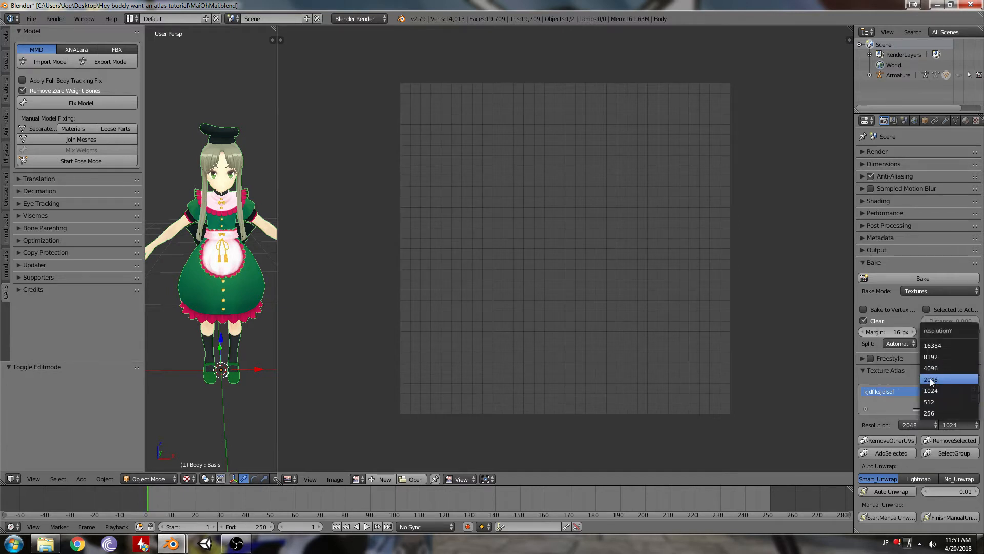
click(931, 378)
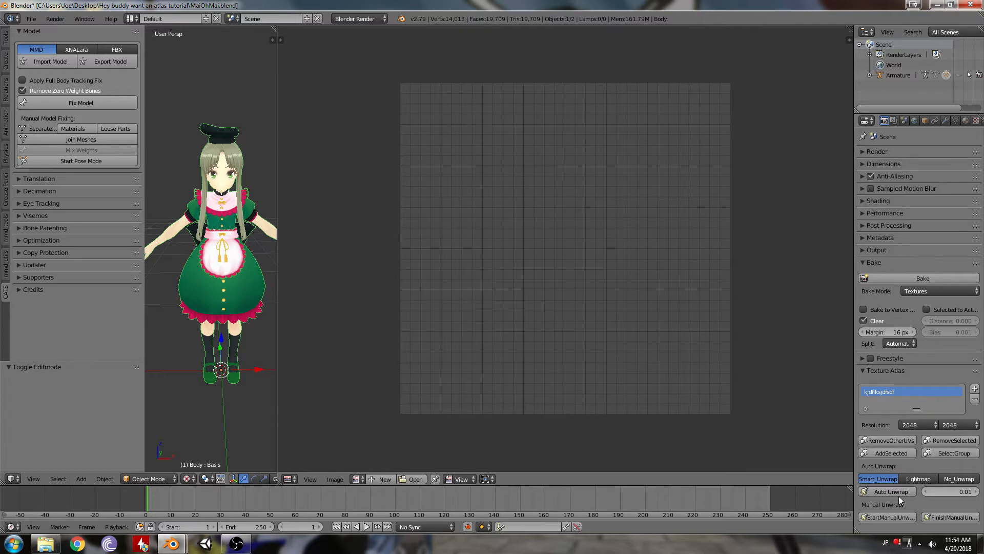
mouse_move(887, 516)
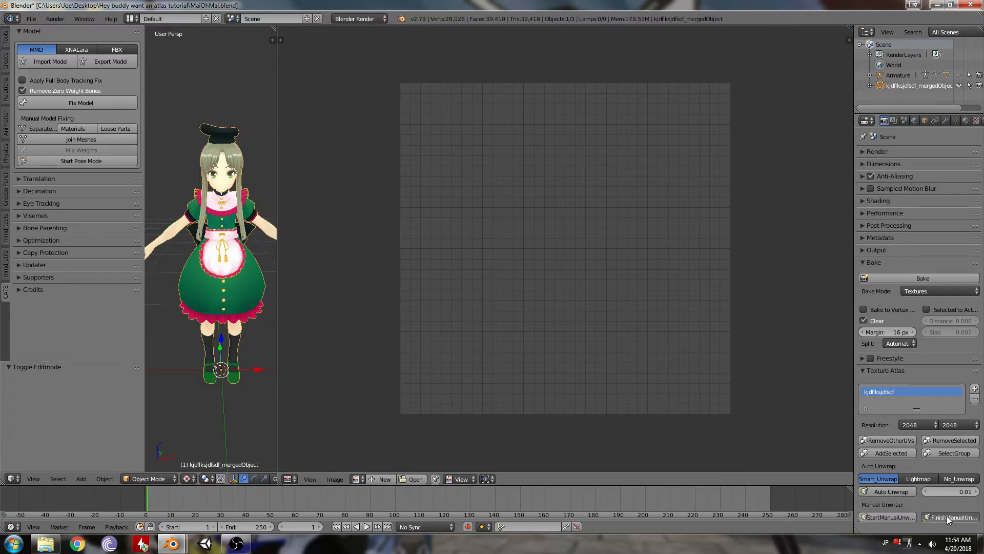
click(949, 517)
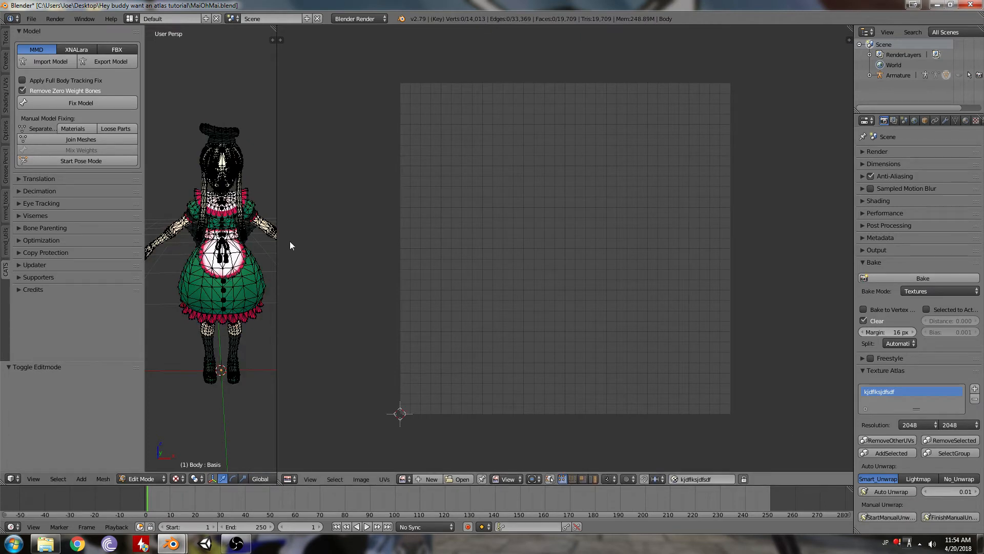
mouse_move(551, 478)
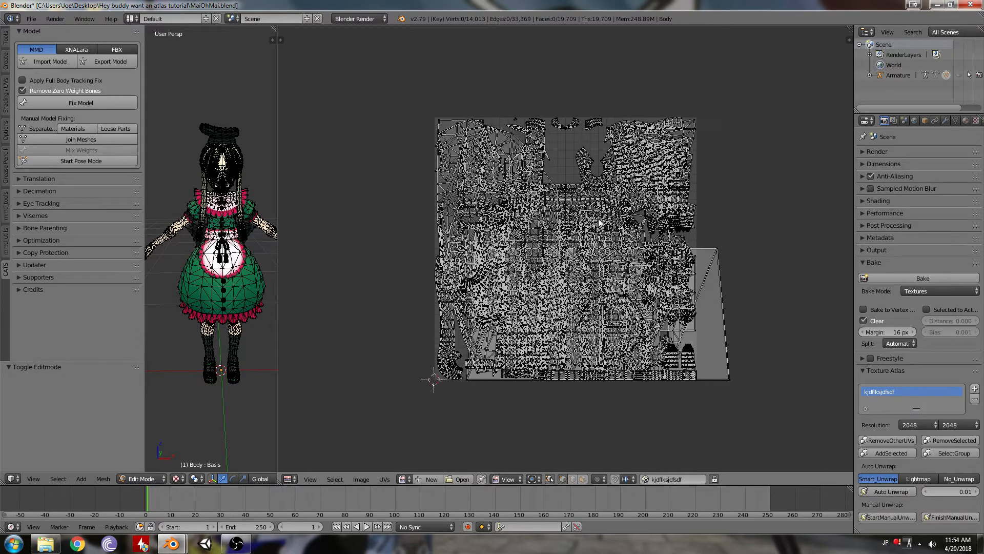
mouse_move(959, 120)
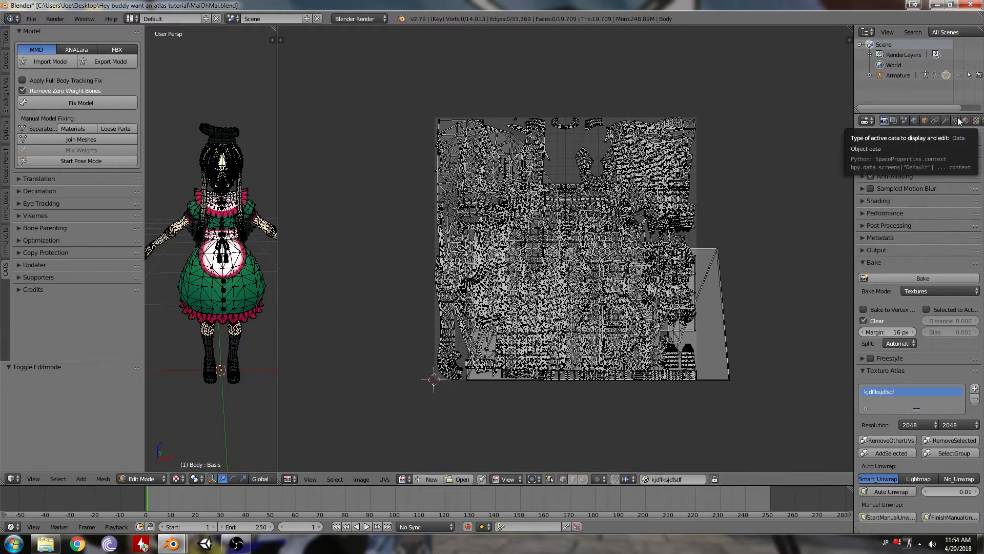
Activate the kjdflksjdfsdf UV map in the Body mesh's UV Maps list
click(959, 120)
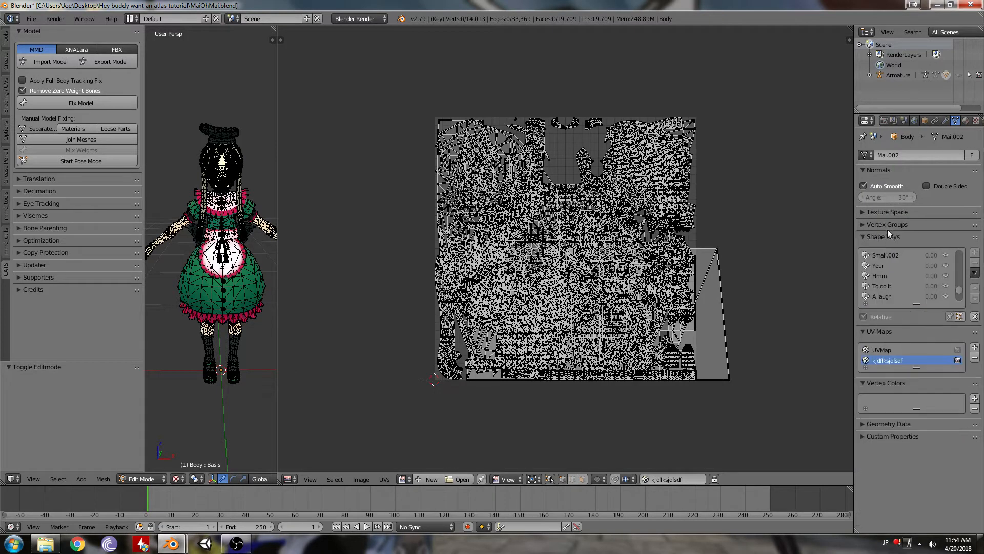
click(880, 237)
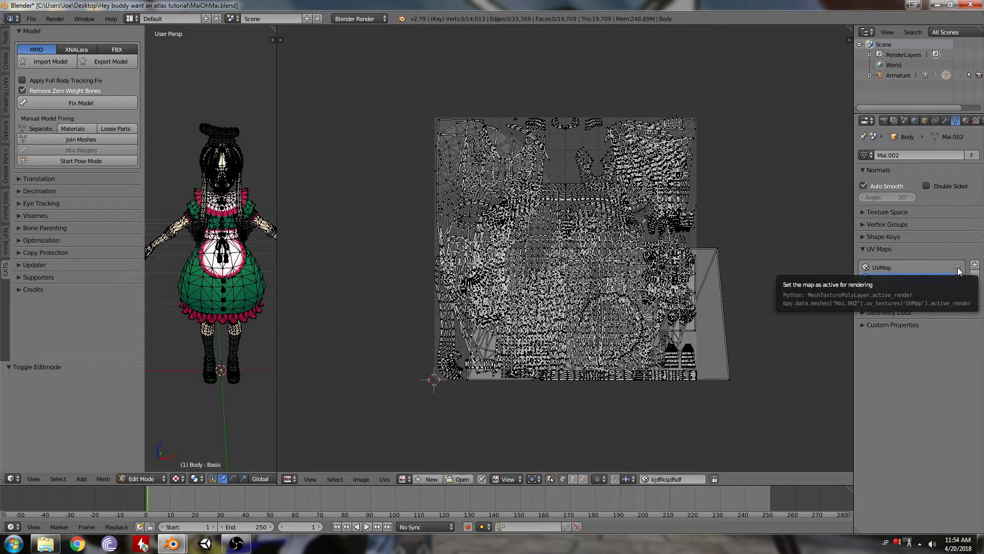
click(974, 265)
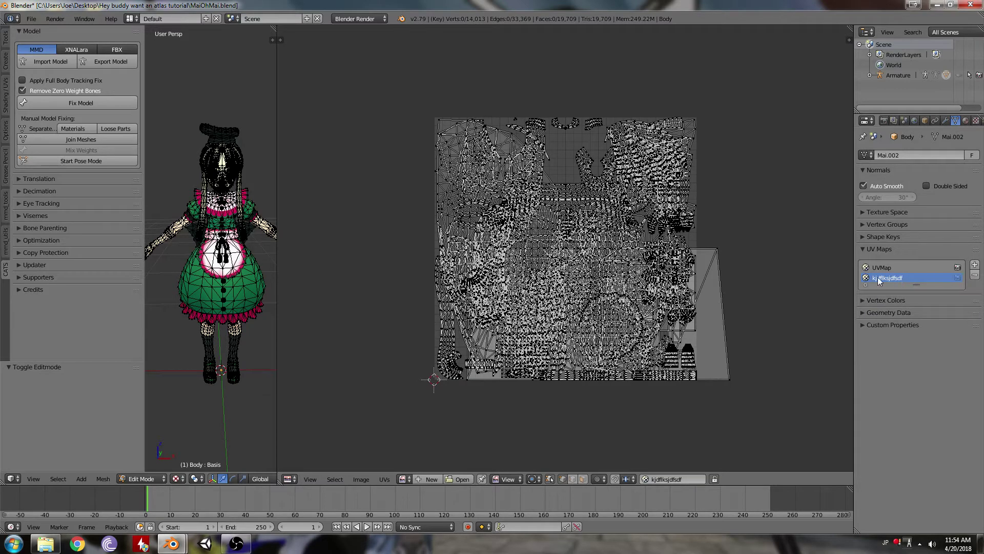
mouse_move(887, 282)
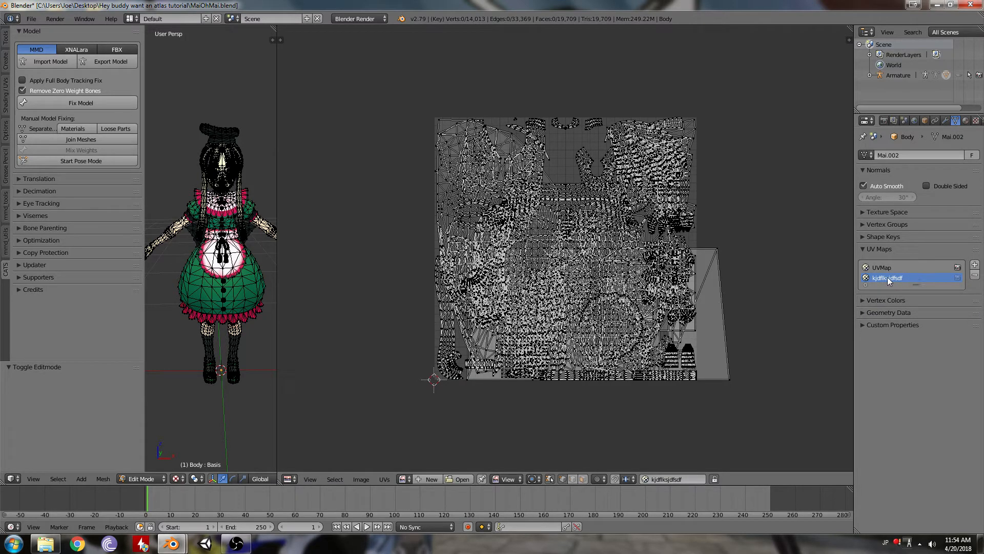
click(963, 120)
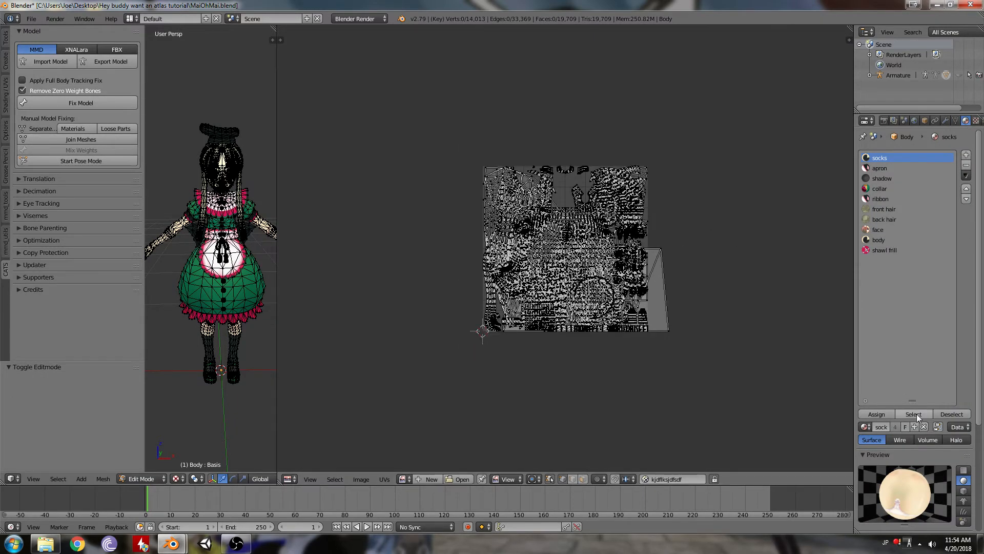
Select socks, apron, shadow and collar faces, then rotate and resize the front and back hair islands
click(914, 414)
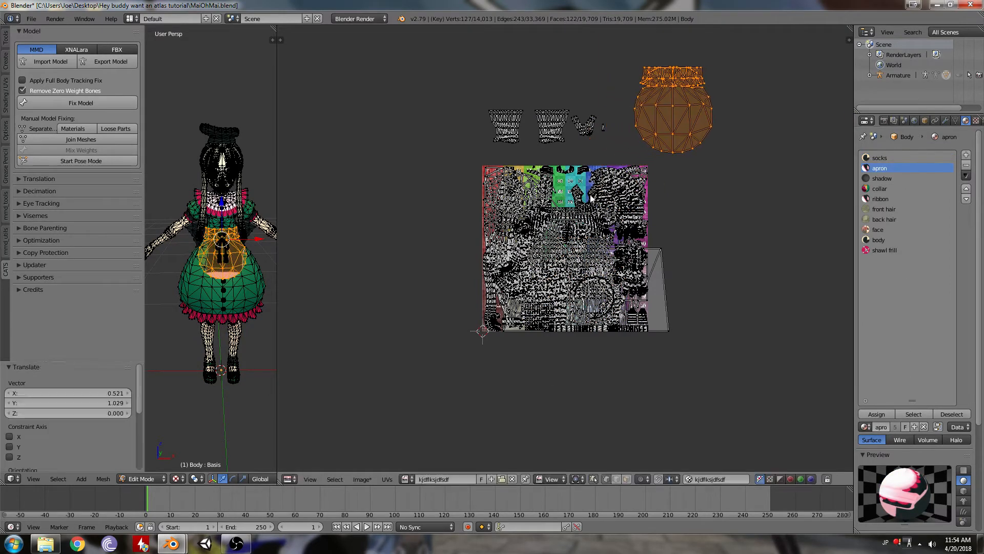
click(882, 177)
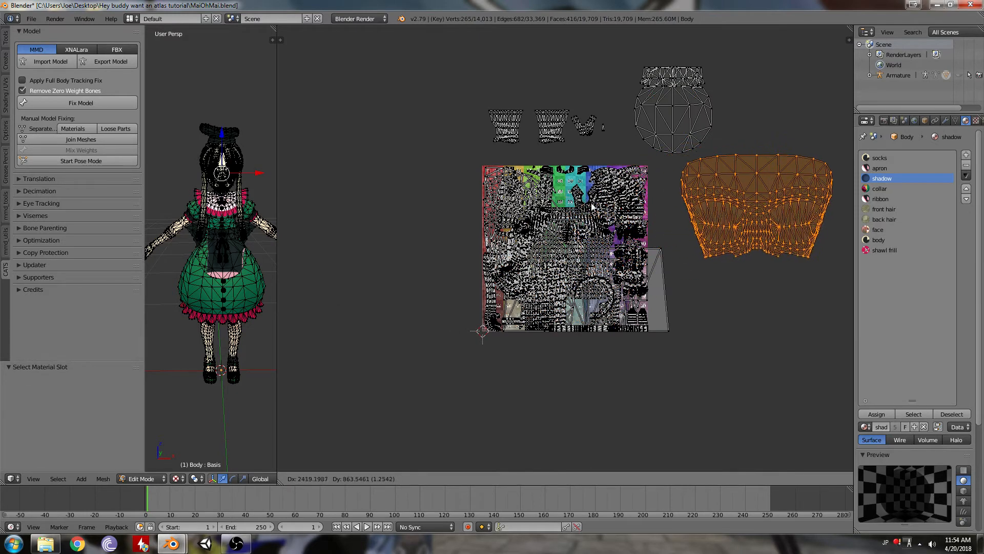
click(879, 188)
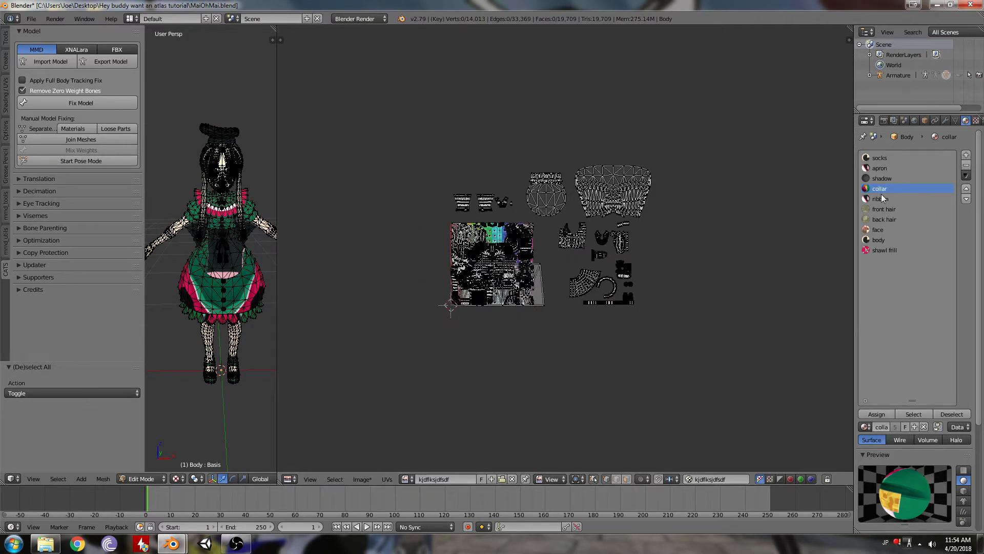
click(881, 198)
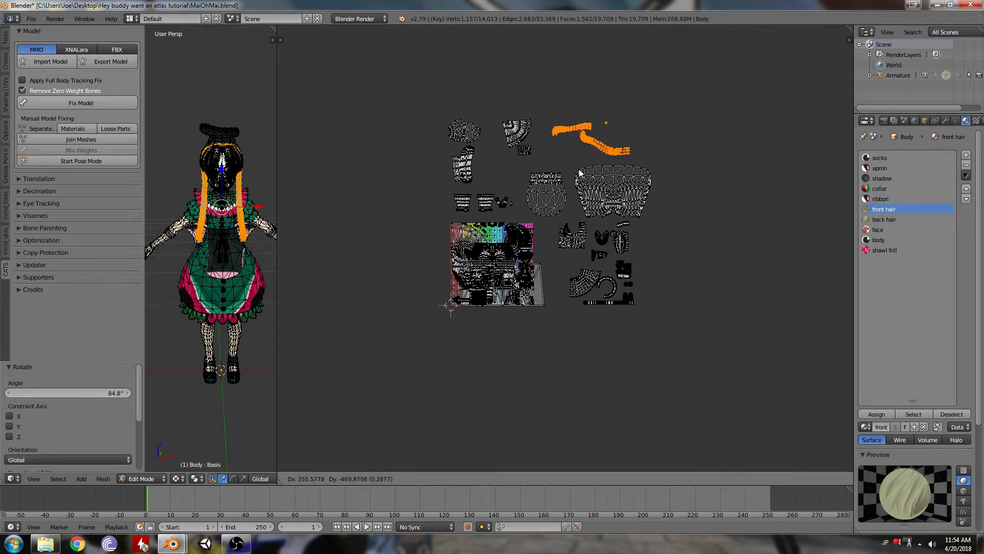
key(a)
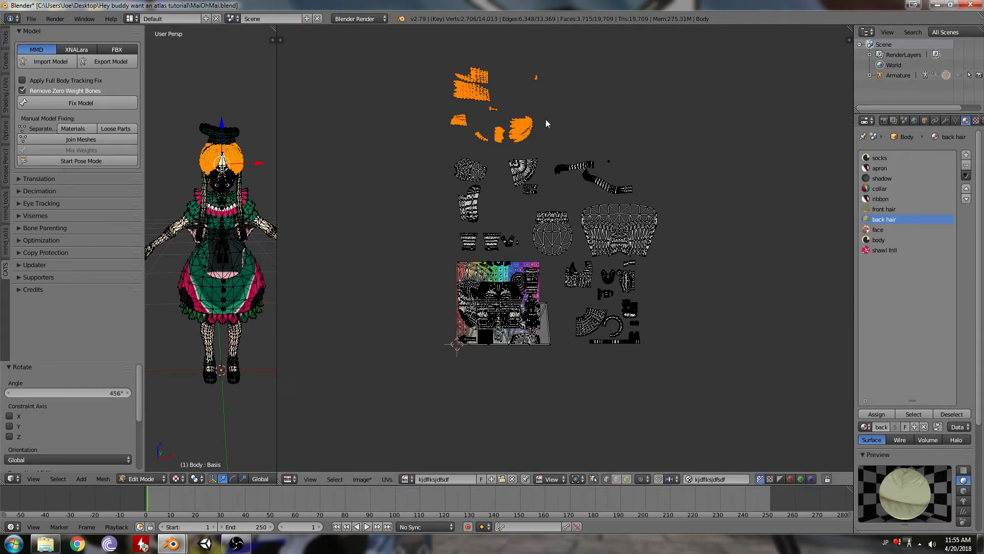
mouse_move(549, 134)
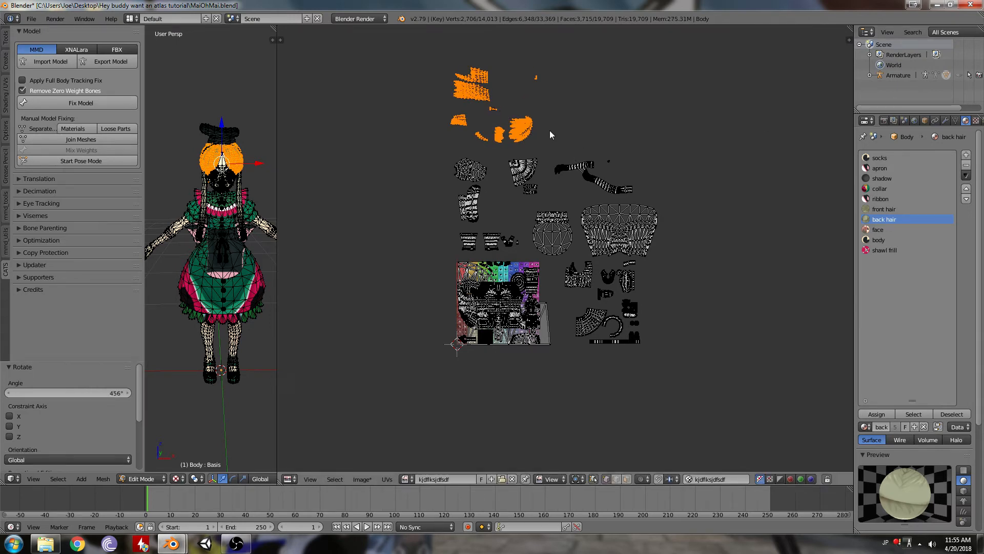
mouse_move(539, 129)
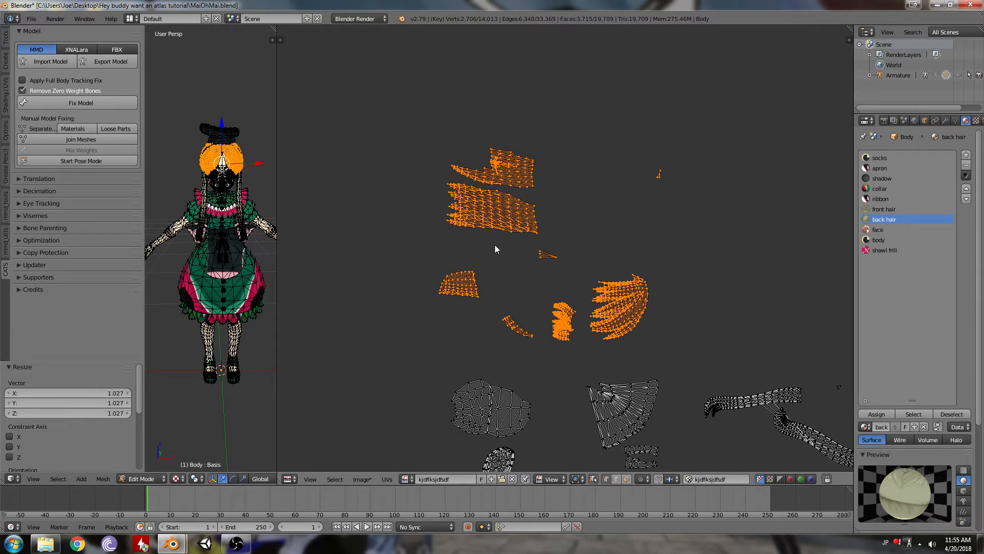
mouse_move(554, 239)
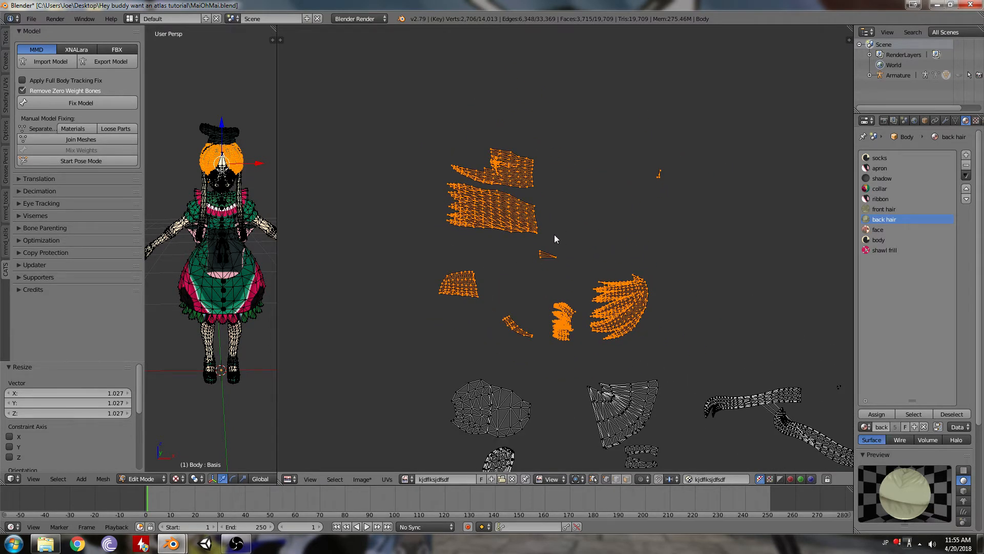
key(a)
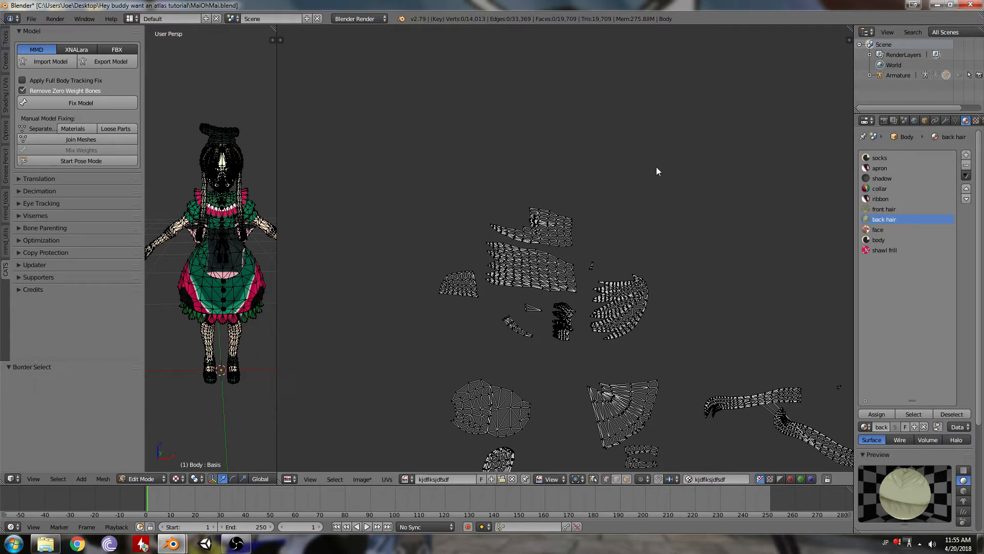
mouse_move(603, 124)
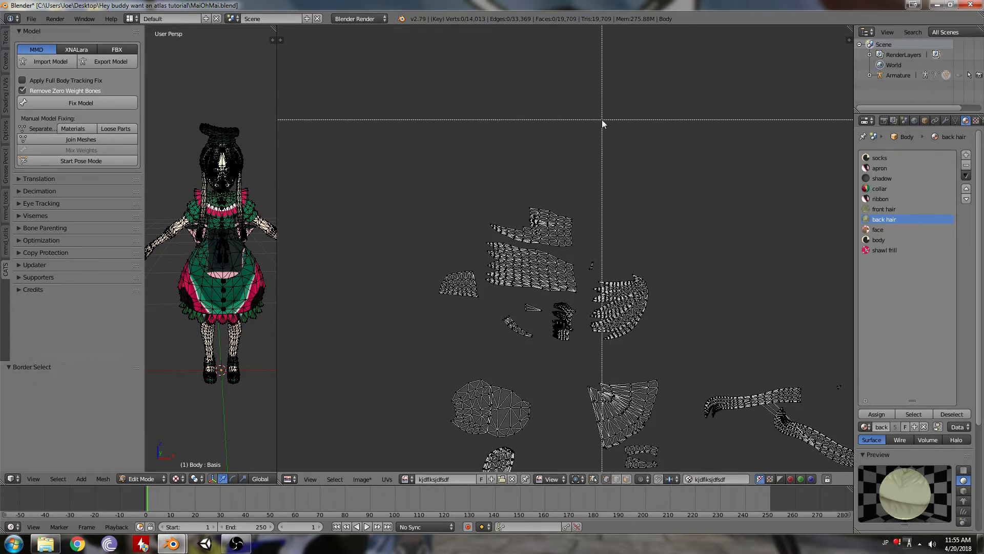
mouse_move(612, 120)
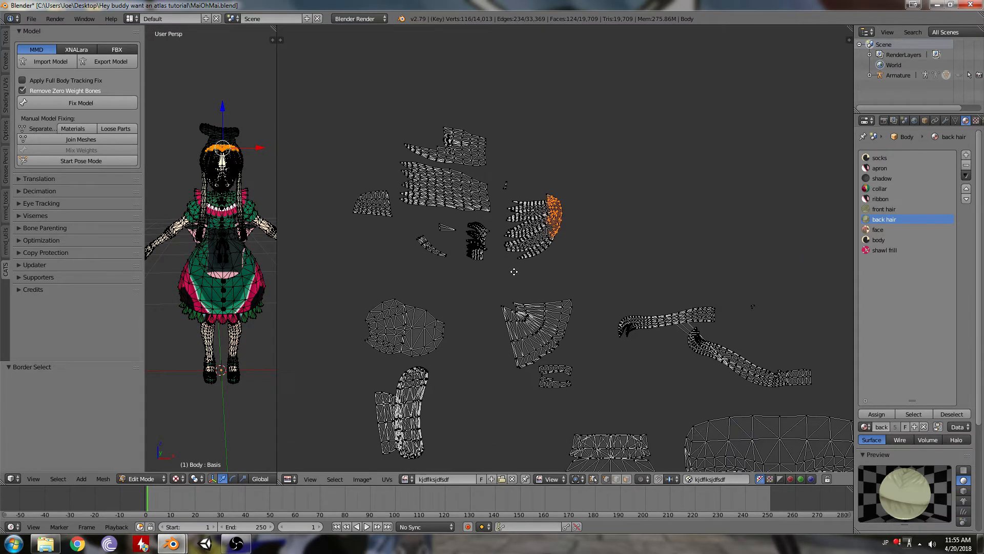
Deselect all UV islands once the back hair islands are in place
key(a)
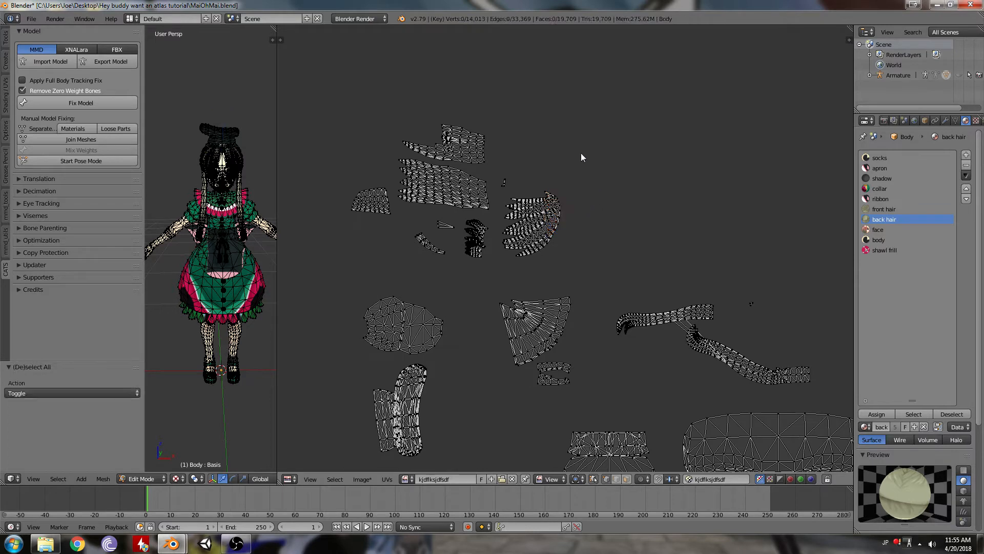
mouse_move(576, 154)
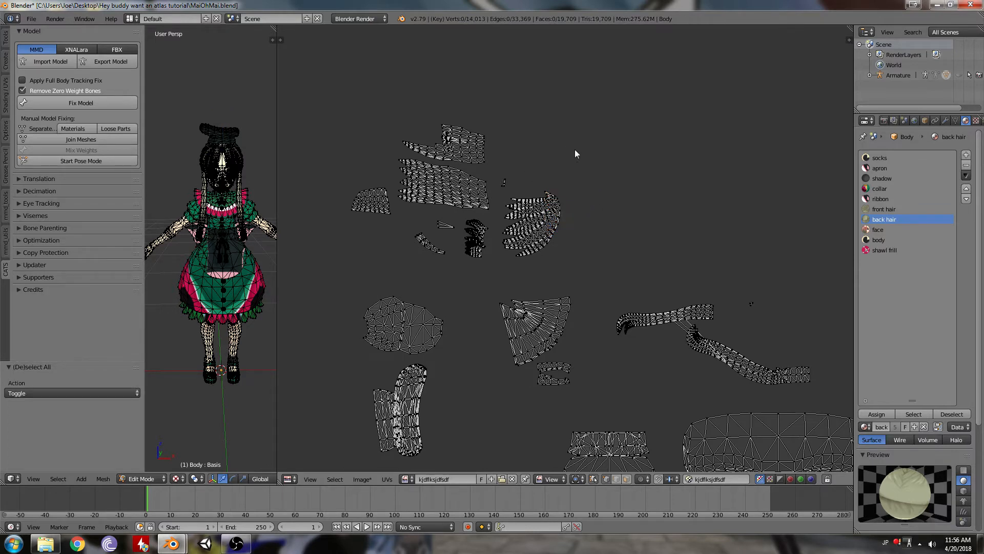
mouse_move(543, 109)
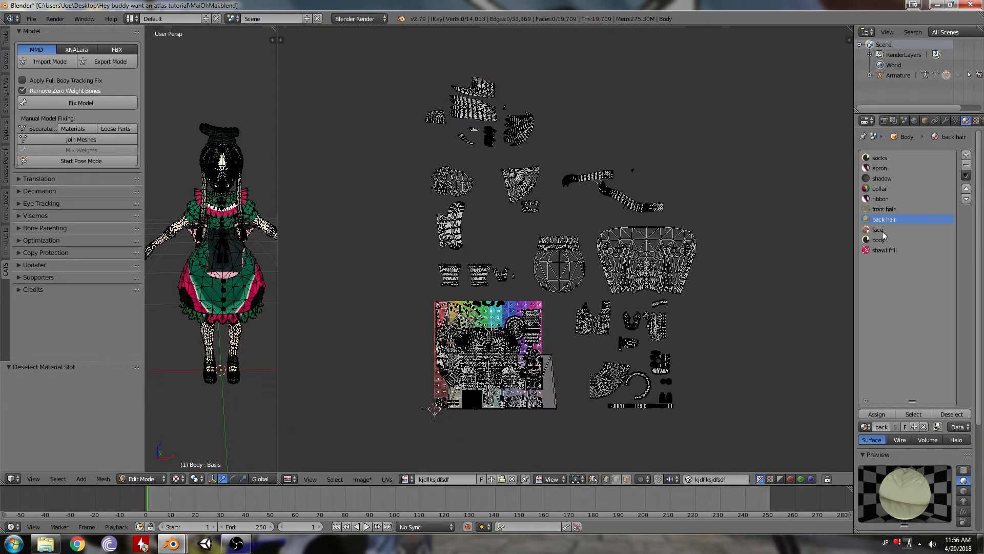
Select the face and body material faces to position their UV islands
click(881, 229)
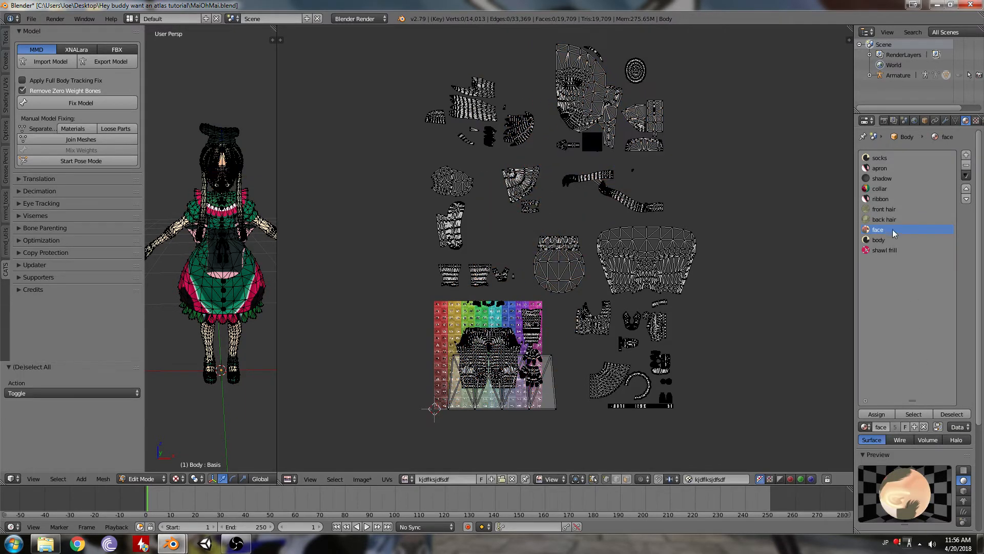
click(878, 240)
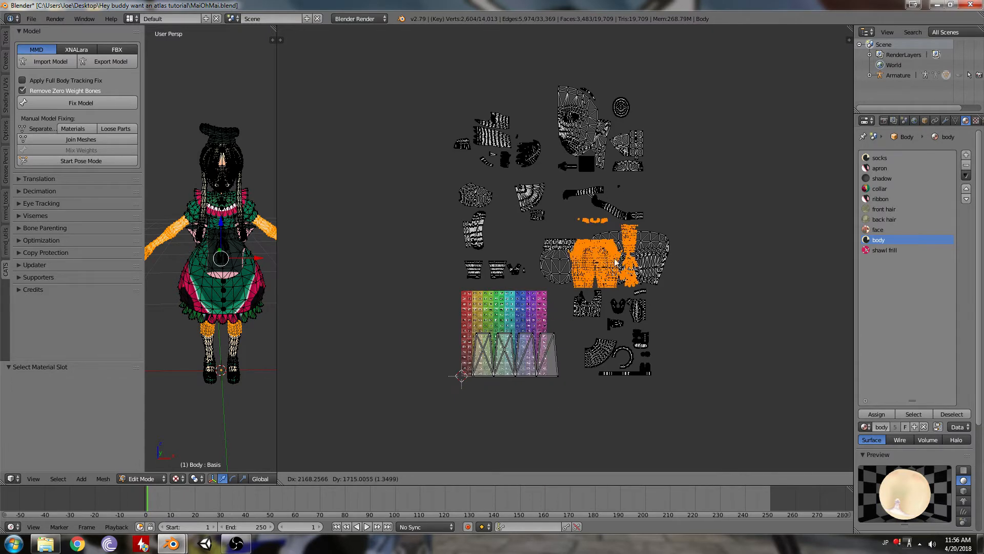
click(884, 250)
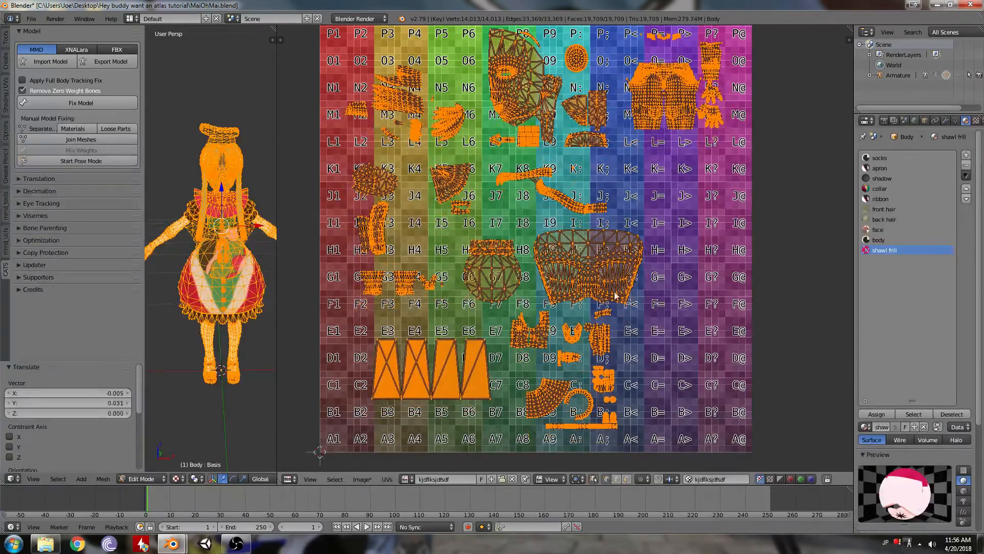
Deselect all, bake in Textures mode from the Render Bake panel, then bring up the UV map list
key(a)
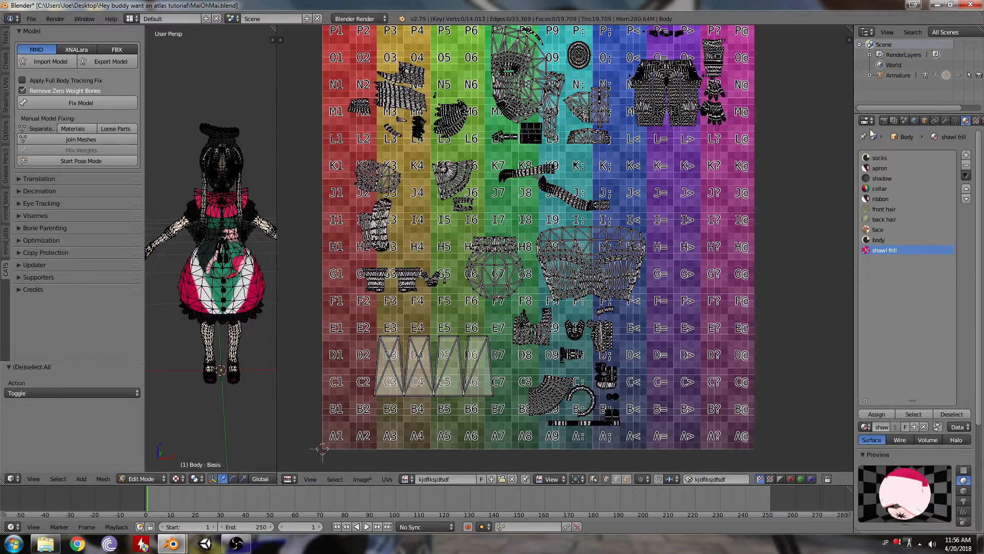
click(868, 120)
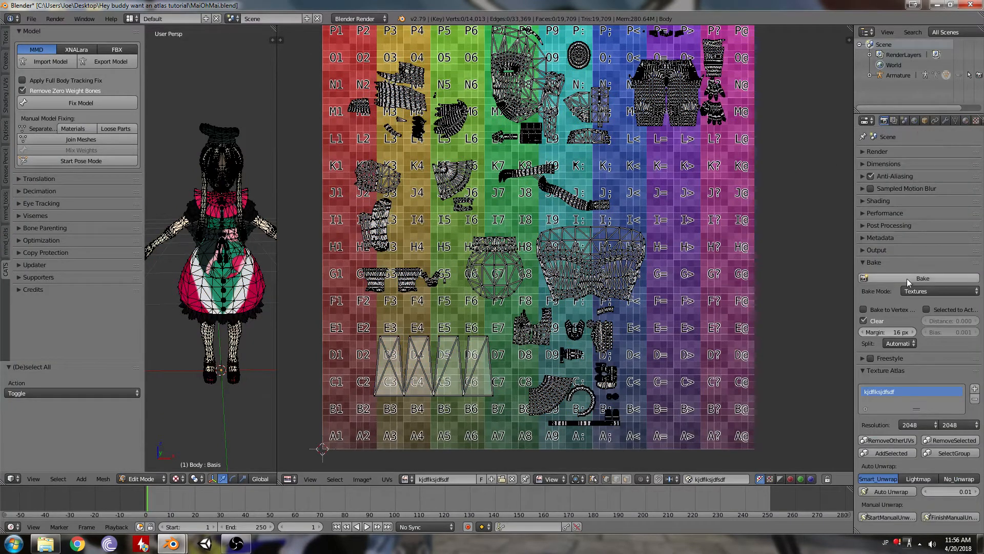
click(922, 278)
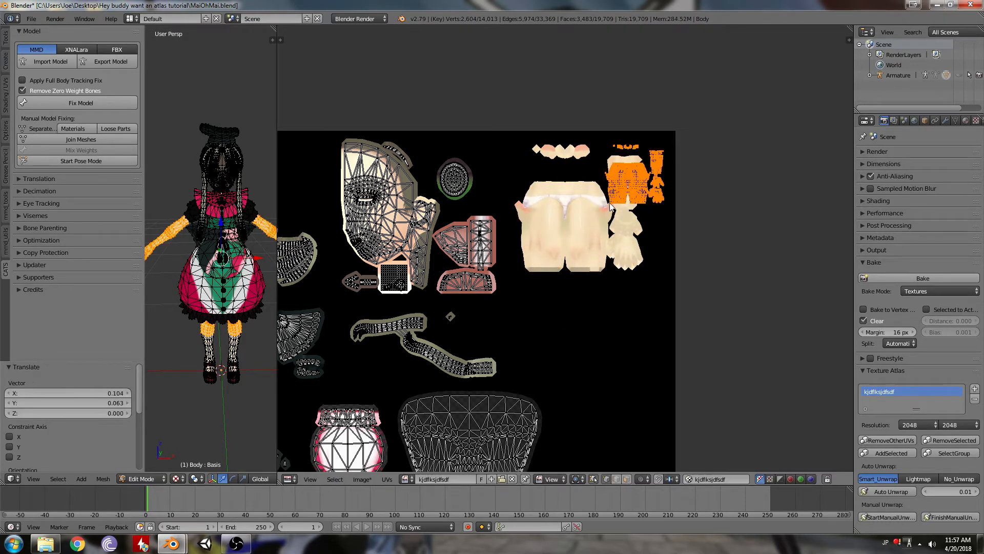
click(922, 277)
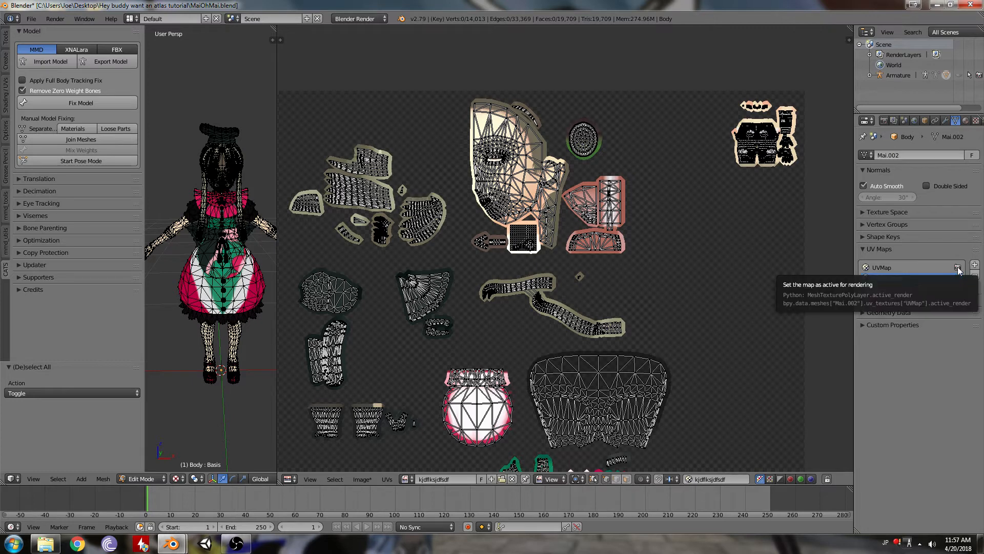
Make the atlas UV map active and return to object mode
click(974, 264)
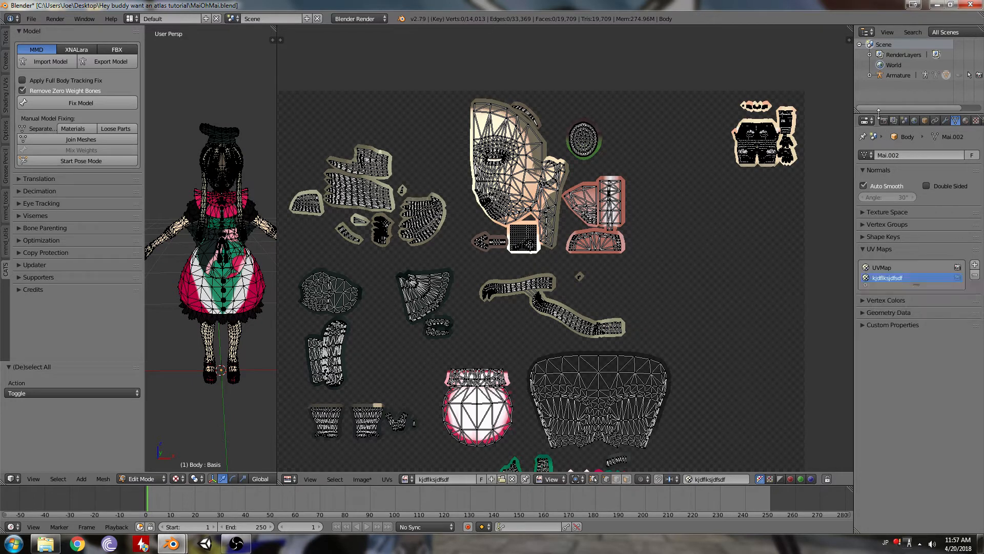
click(873, 120)
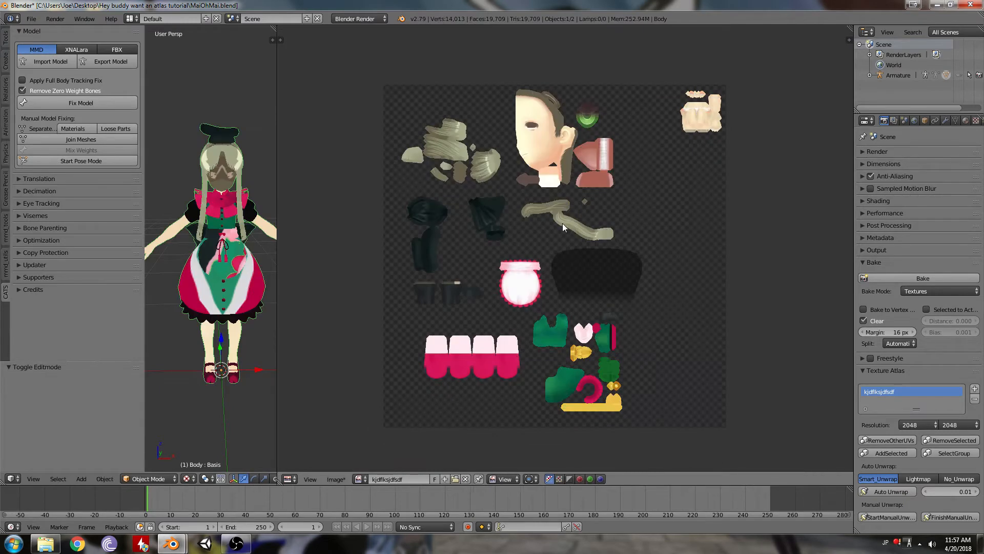
mouse_move(391, 218)
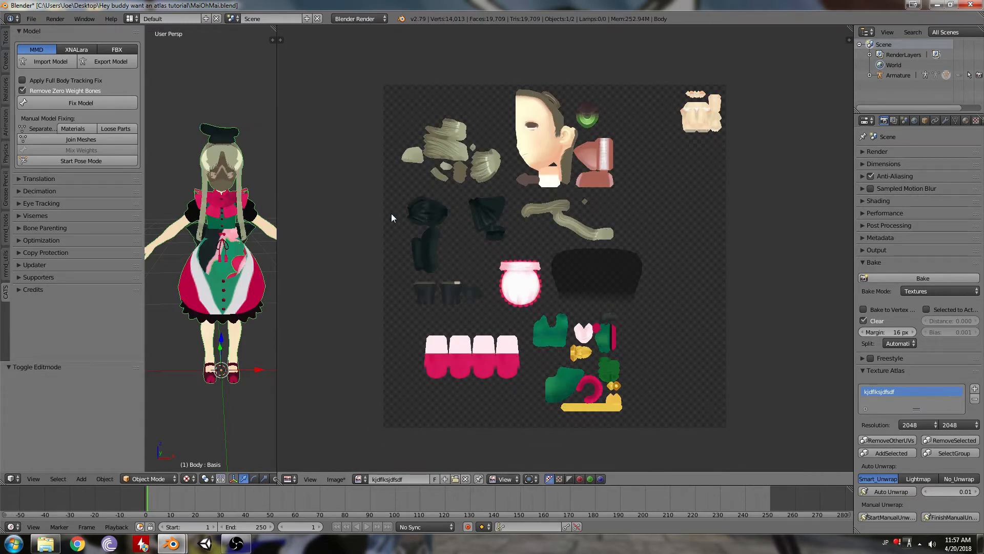
mouse_move(490, 143)
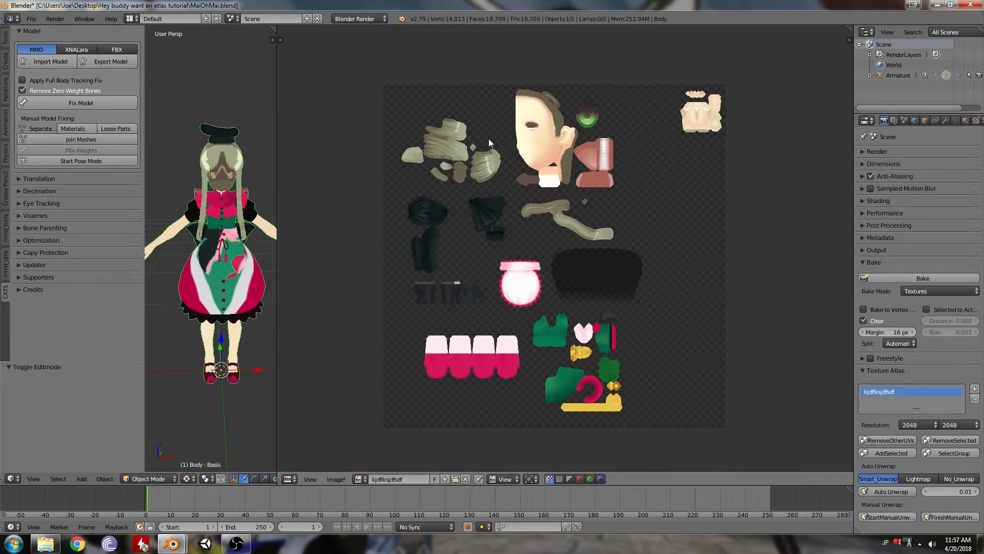
mouse_move(461, 152)
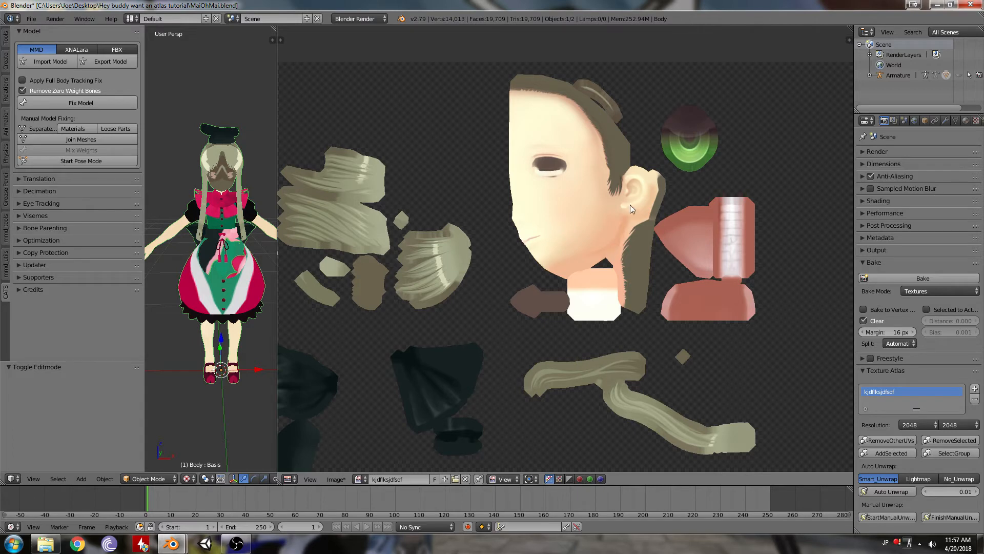
mouse_move(500, 157)
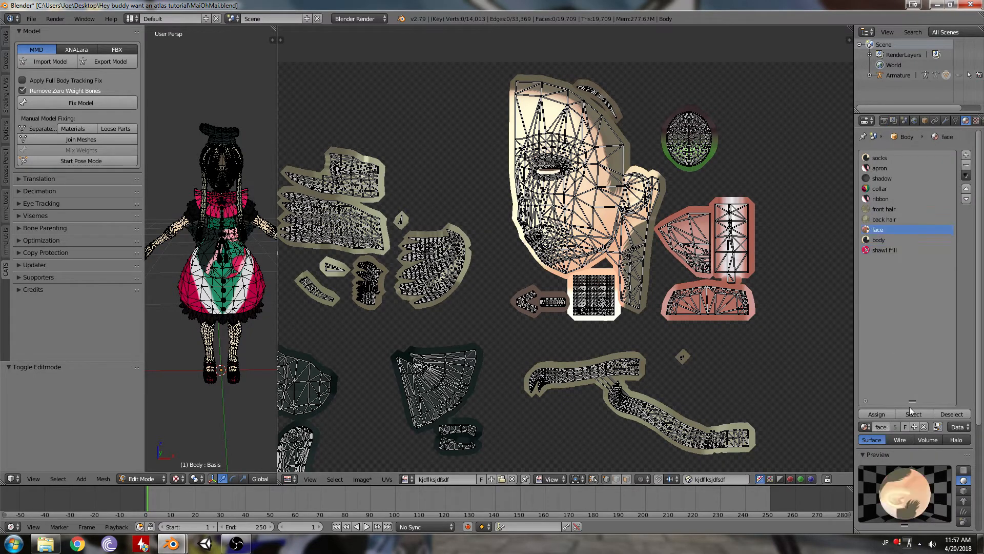
Select the face material's faces, hide all other parts, and select the remaining face geometry
click(913, 414)
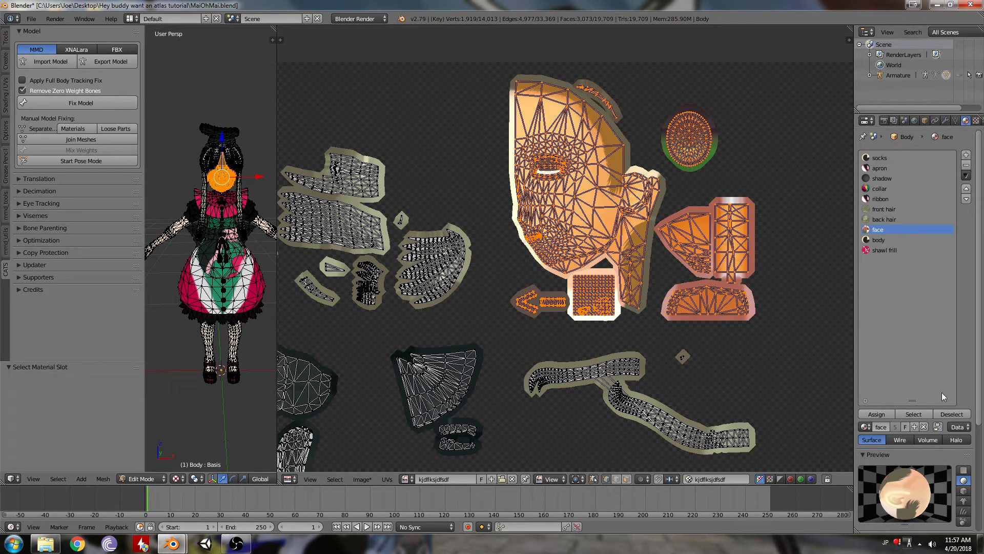
click(951, 414)
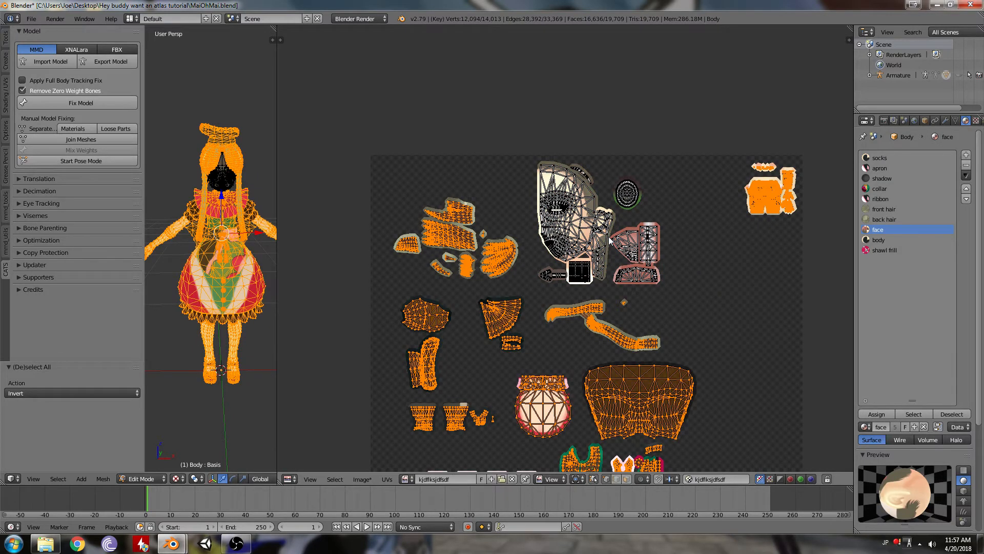
key(h)
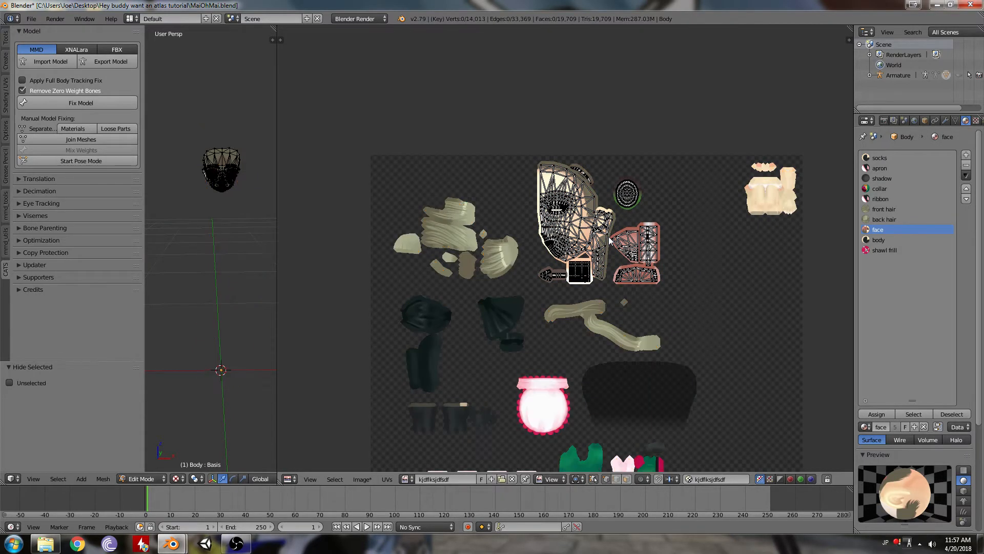
key(a)
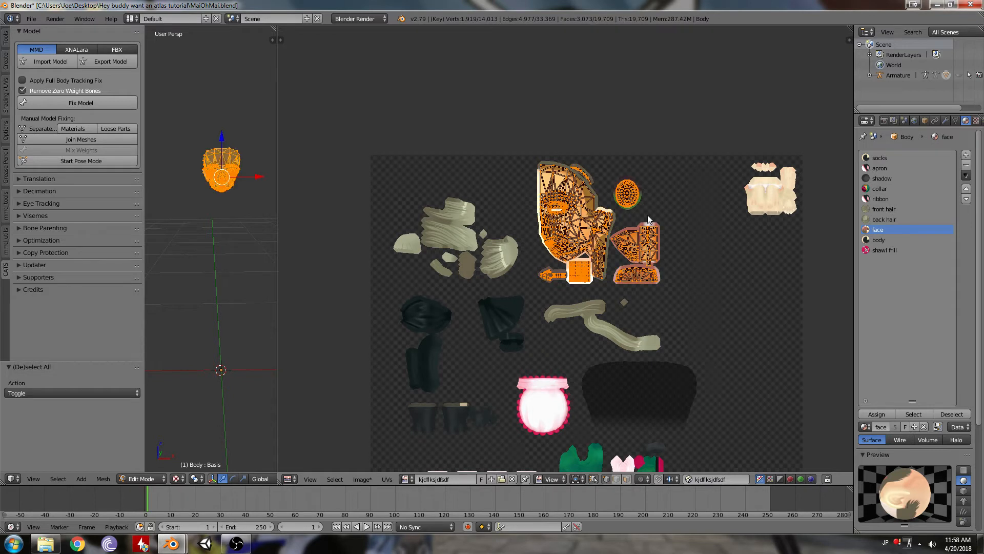
mouse_move(604, 237)
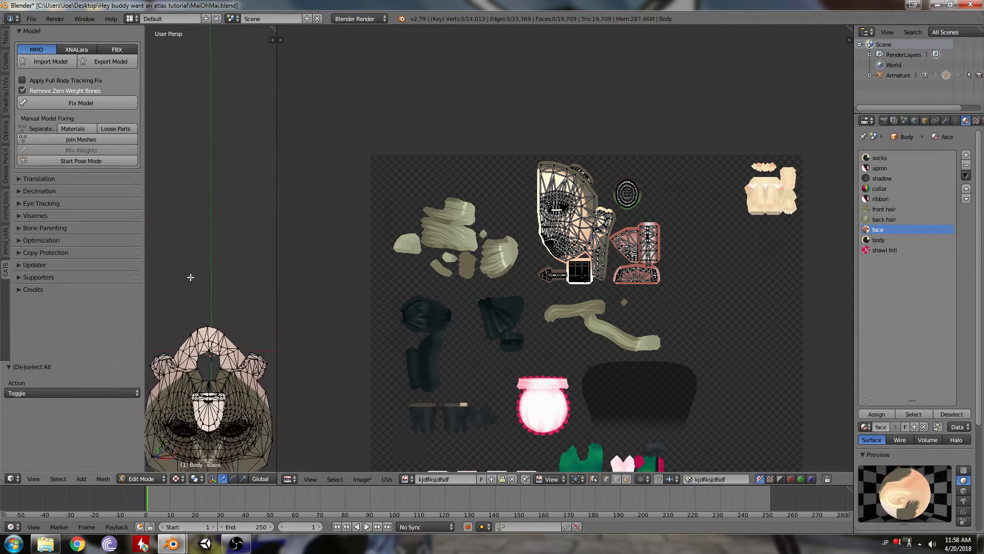
Orbit behind the head and select the vertices along its back in vertex mode
scroll(up, 3)
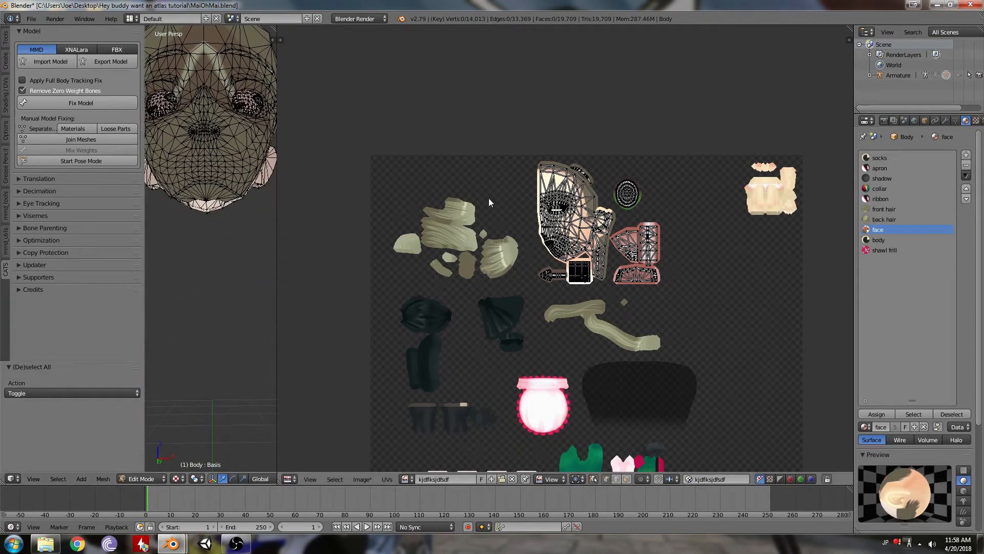
mouse_move(431, 223)
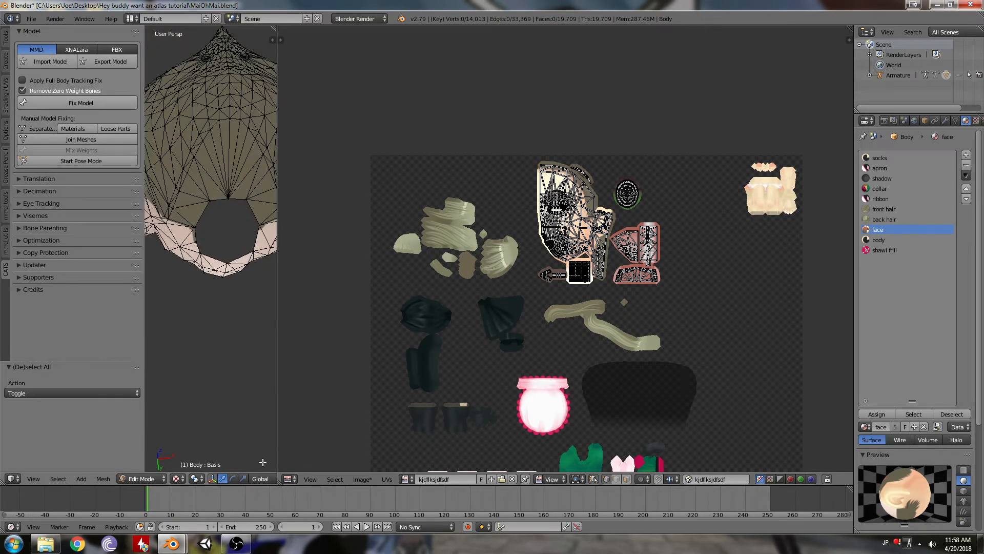
drag(280, 251, 367, 251)
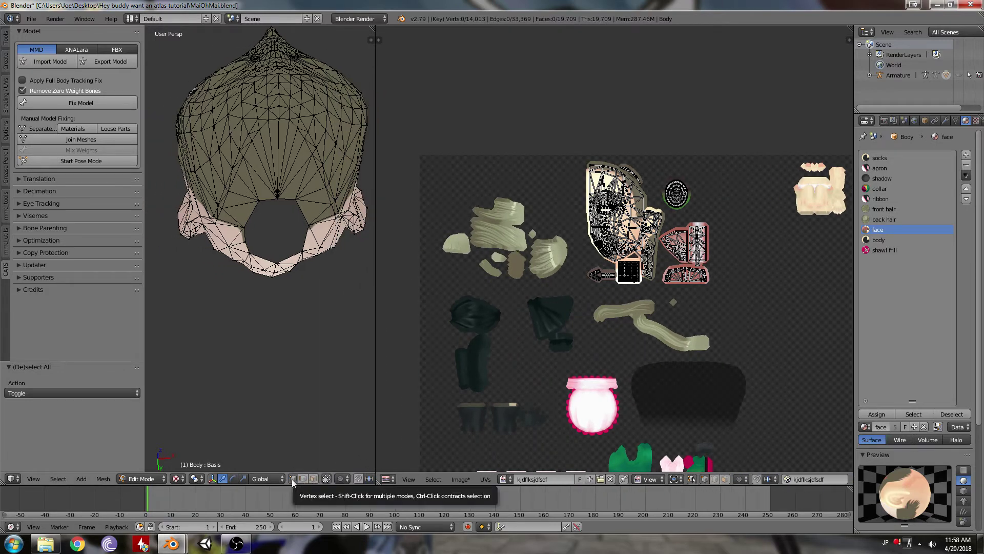
click(277, 199)
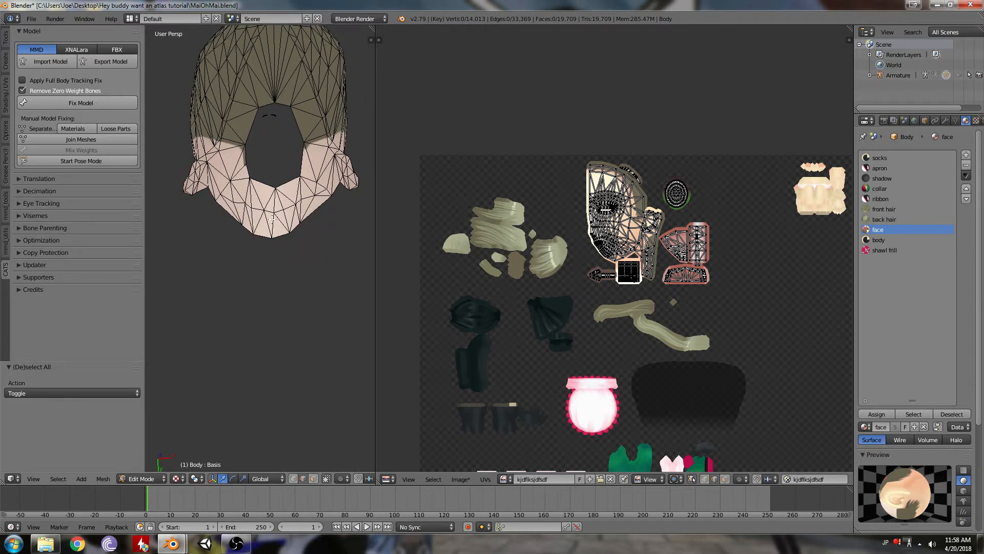
click(274, 204)
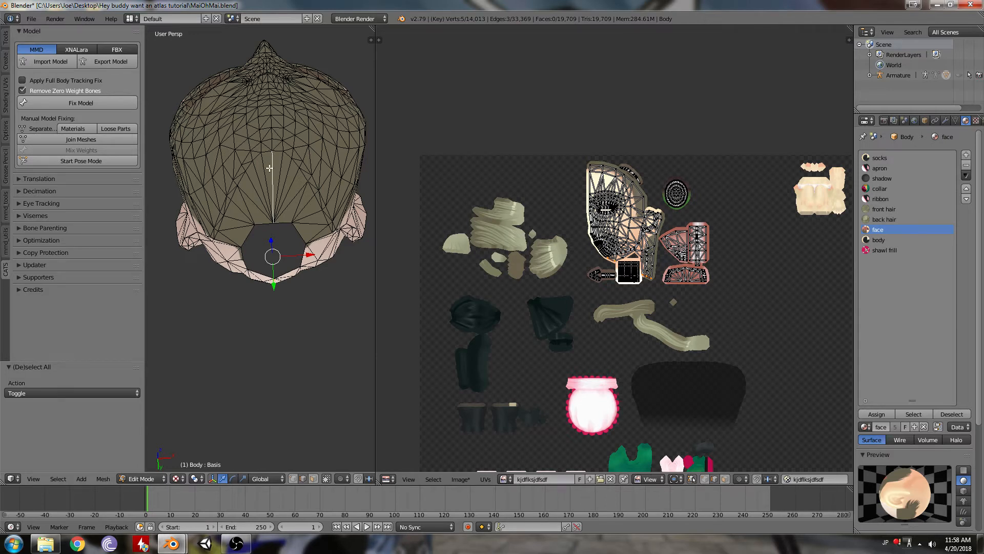
Mark the back-of-head edges as a seam, unwrap the face, and move the smaller islands into the atlas gap
text(mark)
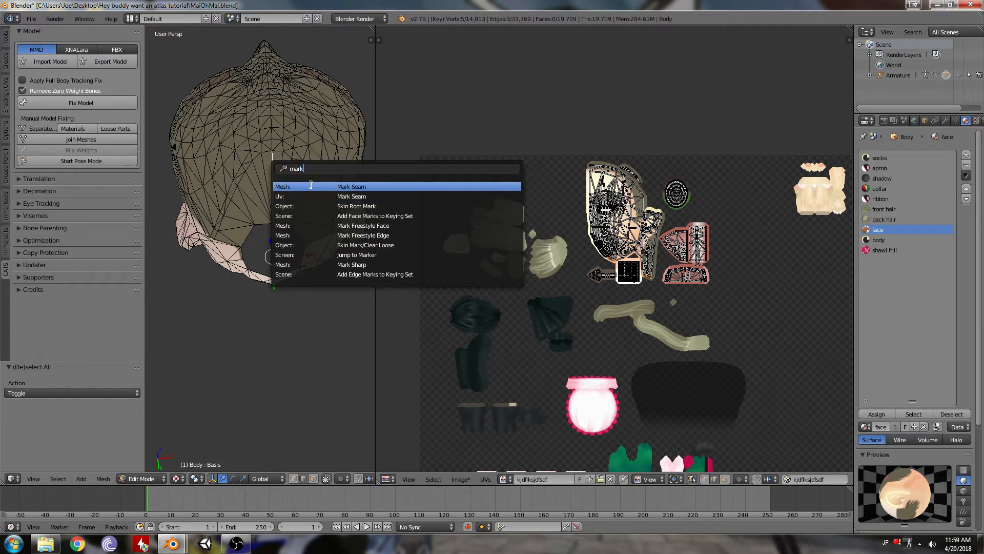
click(352, 185)
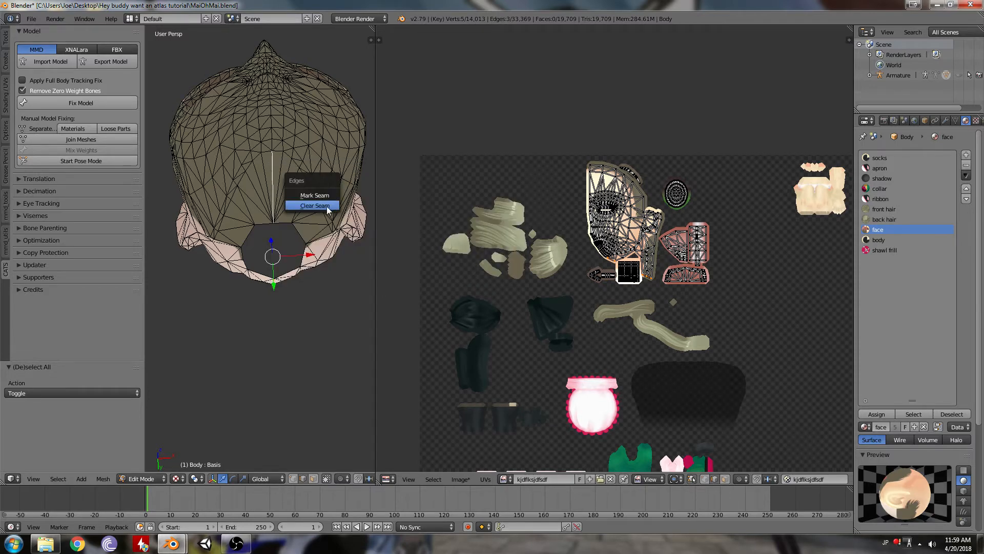
click(315, 195)
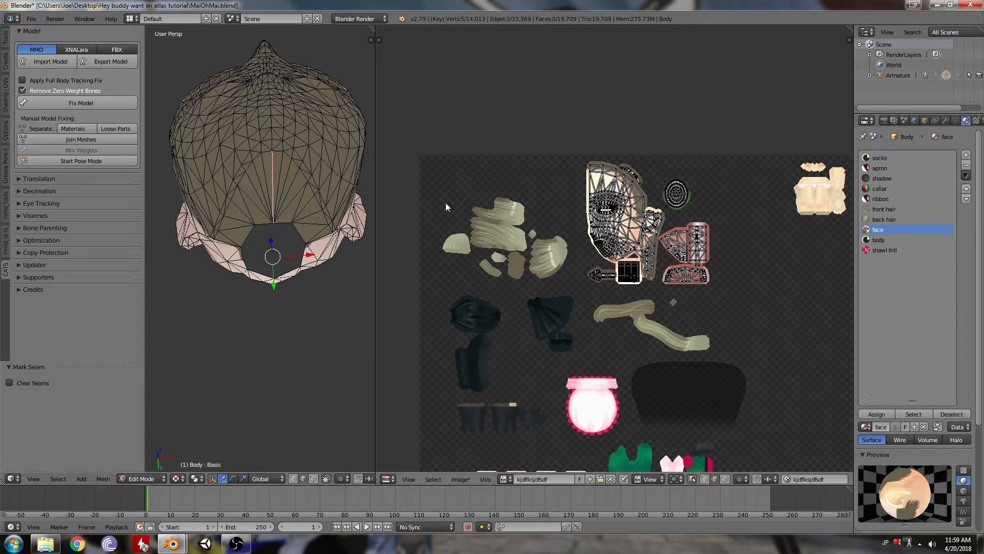
mouse_move(249, 224)
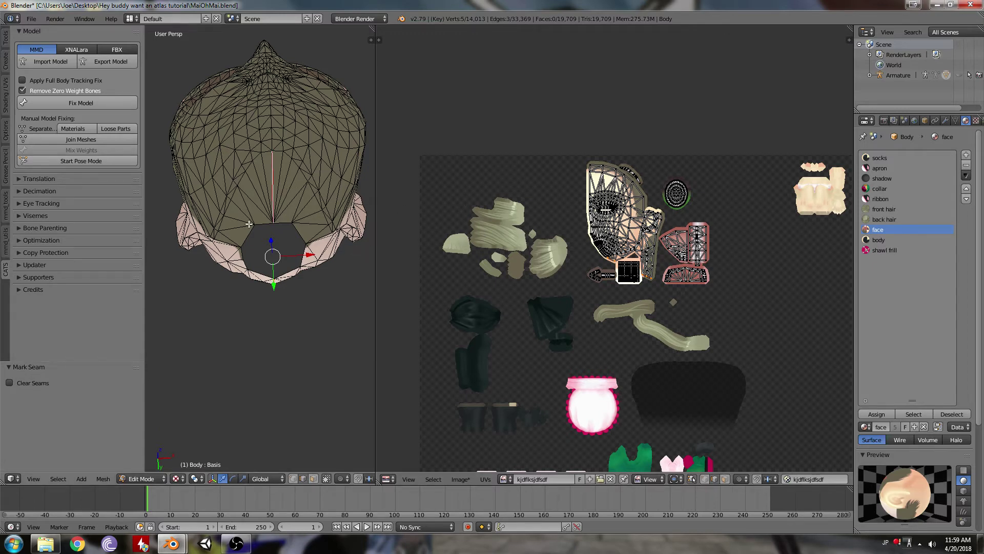
key(a)
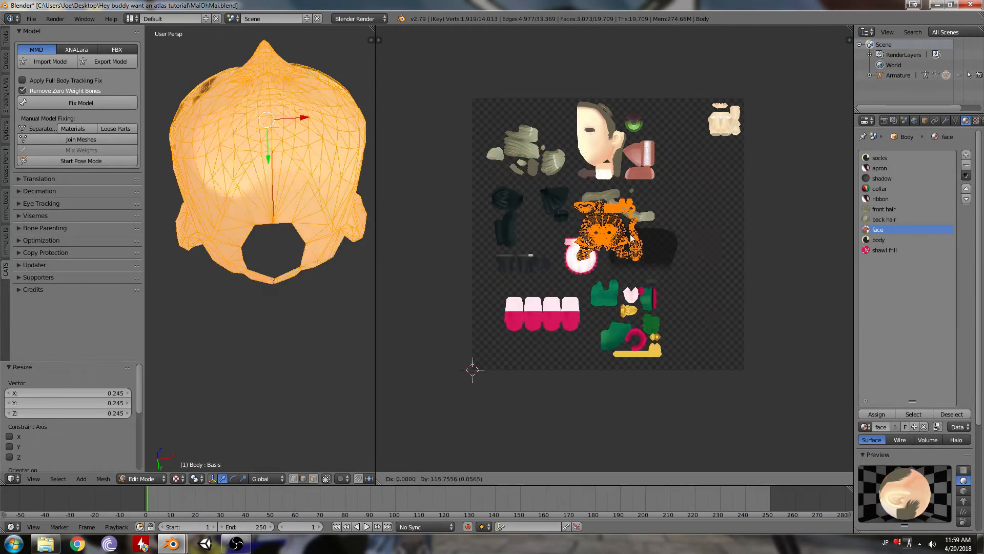
key(a)
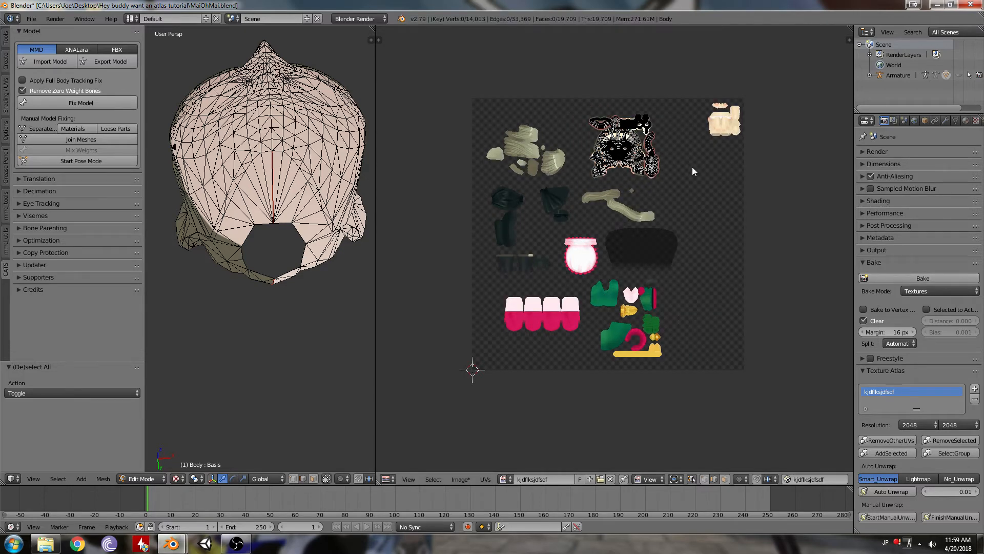
Preview the textured face in Object Mode, then reveal all hidden body parts and deselect them
key(Tab)
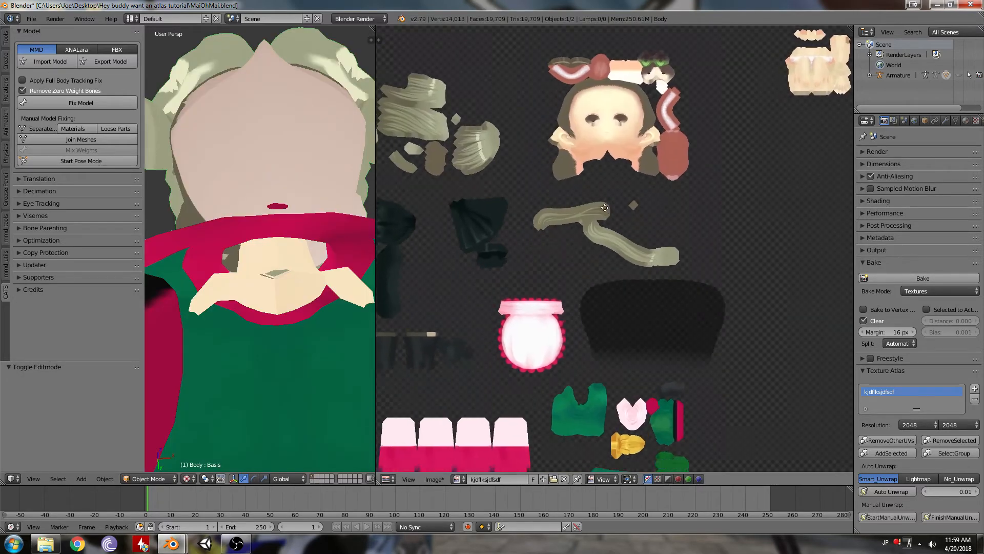
scroll(down, 3)
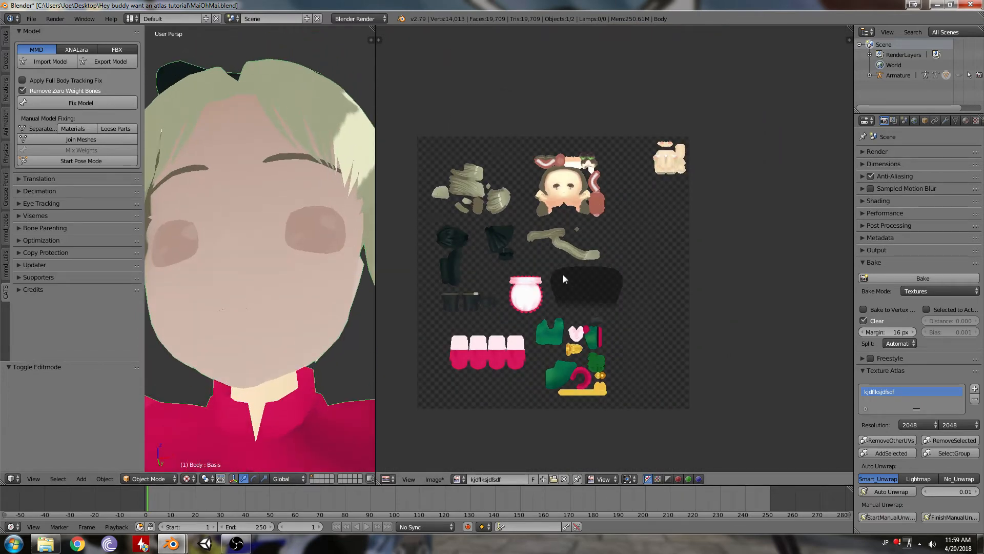
key(Tab)
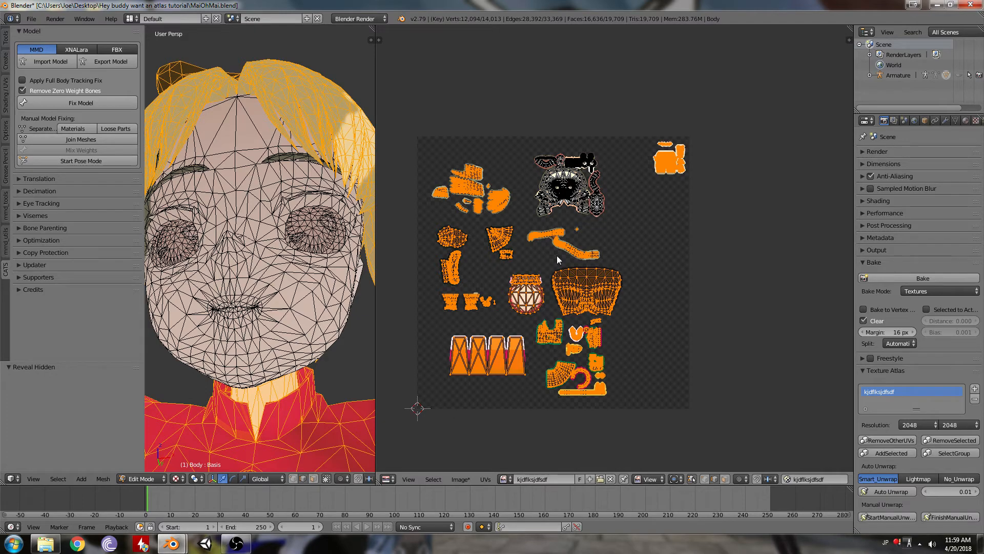
key(a)
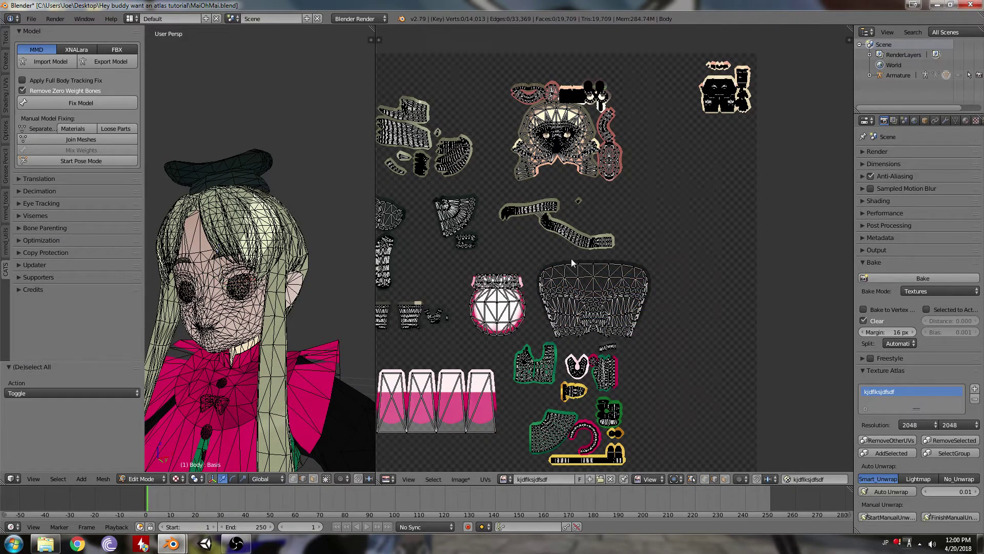
scroll(up, 3)
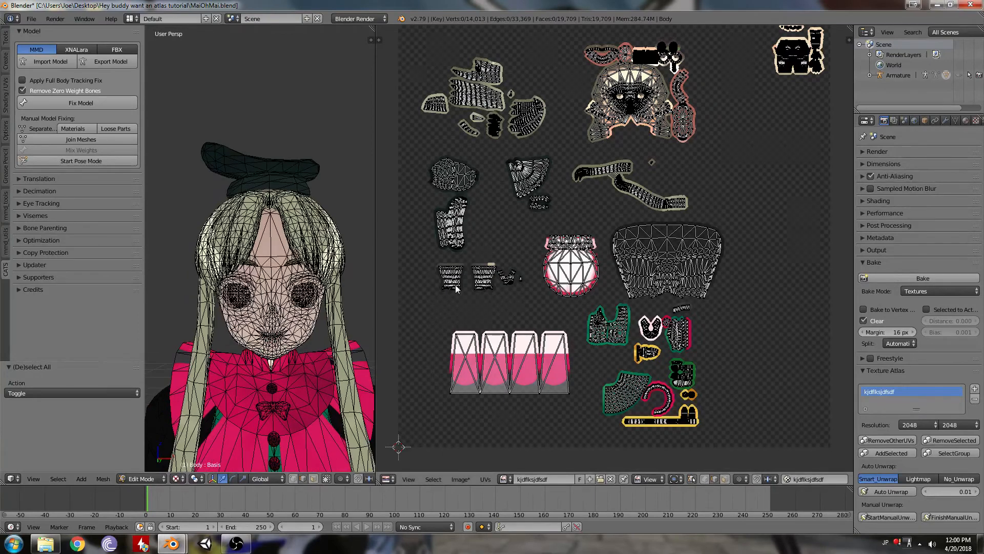
Leave Edit Mode and save the atlas with Image > Save As Image as a PNG
key(Tab)
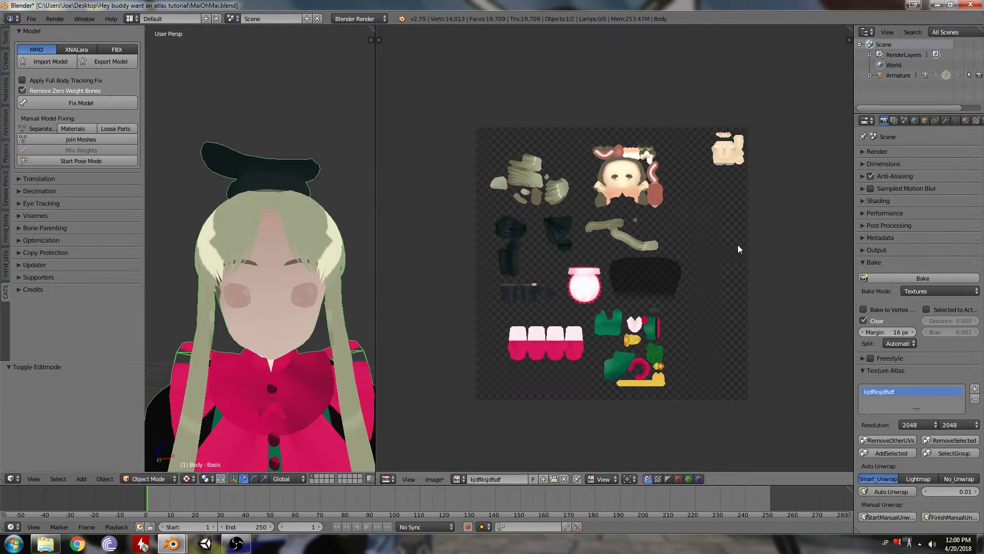
click(461, 479)
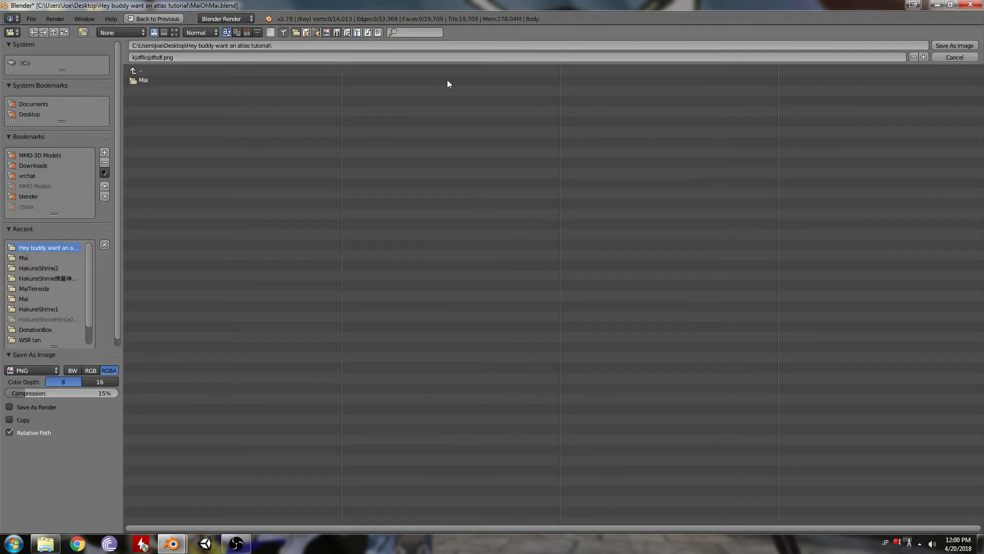
click(953, 57)
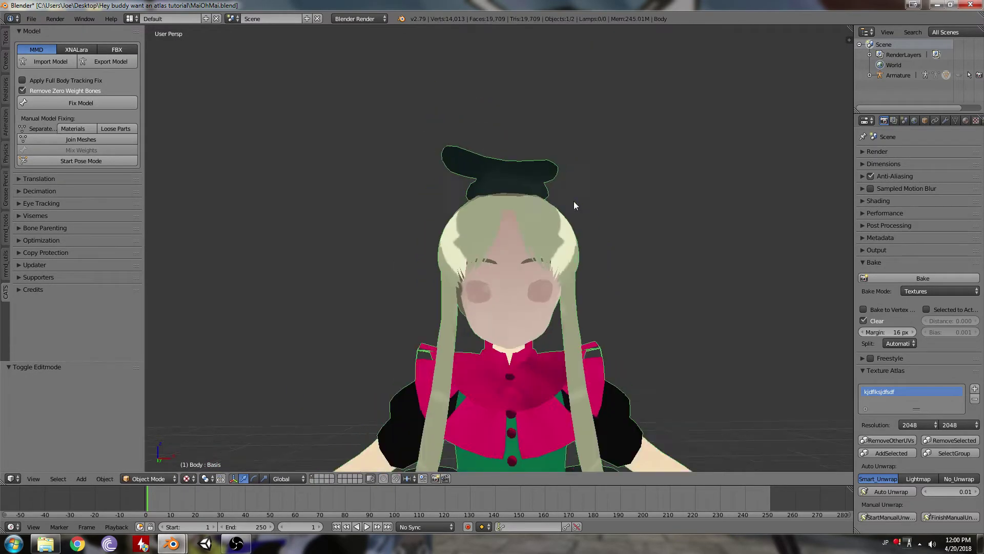
Replace the body's old material slots with one new material
click(967, 120)
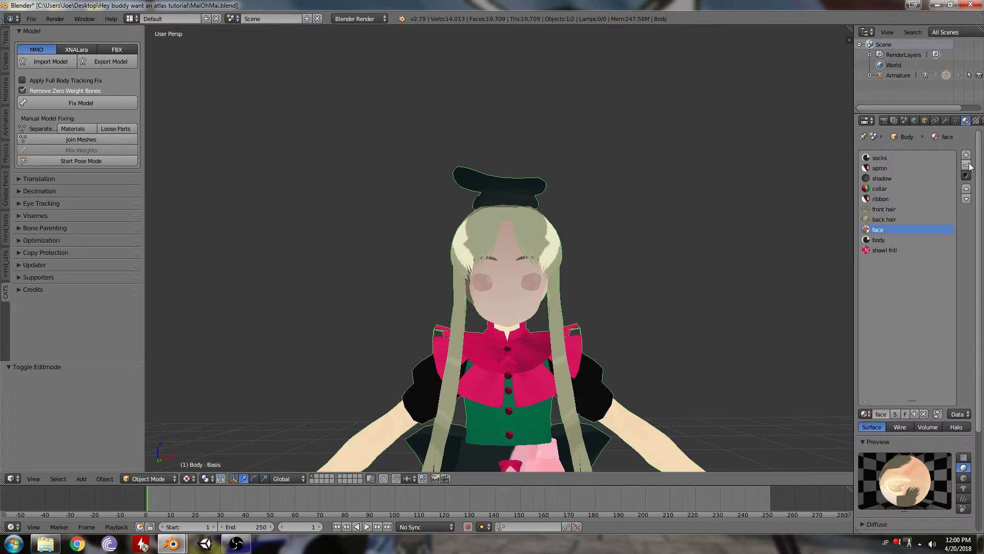
click(965, 165)
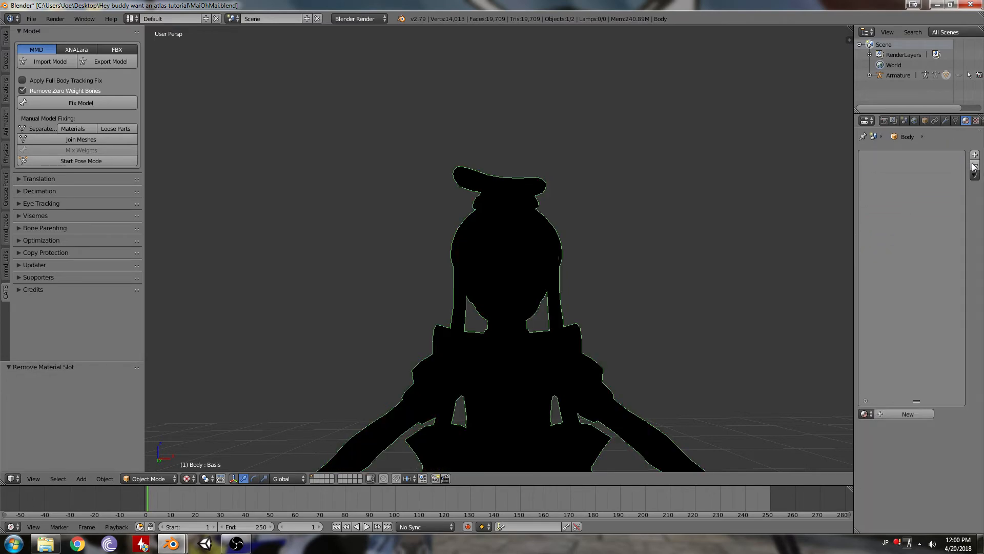
click(879, 413)
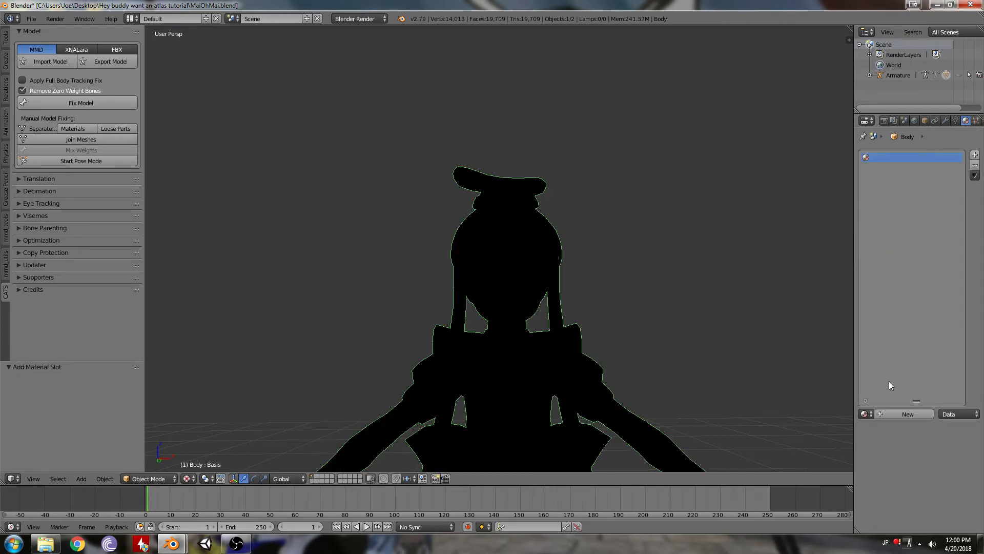
click(976, 120)
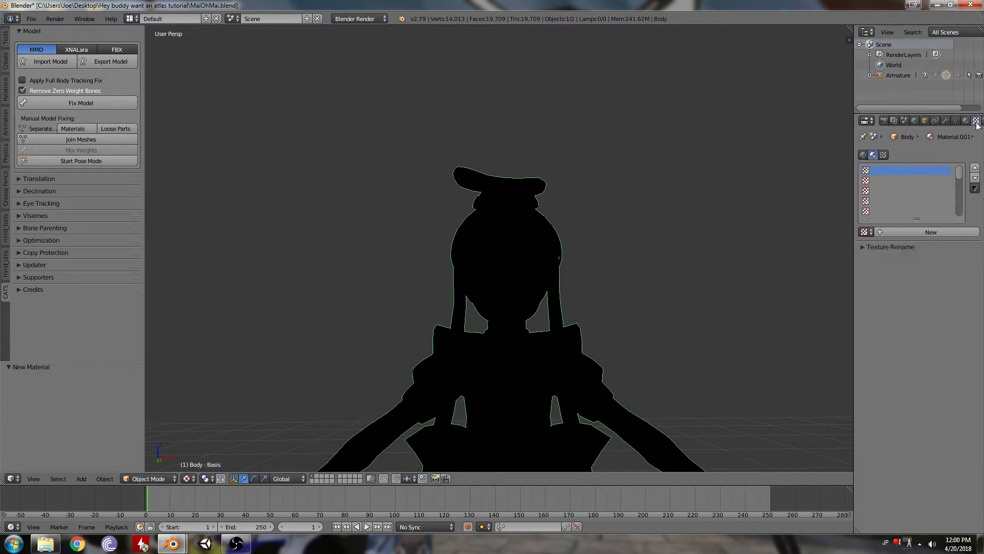
Add an Image texture to the material and browse for the baked atlas PNG
click(976, 120)
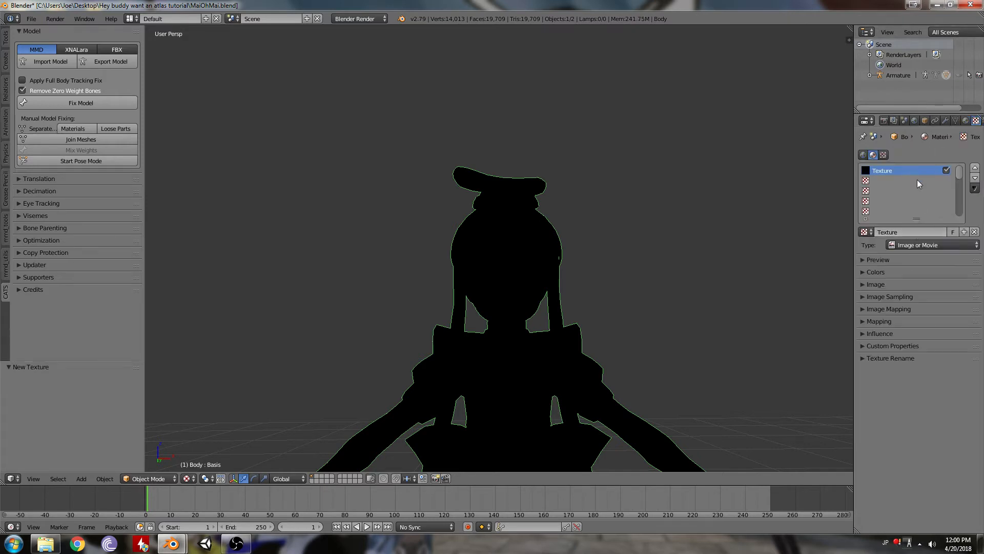
click(875, 284)
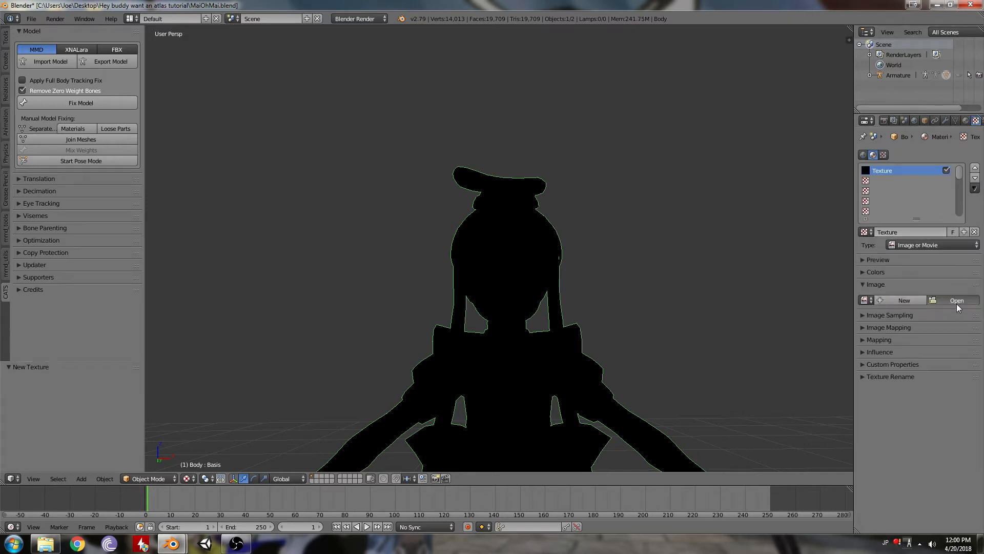
click(956, 300)
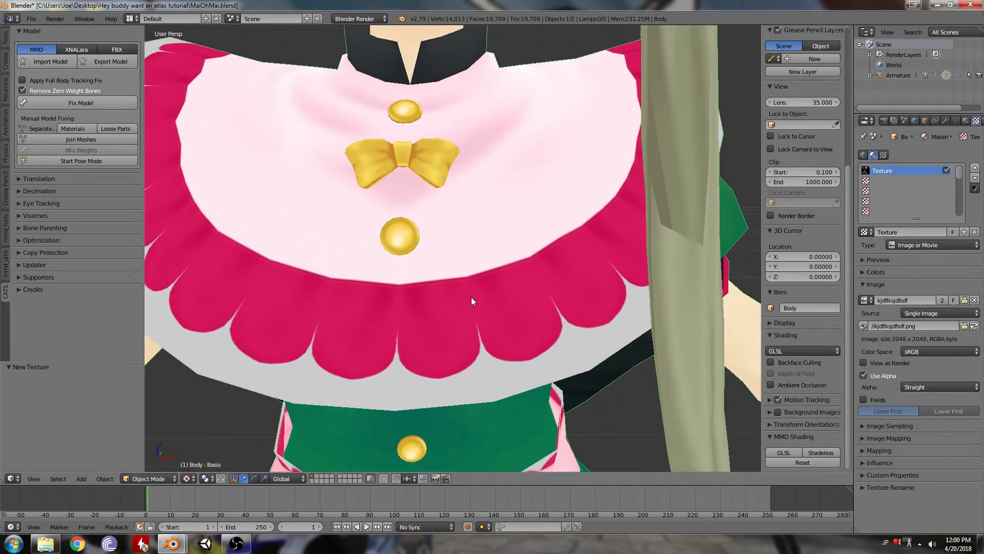
Enable alpha texture influence and turn on Z Transparency with alpha 0 for the body material
click(875, 284)
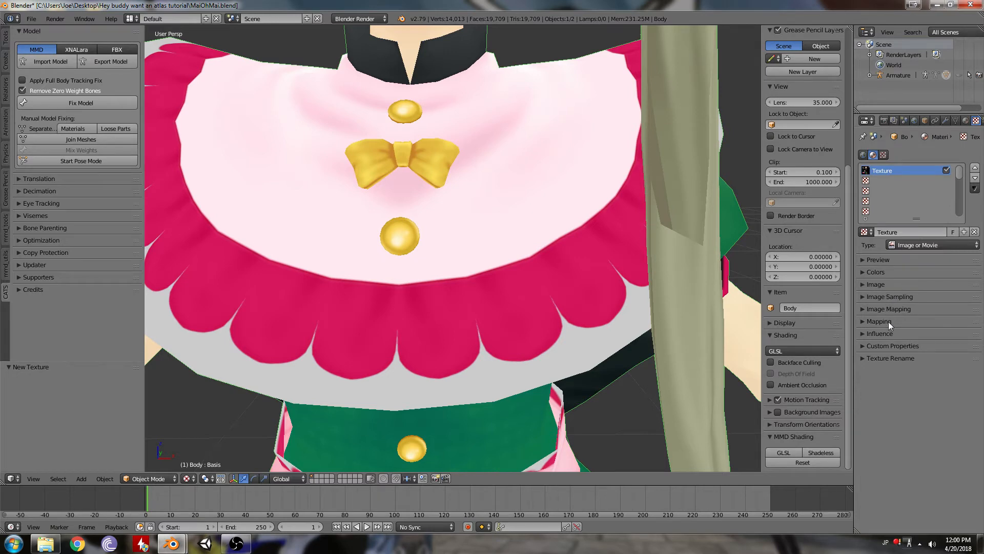
click(880, 333)
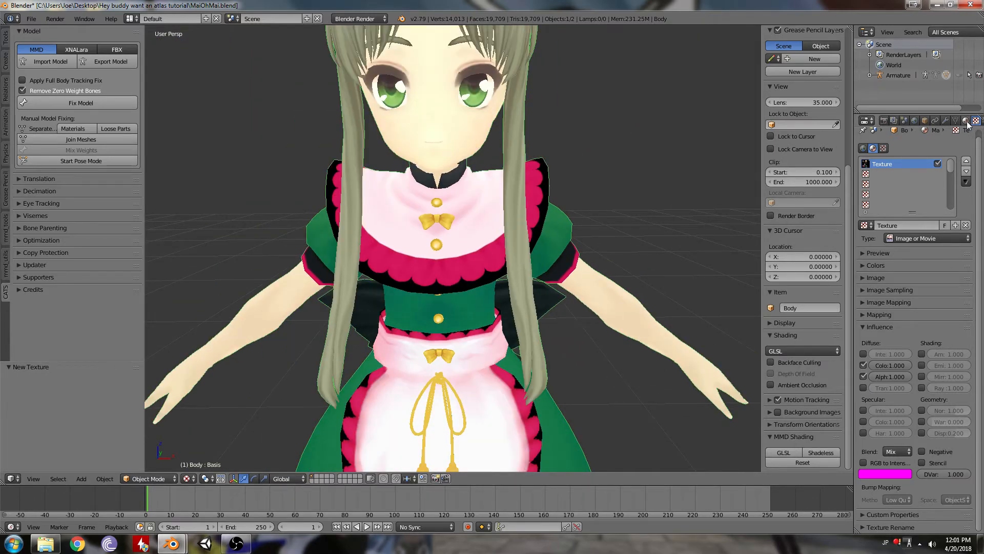
click(962, 120)
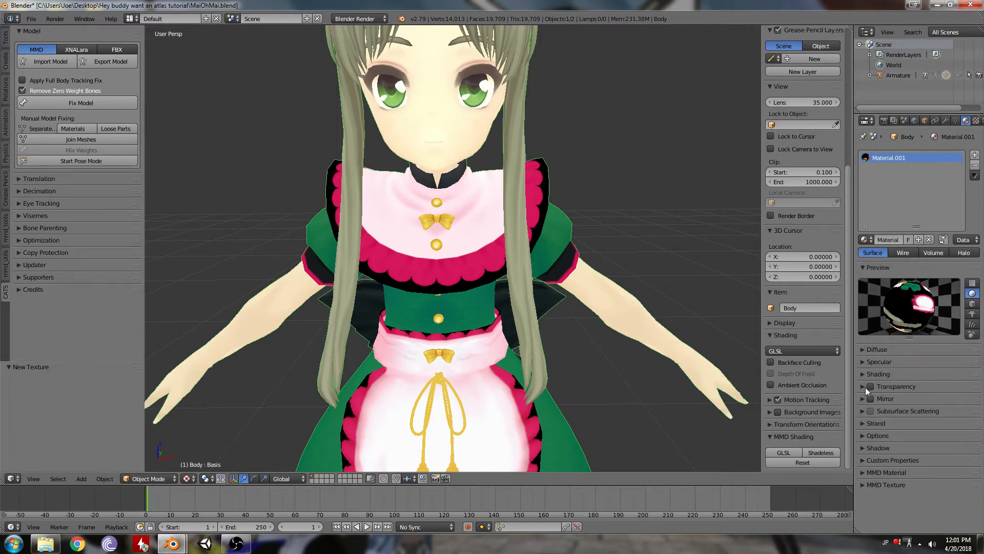
click(870, 386)
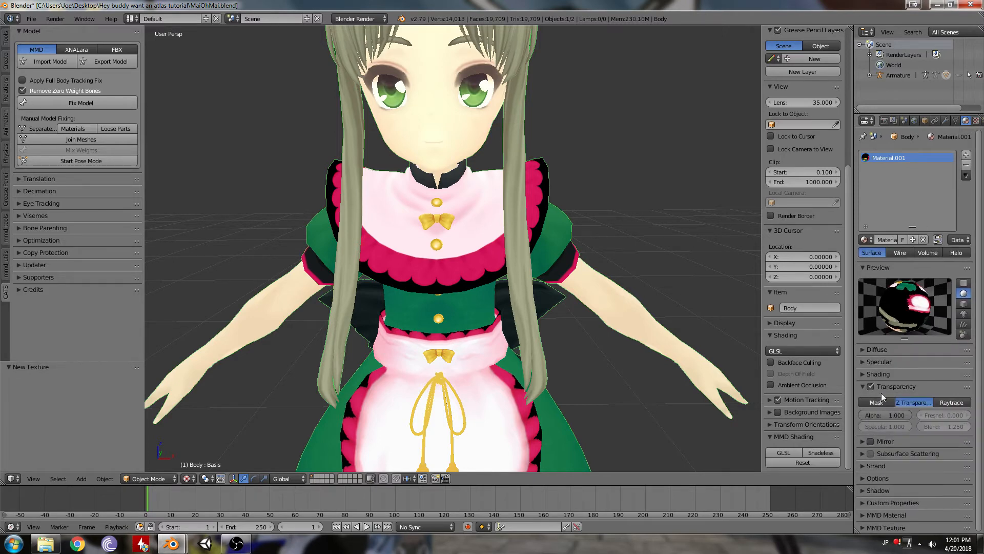
click(885, 415)
text(0)
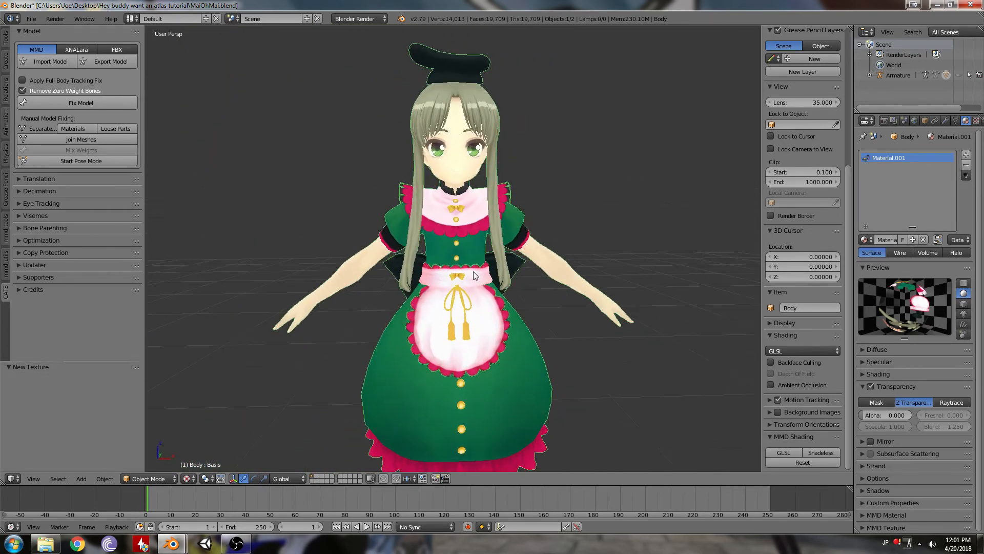
Close the eye tracking options, remove the old UV map, and save over the blend file
click(41, 203)
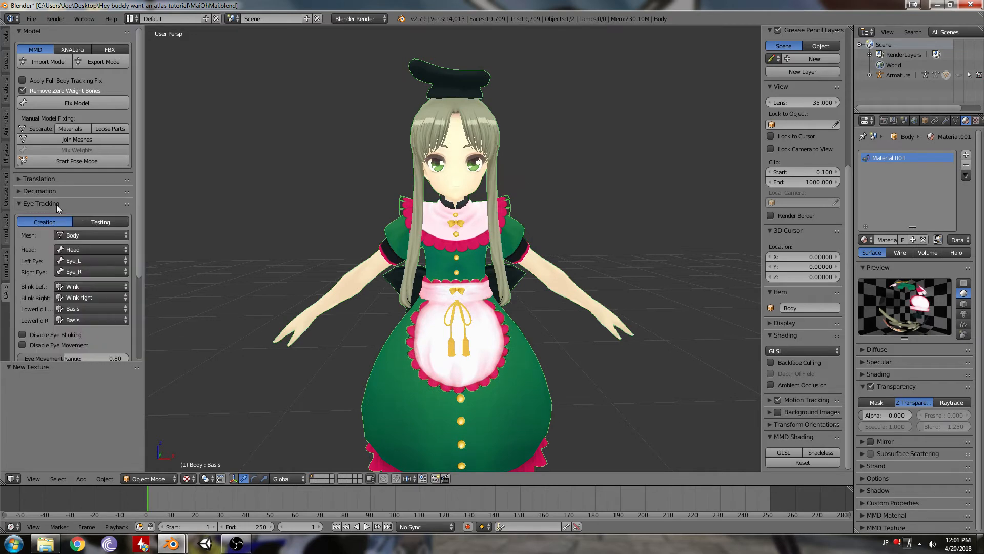
click(41, 203)
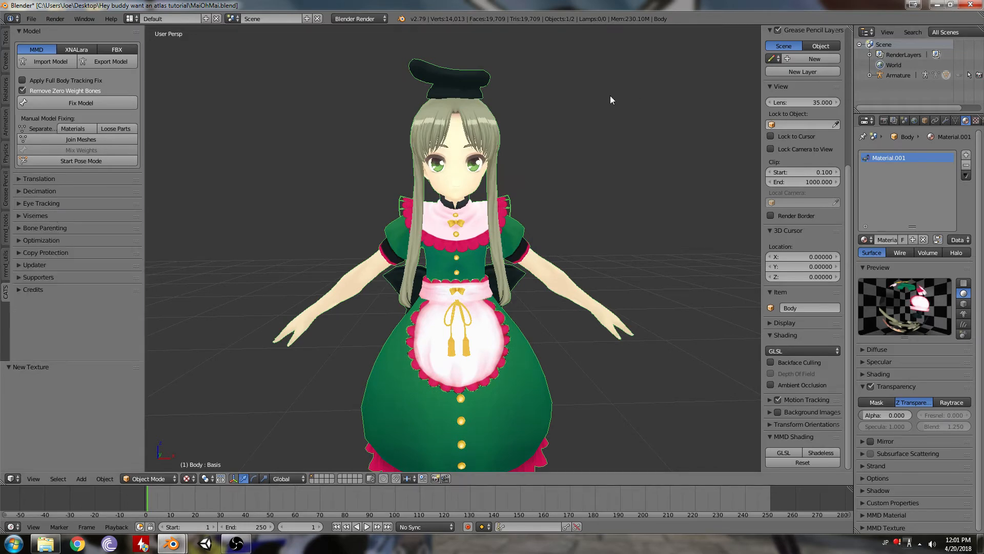
mouse_move(571, 122)
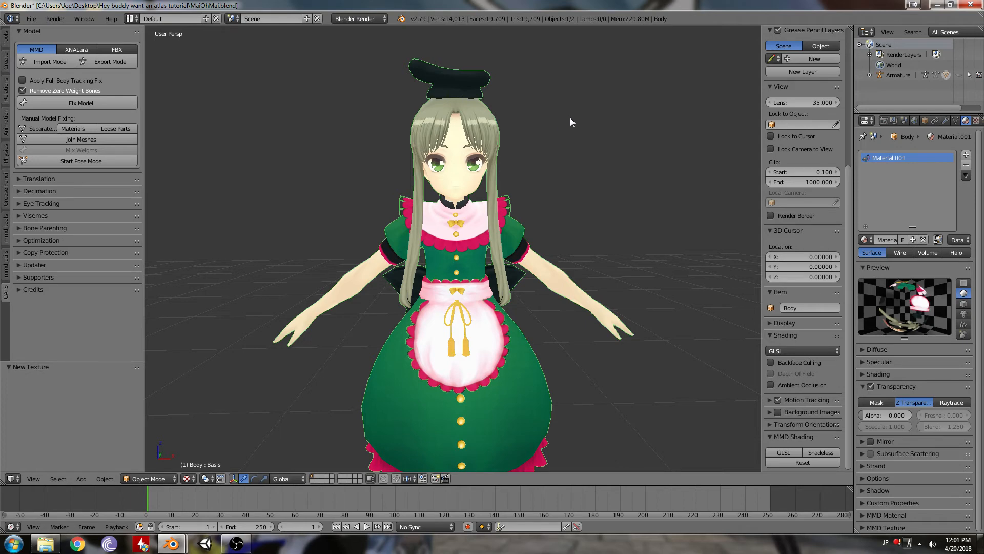
mouse_move(673, 93)
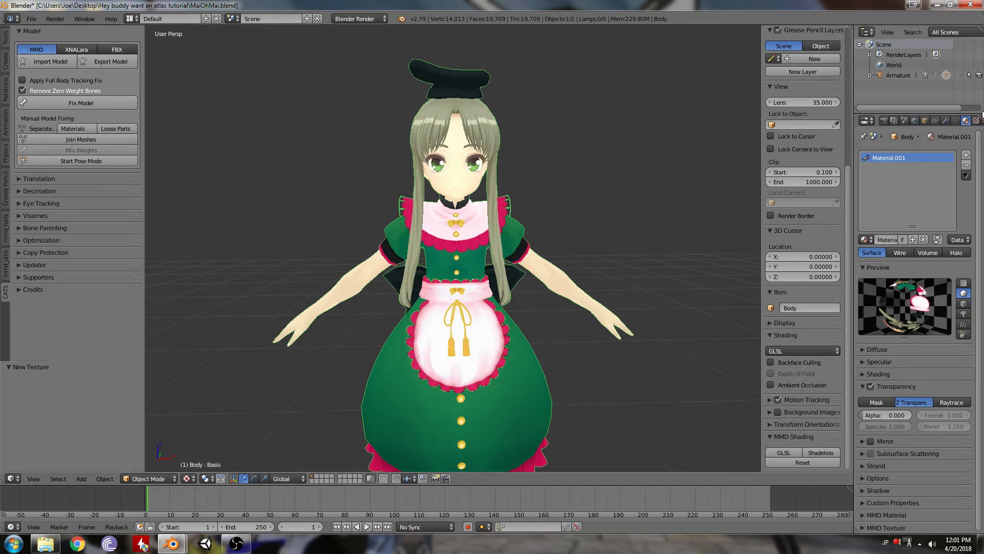
mouse_move(960, 120)
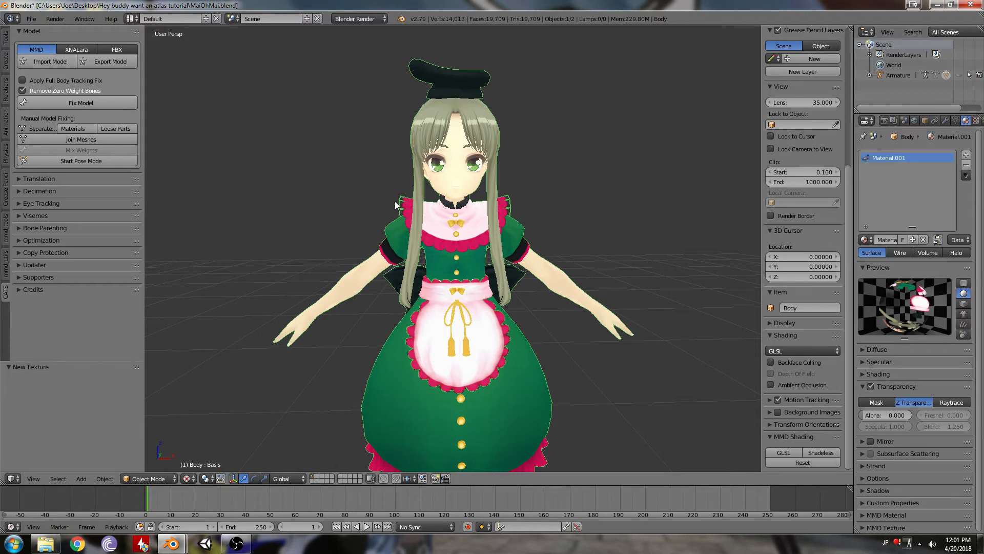
click(957, 120)
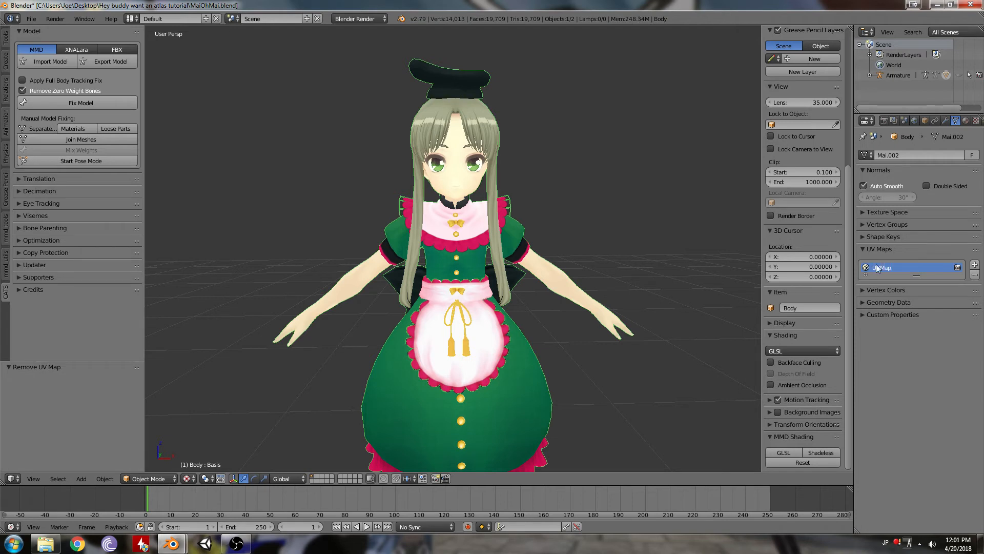
mouse_move(455, 201)
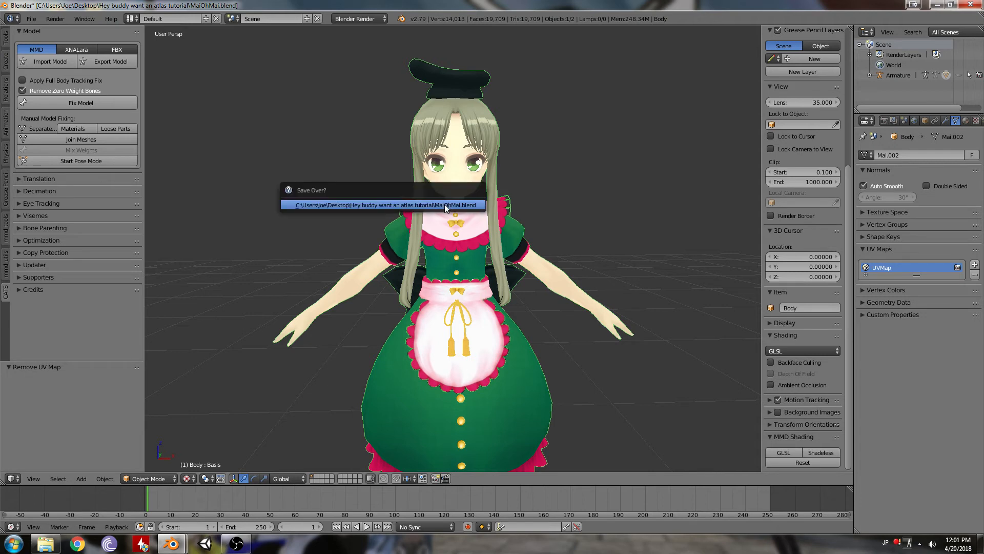
click(384, 204)
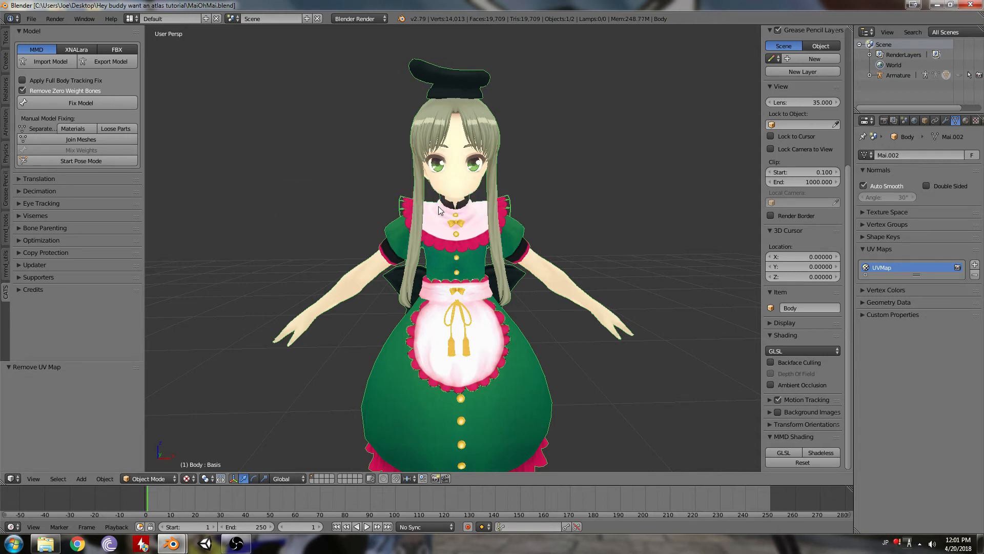
mouse_move(538, 130)
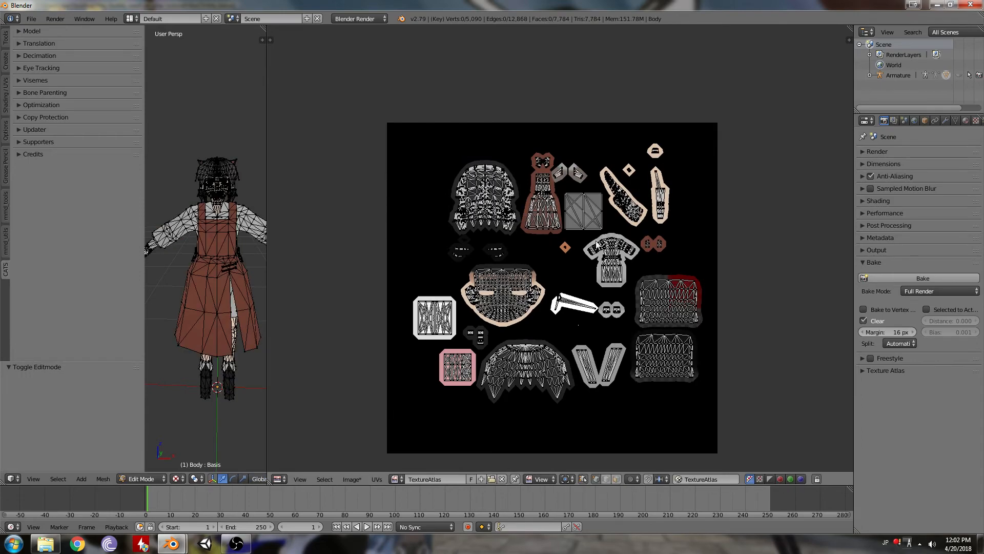
mouse_move(653, 254)
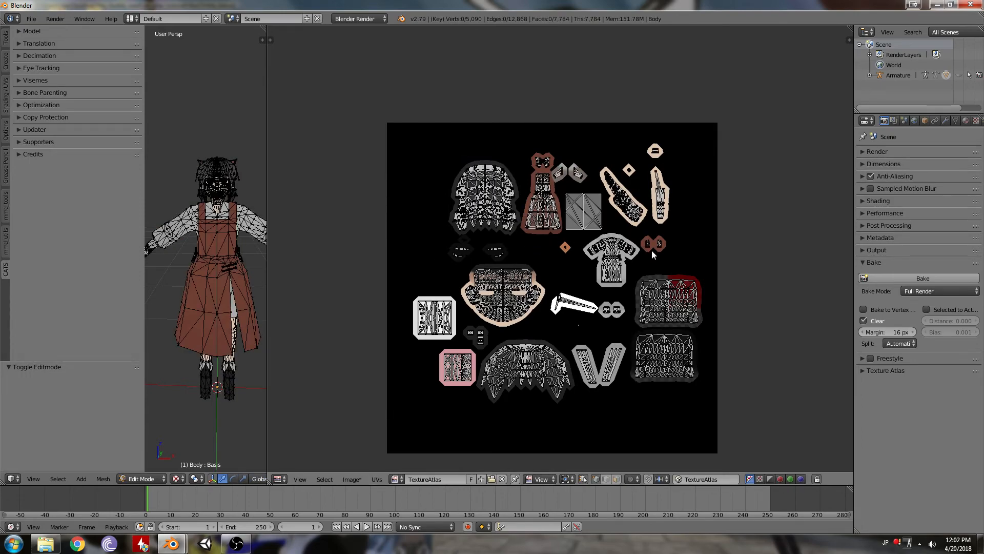
Select the second model's whole Body mesh and unwrap its tiny islands into larger star shapes
key(a)
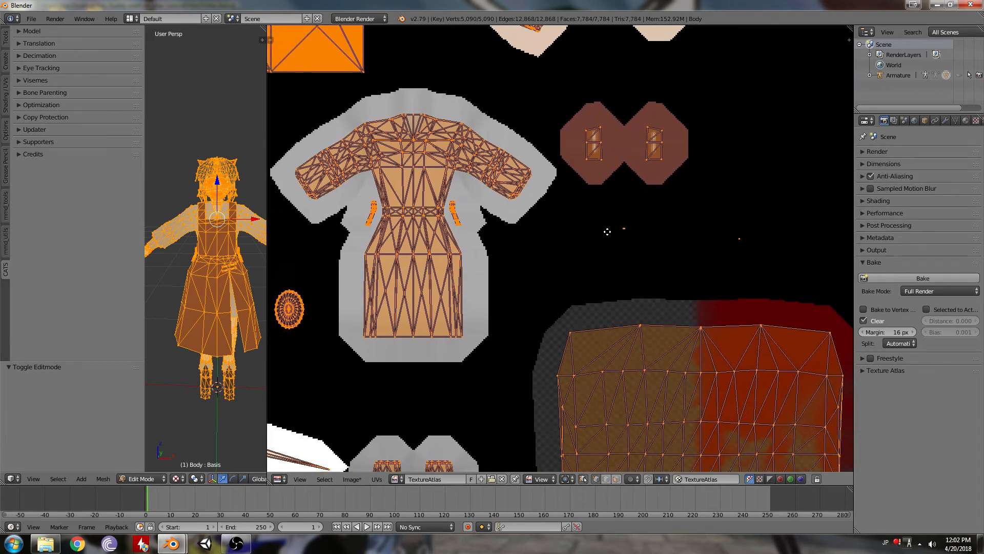
click(141, 478)
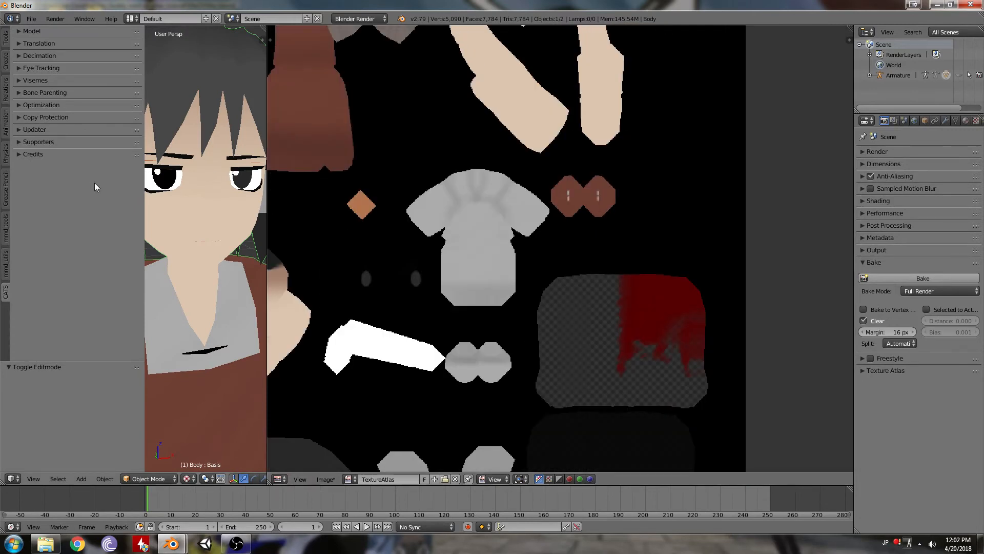
mouse_move(159, 174)
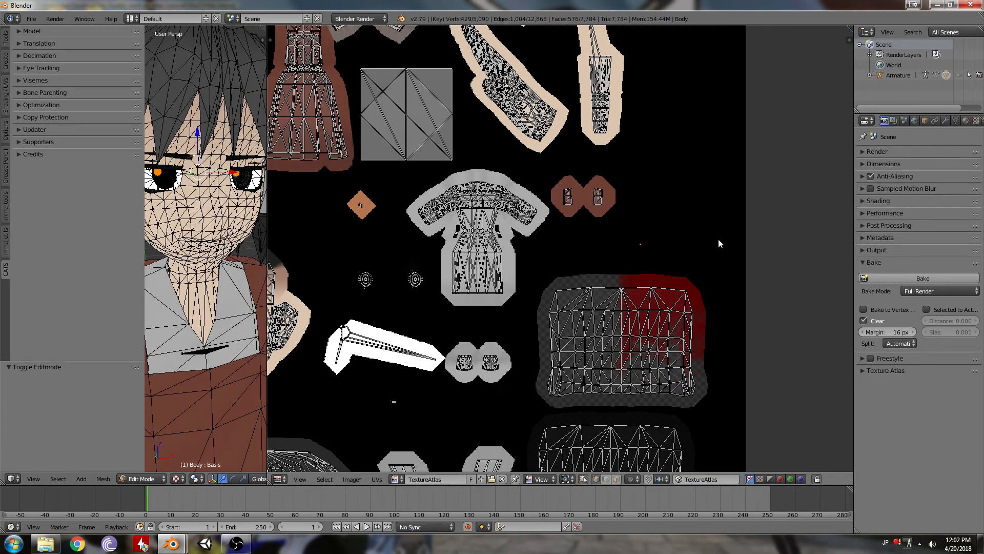
mouse_move(651, 236)
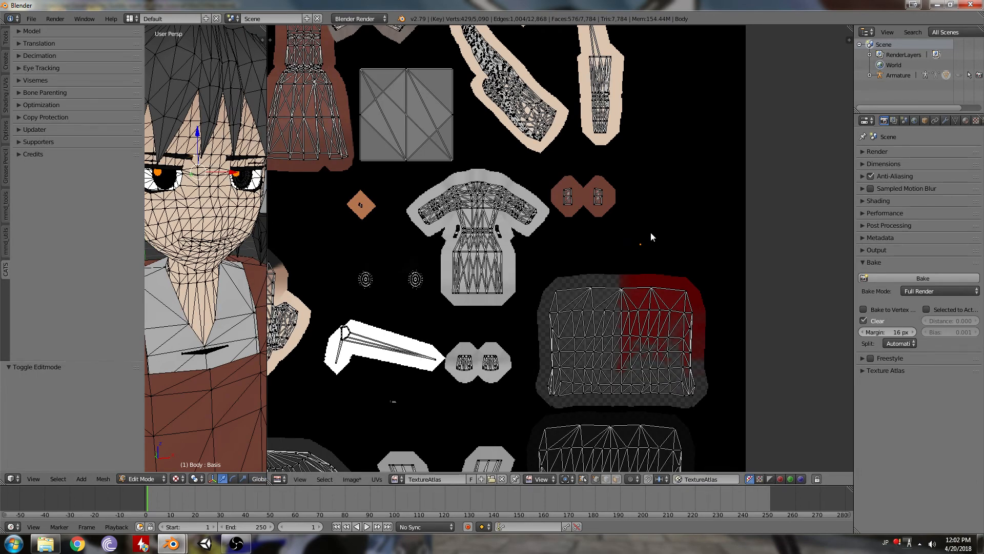
mouse_move(637, 254)
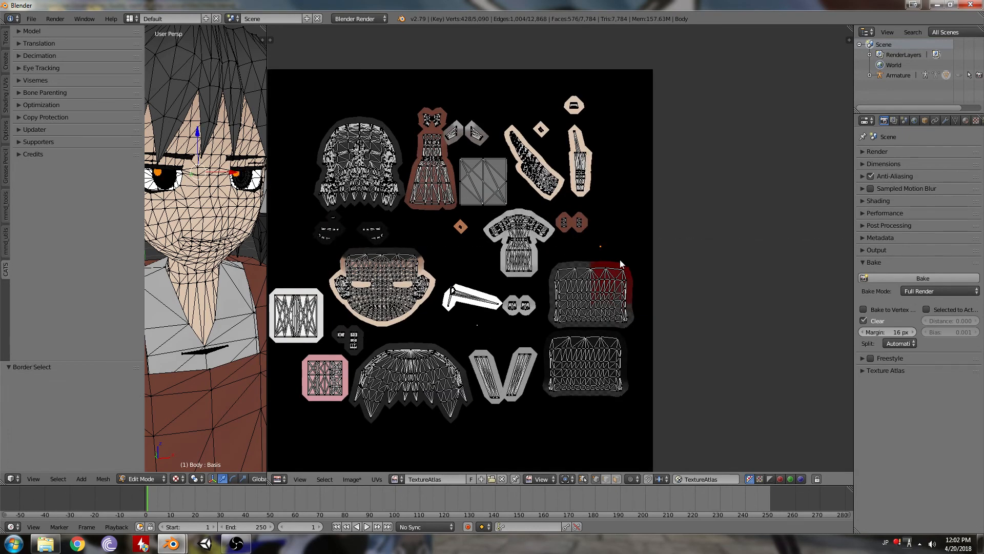
mouse_move(621, 262)
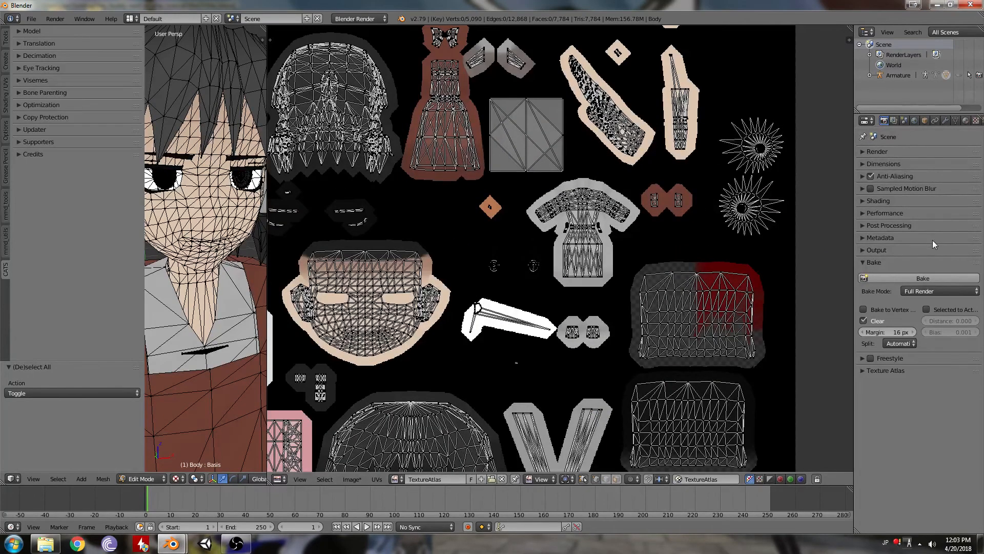
Scale the new islands to 0.13, place them on the atlas's upper-left face area, then deselect
click(922, 277)
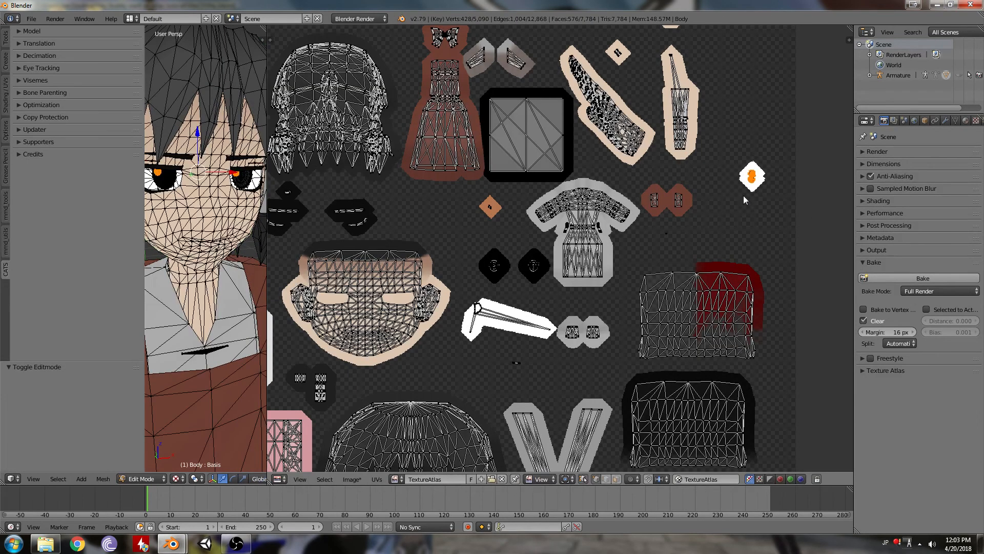
mouse_move(661, 236)
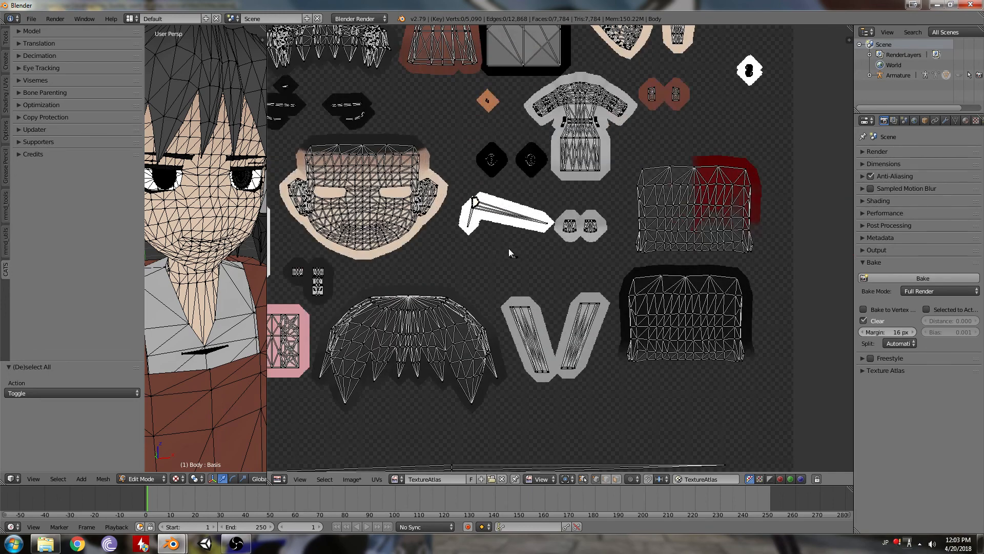
scroll(up, 3)
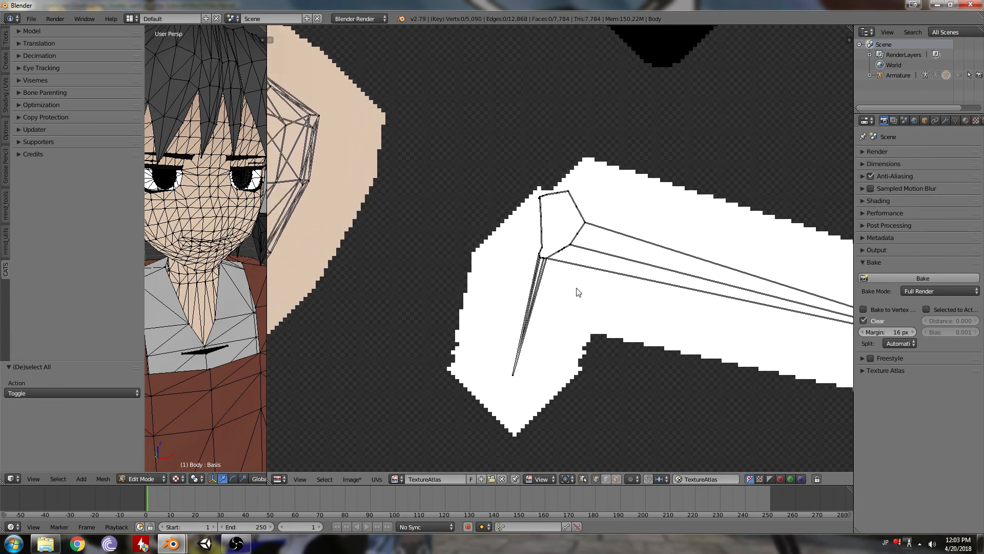
mouse_move(552, 201)
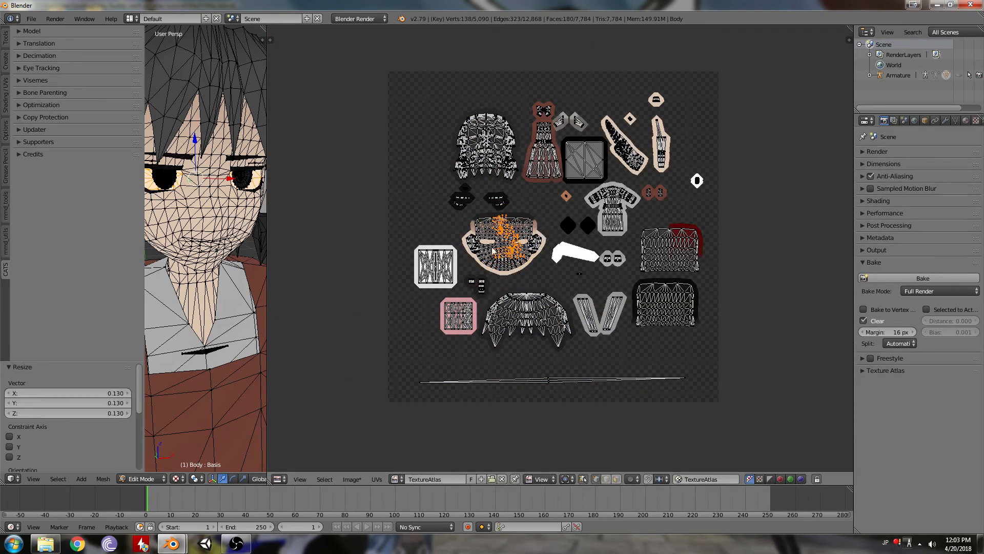
key(alt+a)
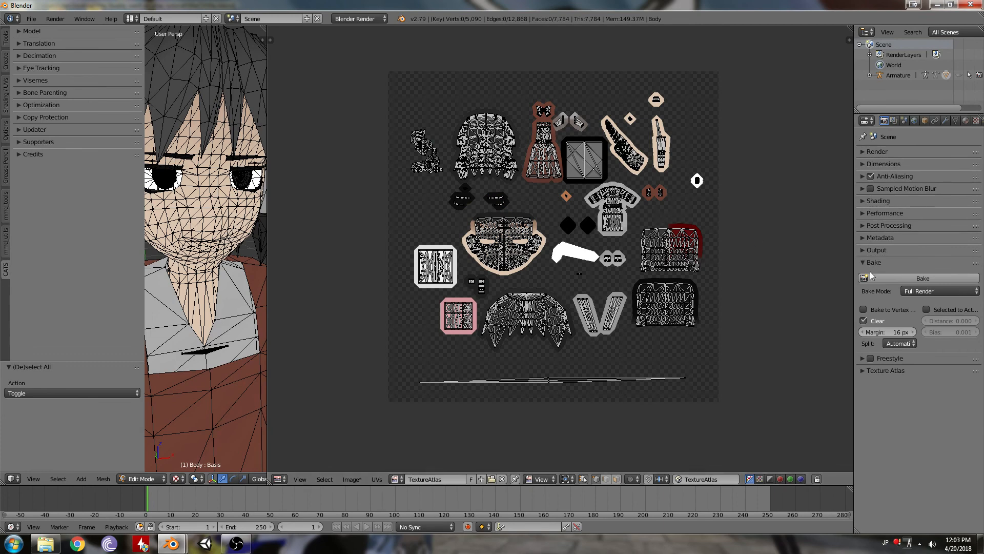